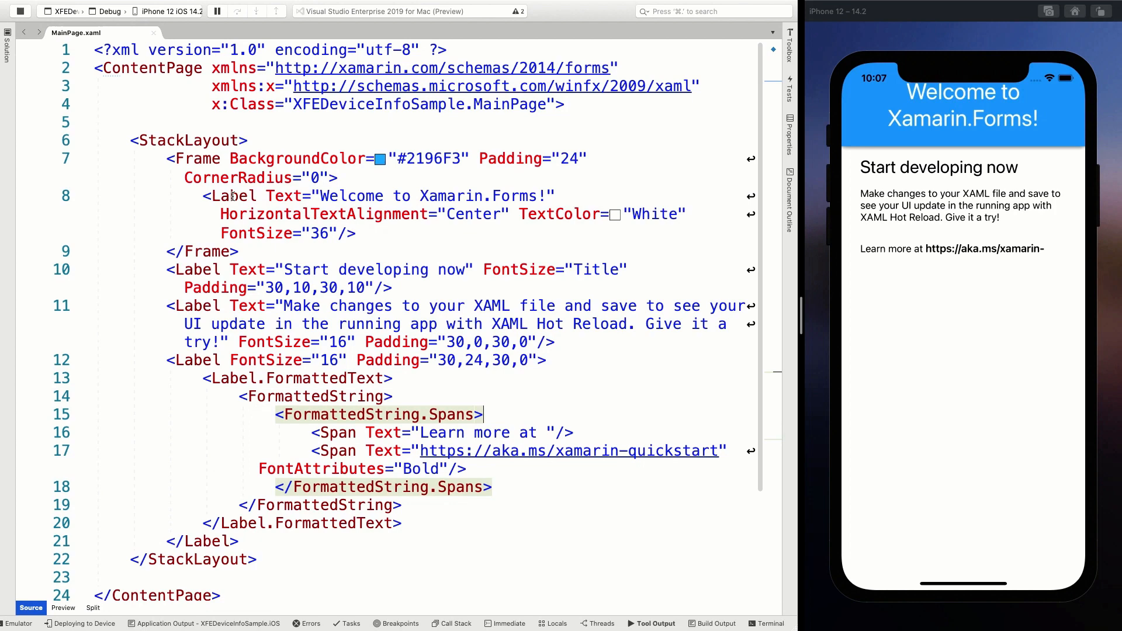
Step: Replace the 'Welcome to Xamarin.Forms!' title with 'DeviceInfo Sample'
{"action": "double_click", "coordinate": [435, 196]}
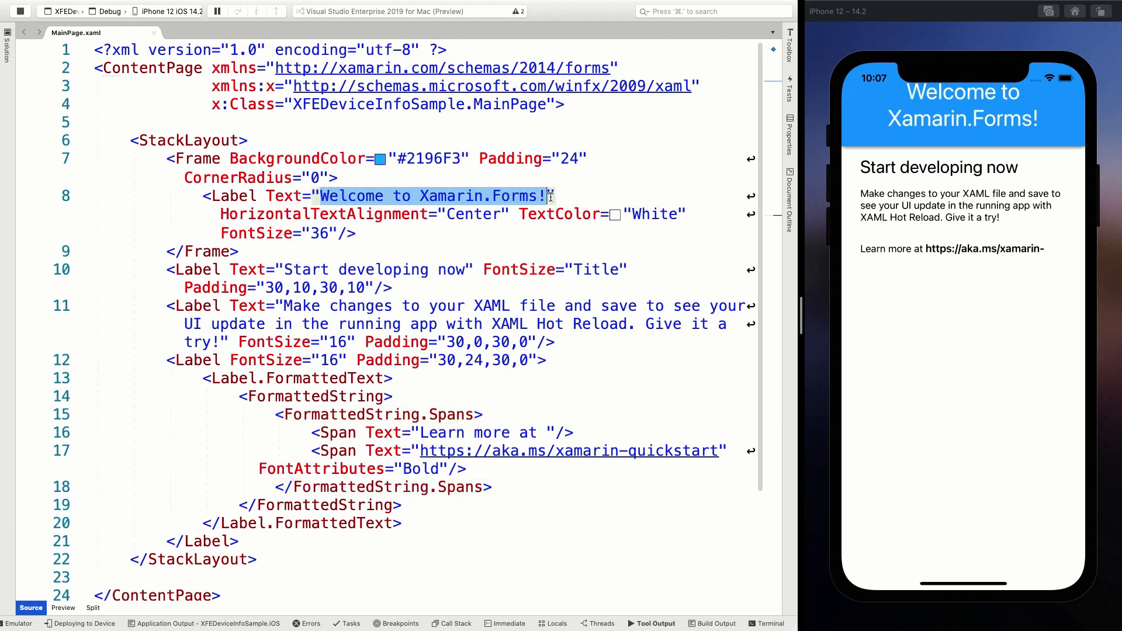
{"action": "type", "text": "DeviceInf"}
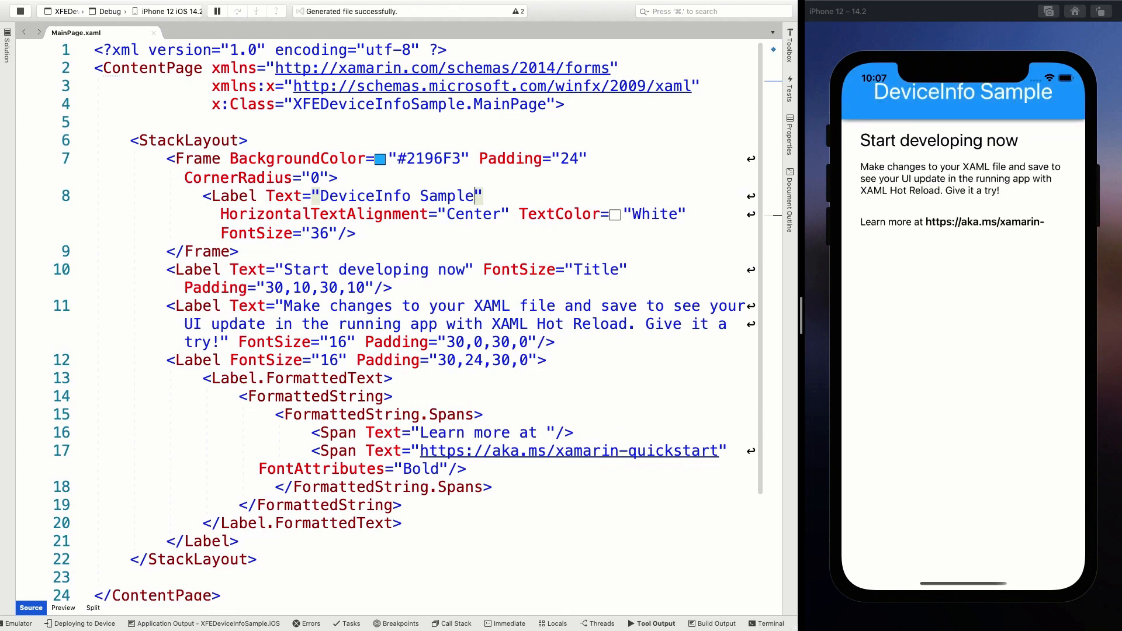
{"action": "mouse_move", "coordinate": [939, 56]}
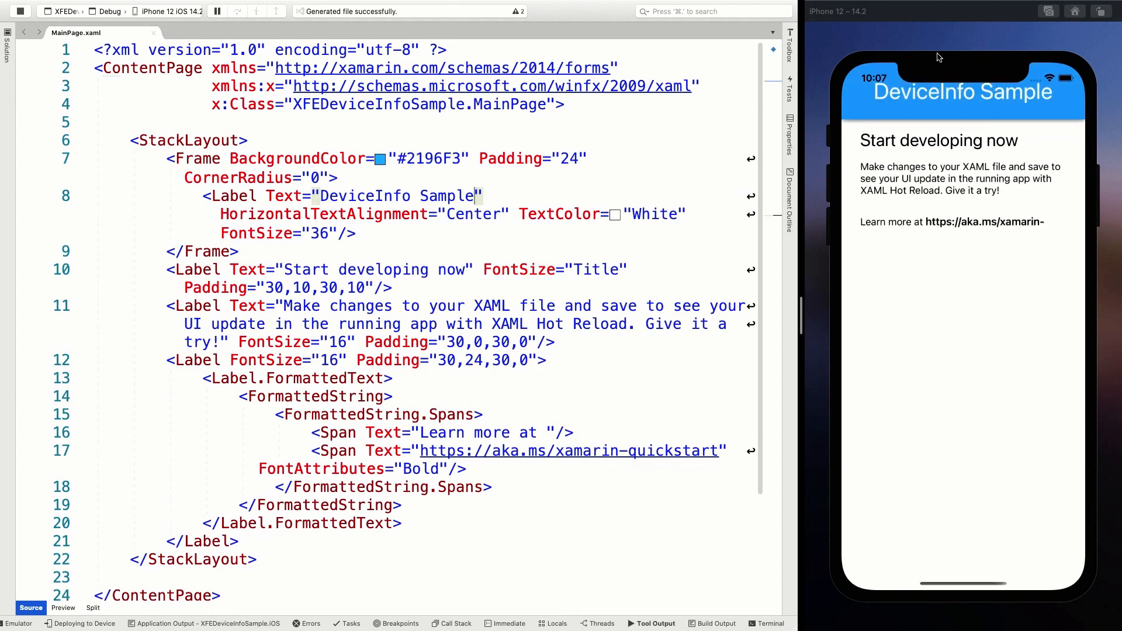
{"action": "mouse_move", "coordinate": [894, 91]}
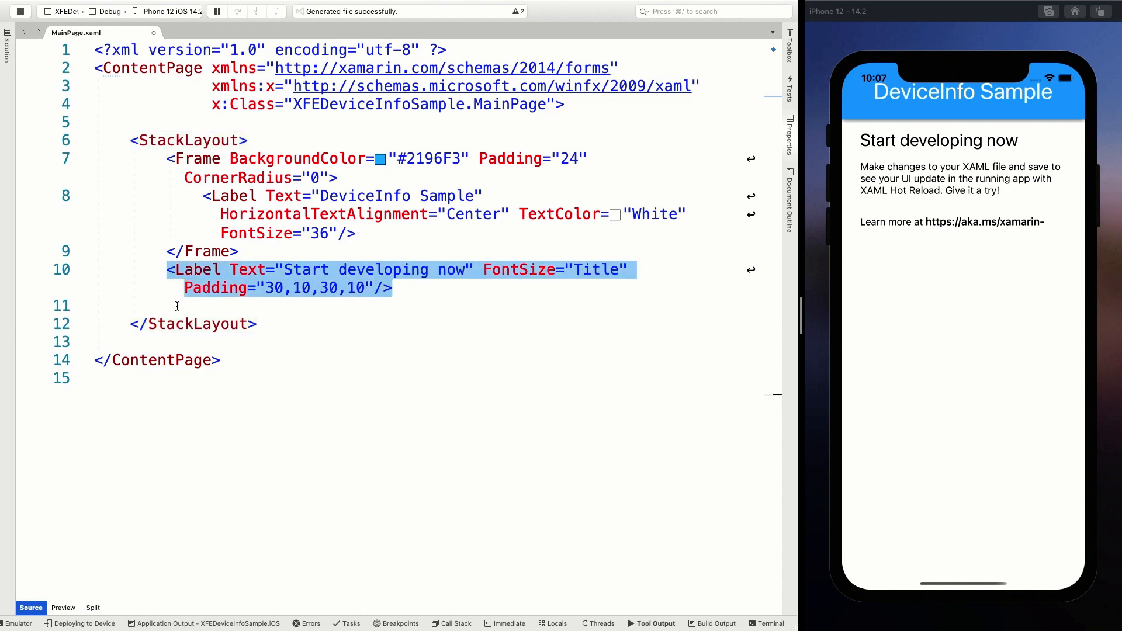
Step: Duplicate the 'Start developing now' Label line so six copies sit in the StackLayout
{"action": "left_click", "coordinate": [336, 315]}
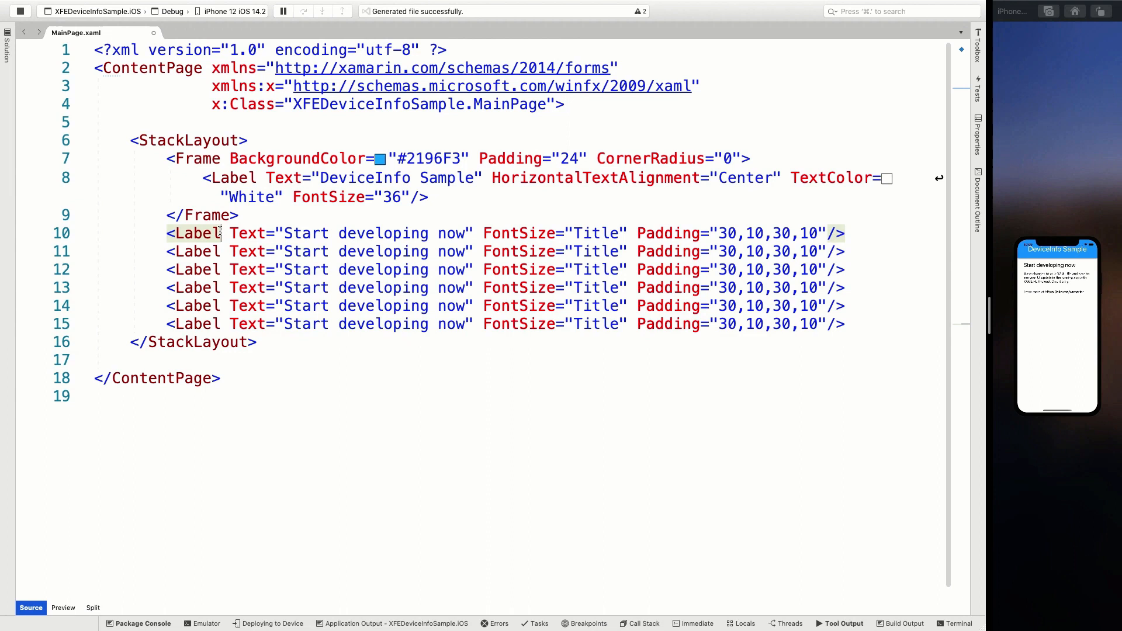
Step: Add an empty x:Name to all six labels and clear their 'Start developing now' text
{"action": "key", "text": "alt"}
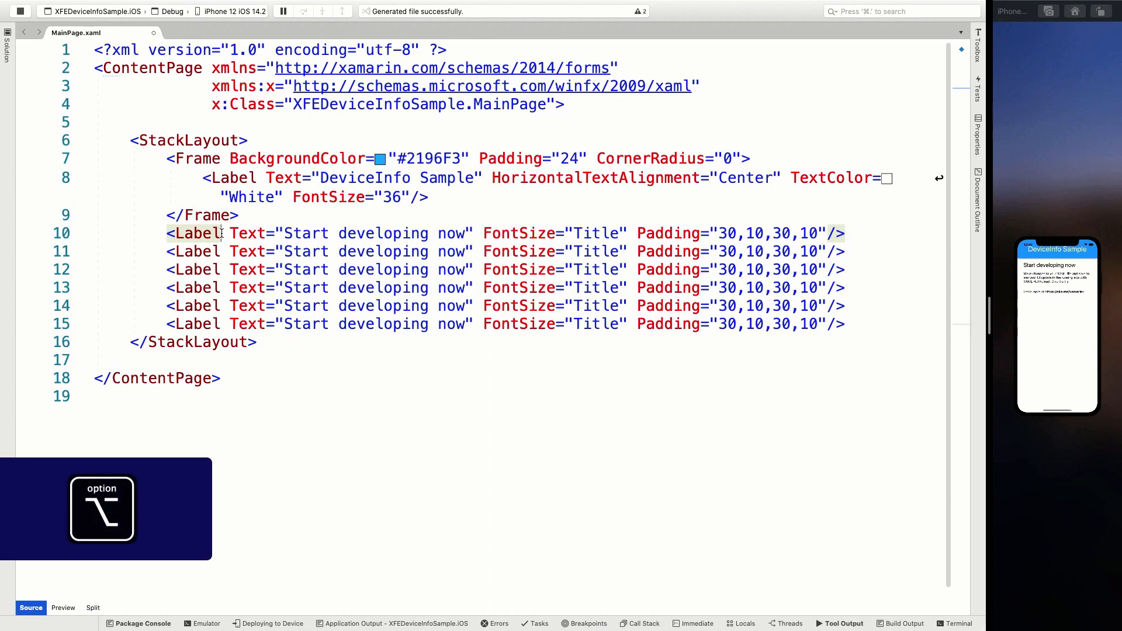
{"action": "left_click_drag", "start_coordinate": [226, 233], "coordinate": [225, 305]}
{"action": "type", "text": " x:Name=\"\""}
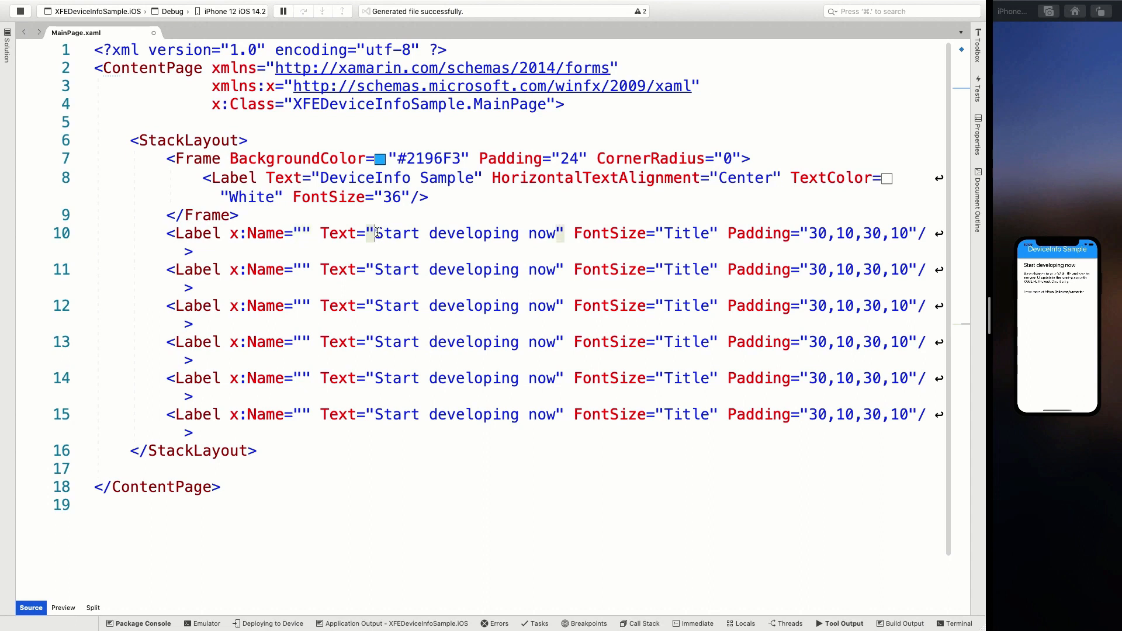
{"action": "mouse_move", "coordinate": [935, 329]}
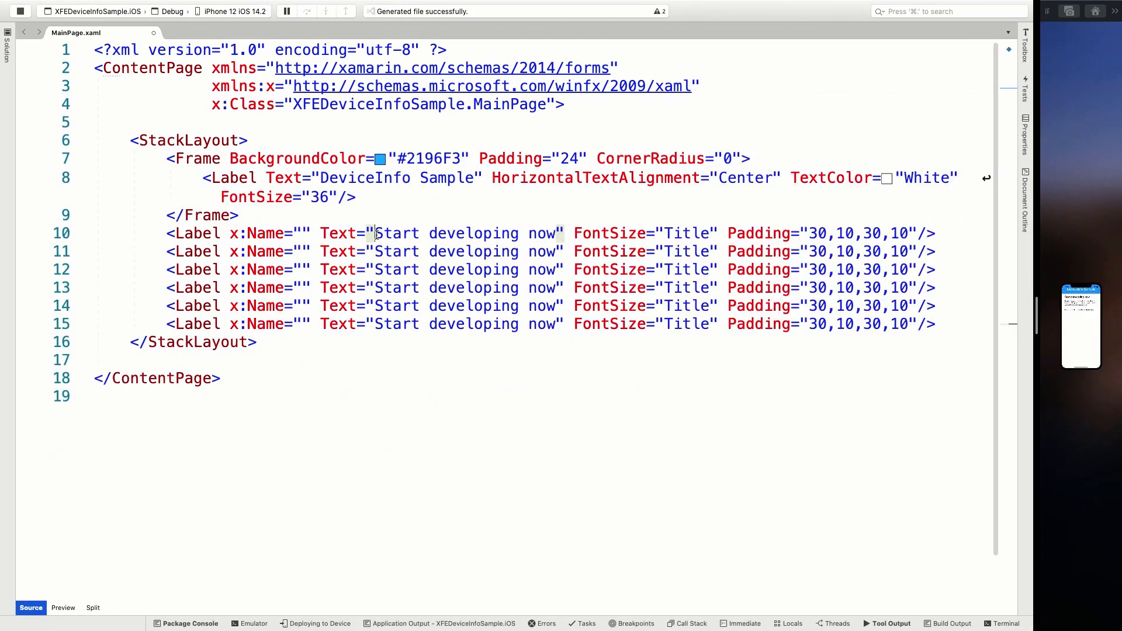
{"action": "left_click_drag", "start_coordinate": [373, 233], "coordinate": [553, 324]}
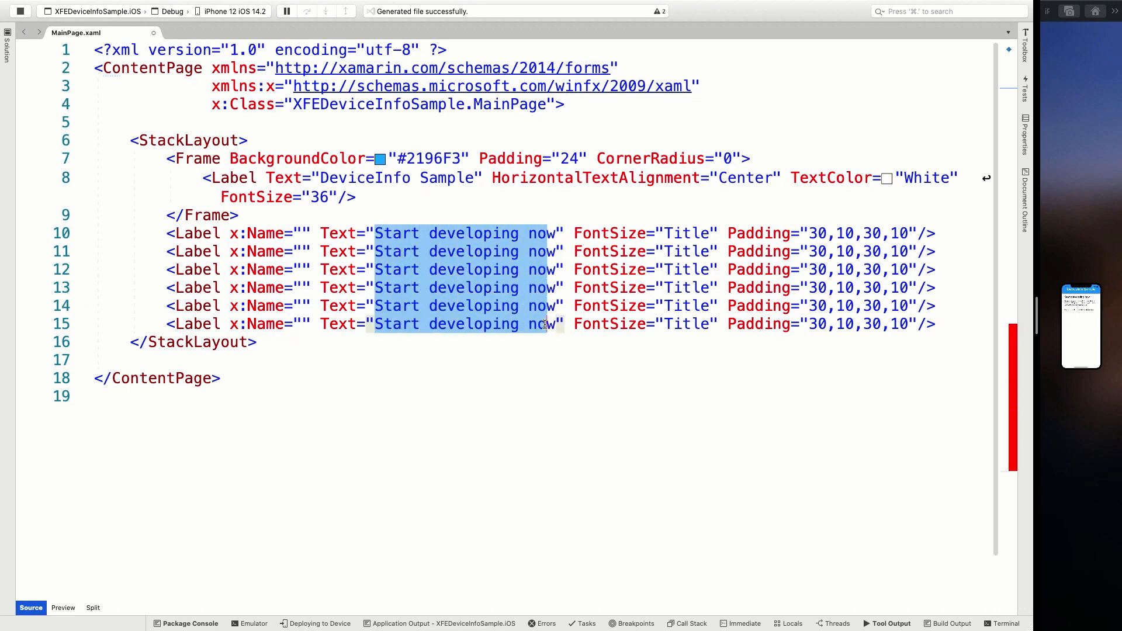
{"action": "key", "text": "Delete"}
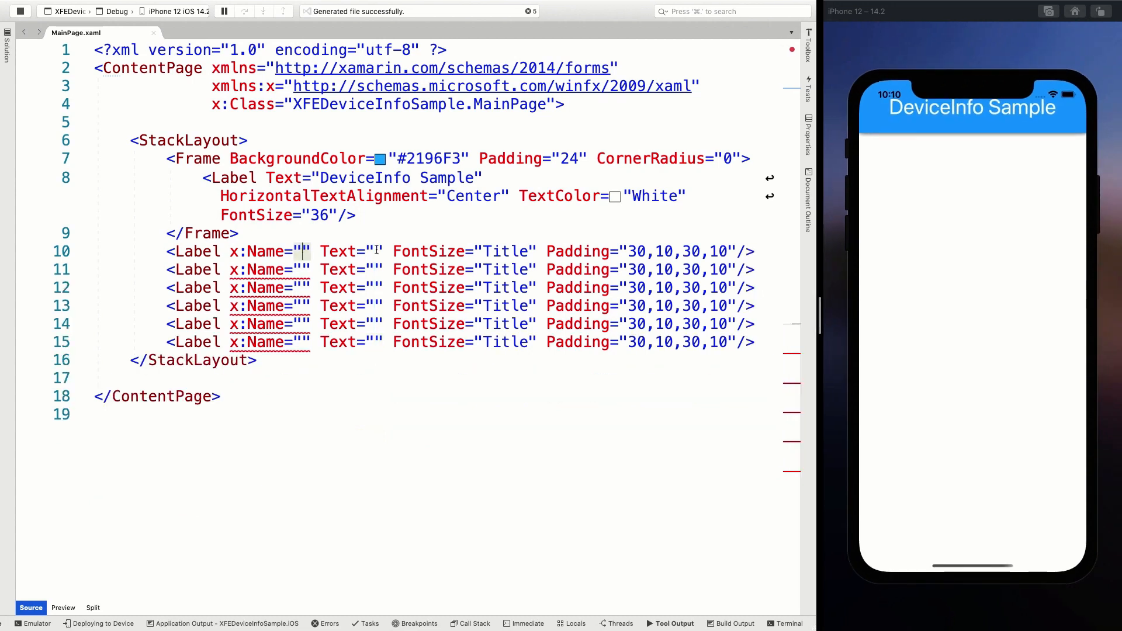
{"action": "mouse_move", "coordinate": [414, 252]}
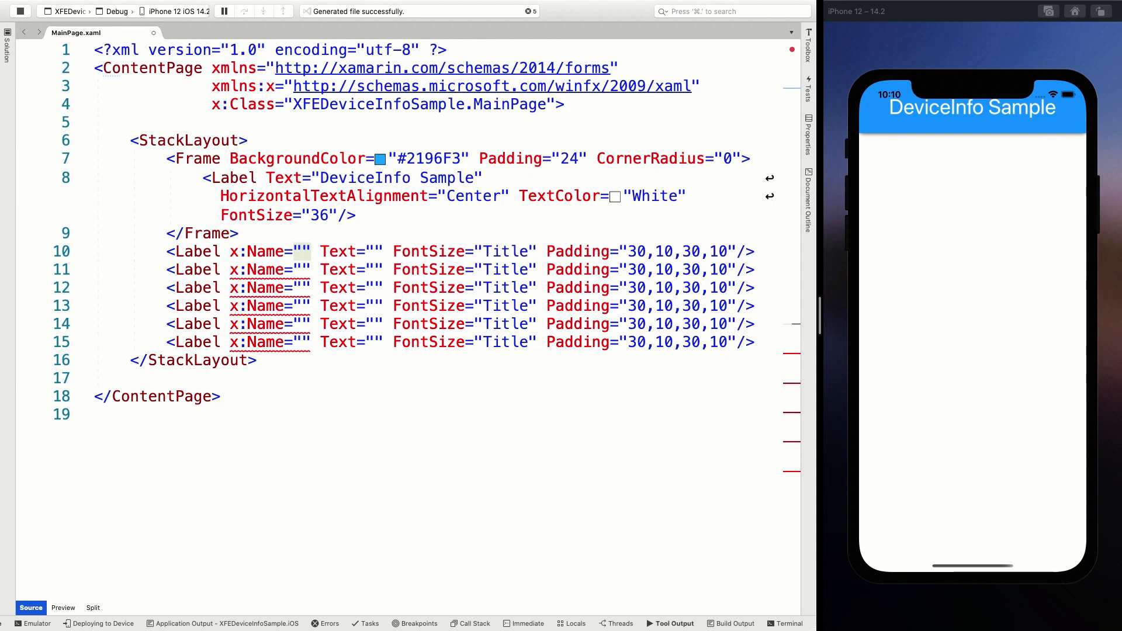
Step: Name the six labels DeviceType, Model, Manufacturer, Name, Version and Platform
{"action": "type", "text": "DeviceType"}
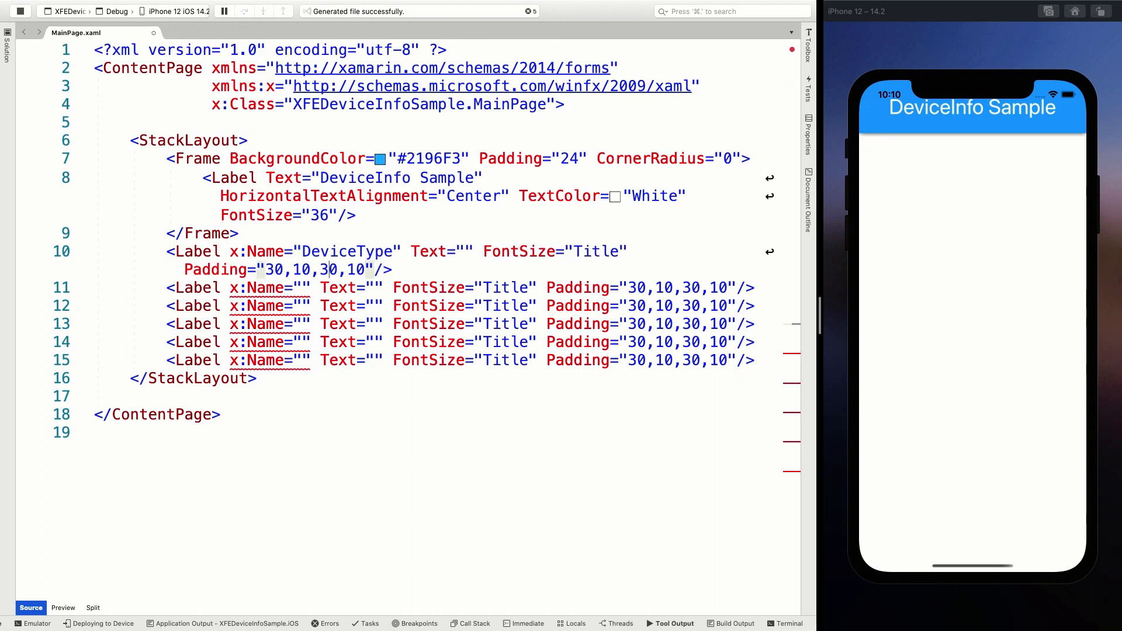
{"action": "type", "text": "Mo"}
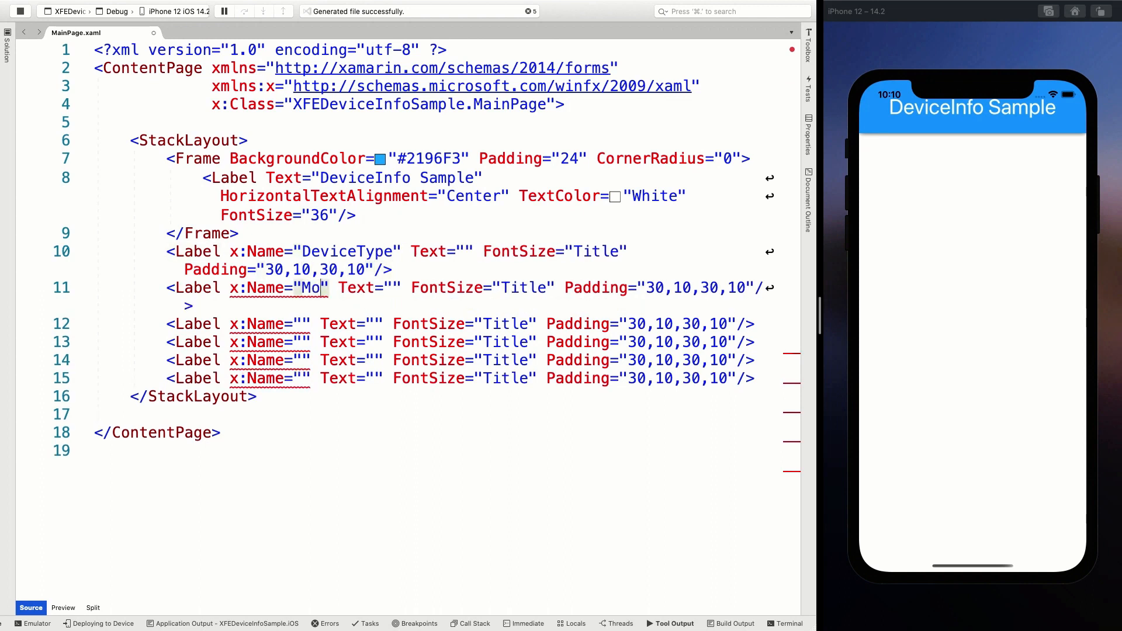
{"action": "type", "text": "del"}
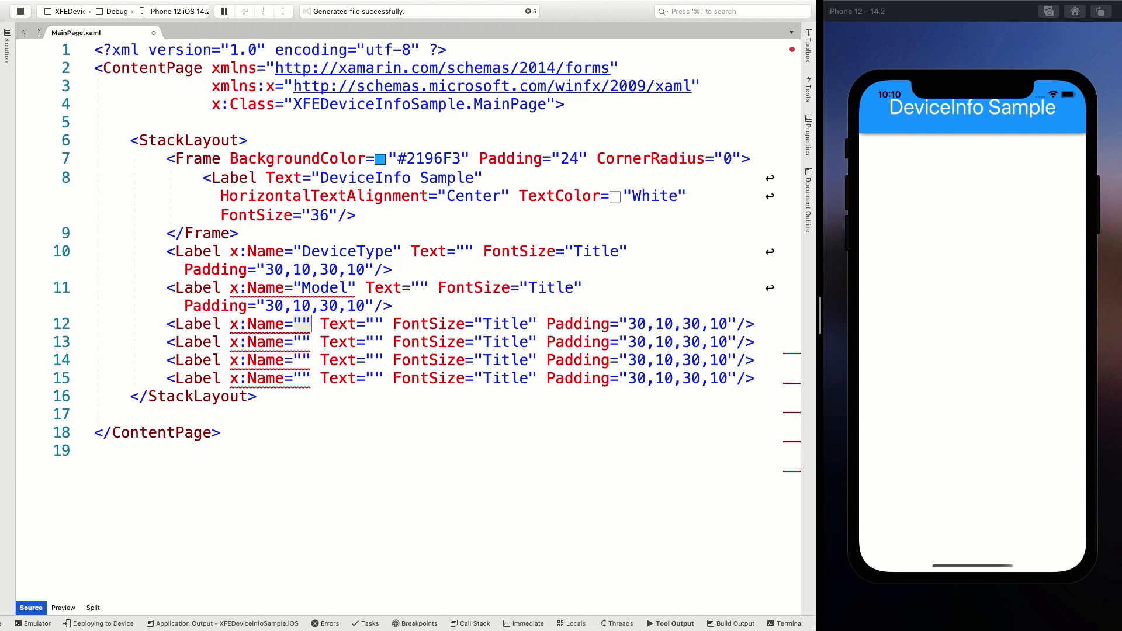
{"action": "type", "text": "Manufact"}
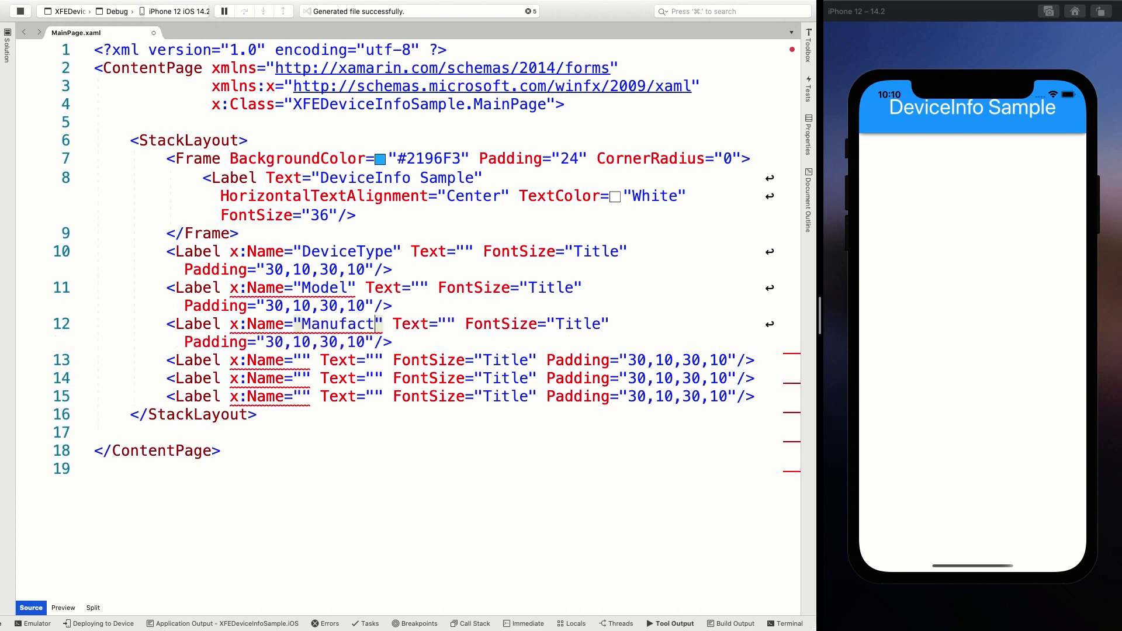
{"action": "type", "text": "urer"}
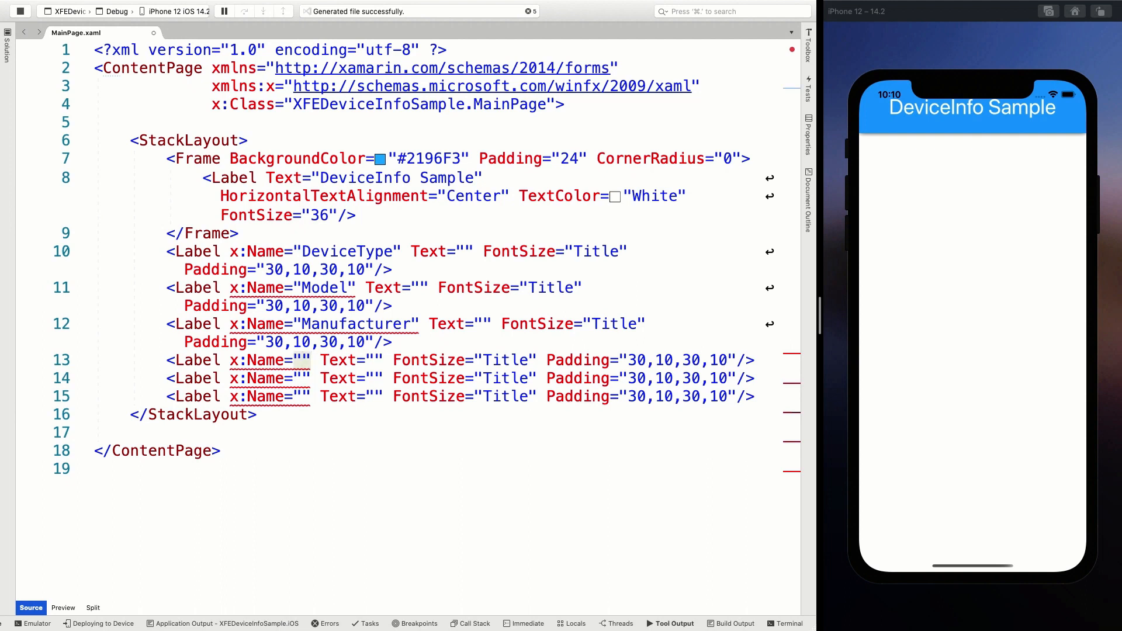
{"action": "type", "text": "Name"}
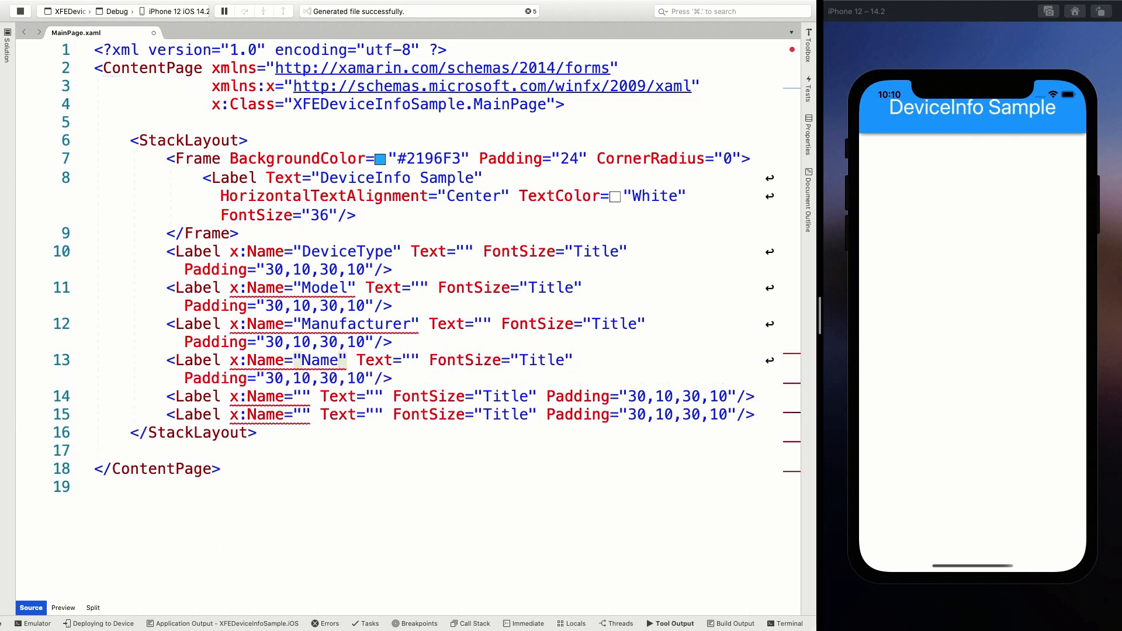
{"action": "type", "text": "Ves"}
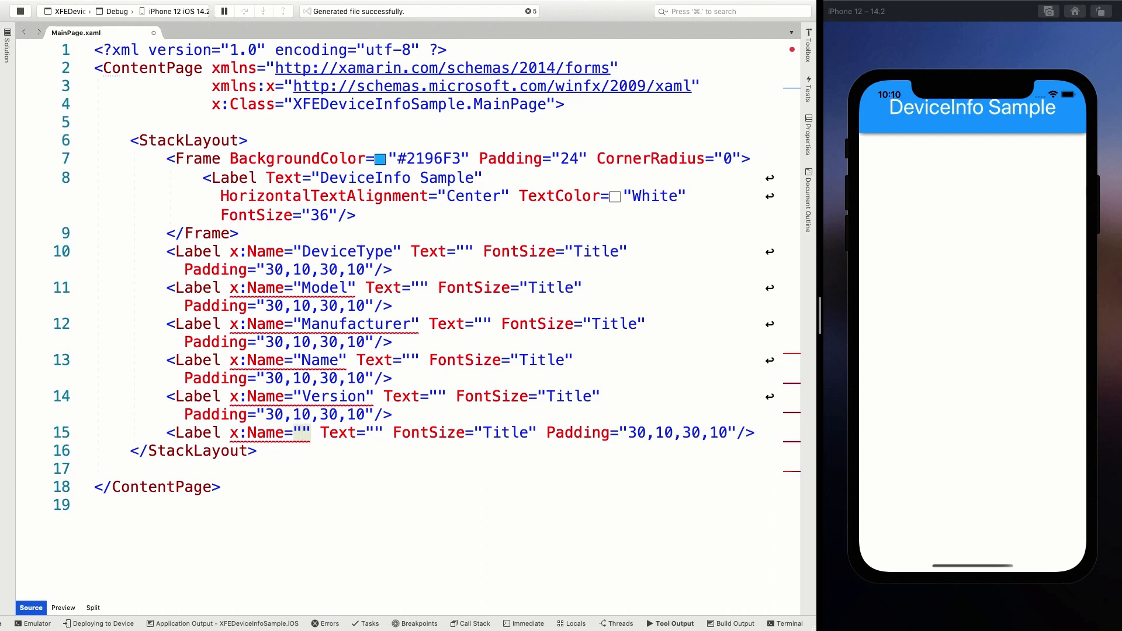
{"action": "type", "text": "Platfor"}
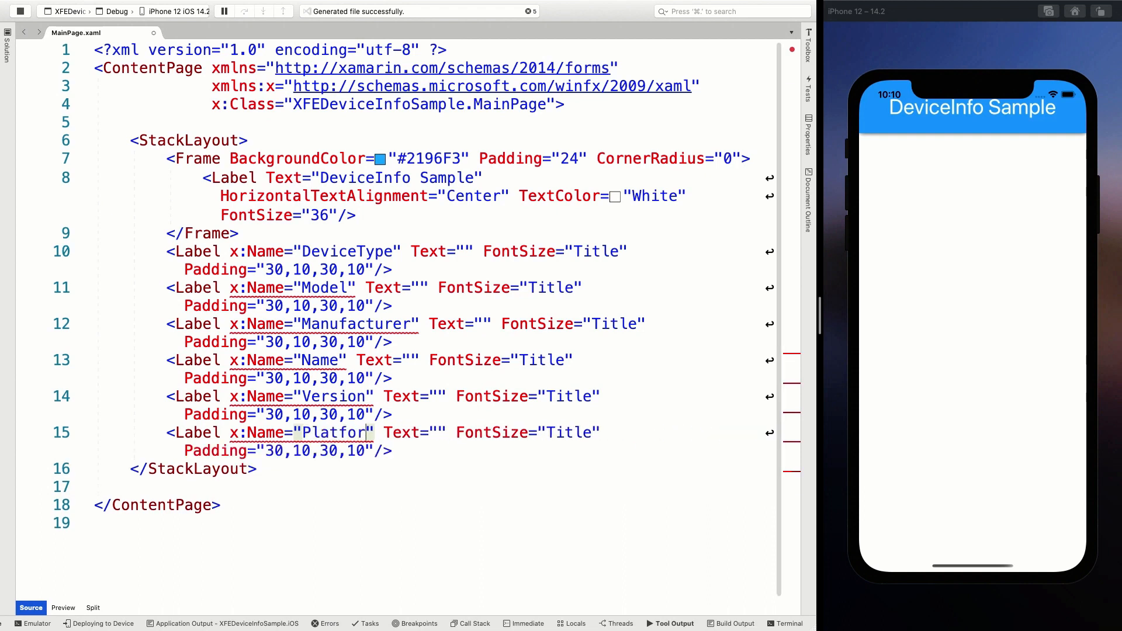
{"action": "type", "text": "m"}
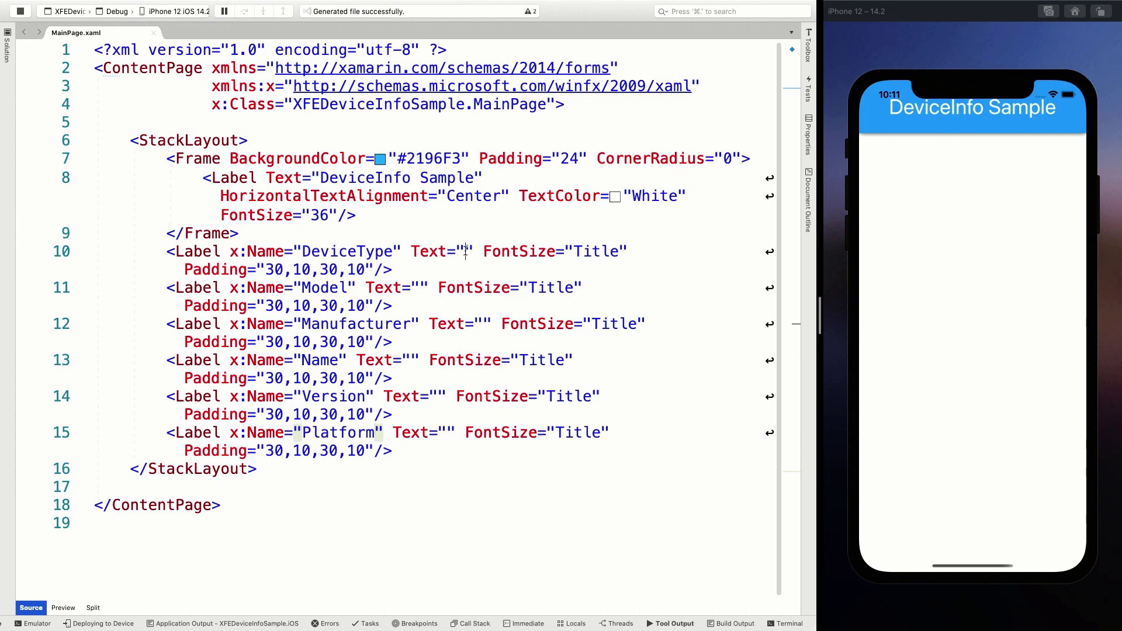
Step: Try a test 'aa' Text value on the DeviceType label, then remove it again
{"action": "type", "text": "aa"}
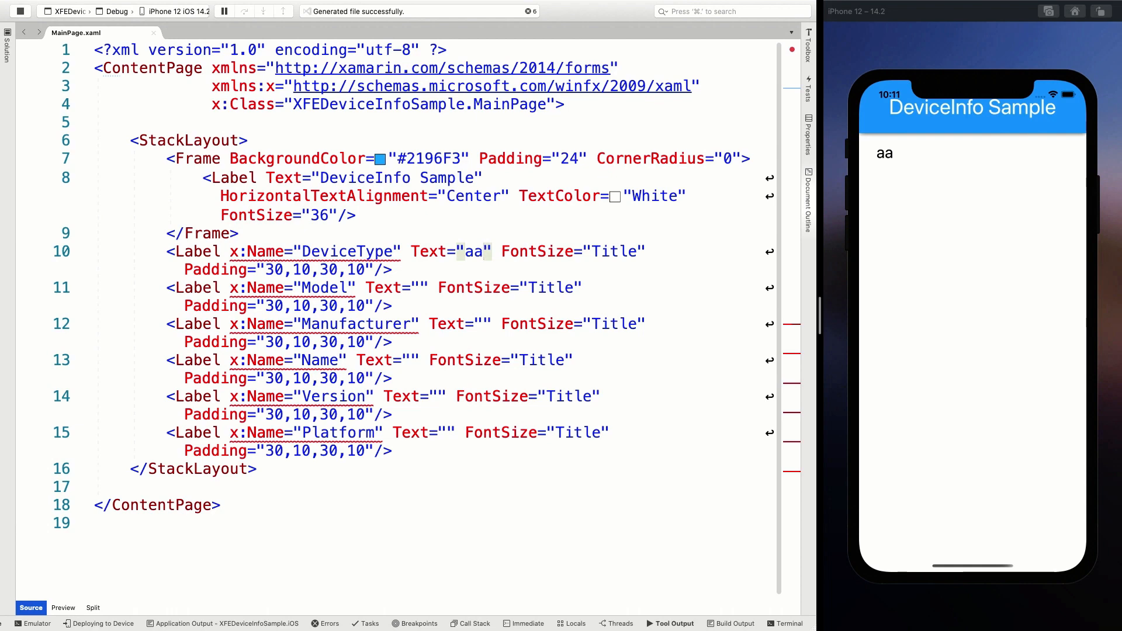
{"action": "key", "text": "Backspace"}
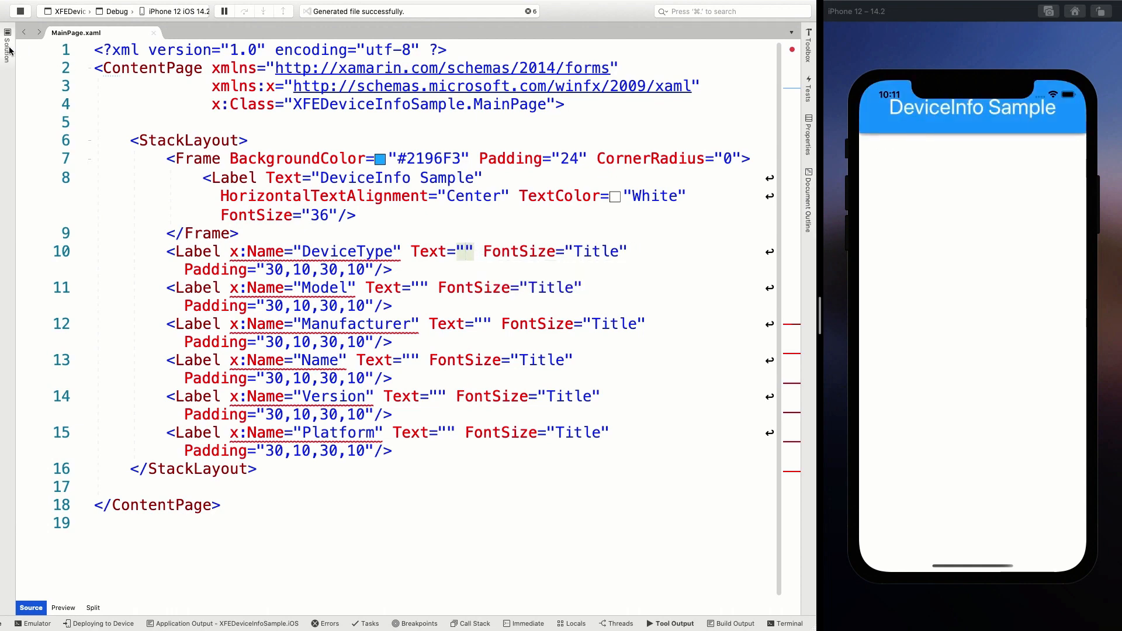
Step: Open MainPage.xaml.cs from the Solution pad
{"action": "left_click", "coordinate": [6, 33]}
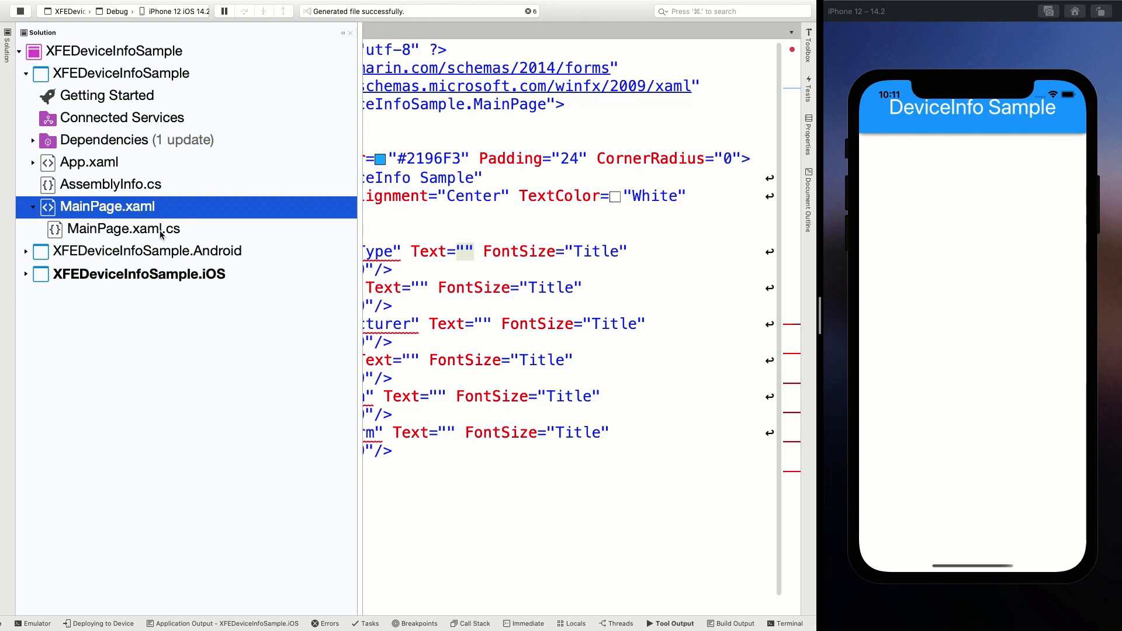
{"action": "double_click", "coordinate": [129, 229]}
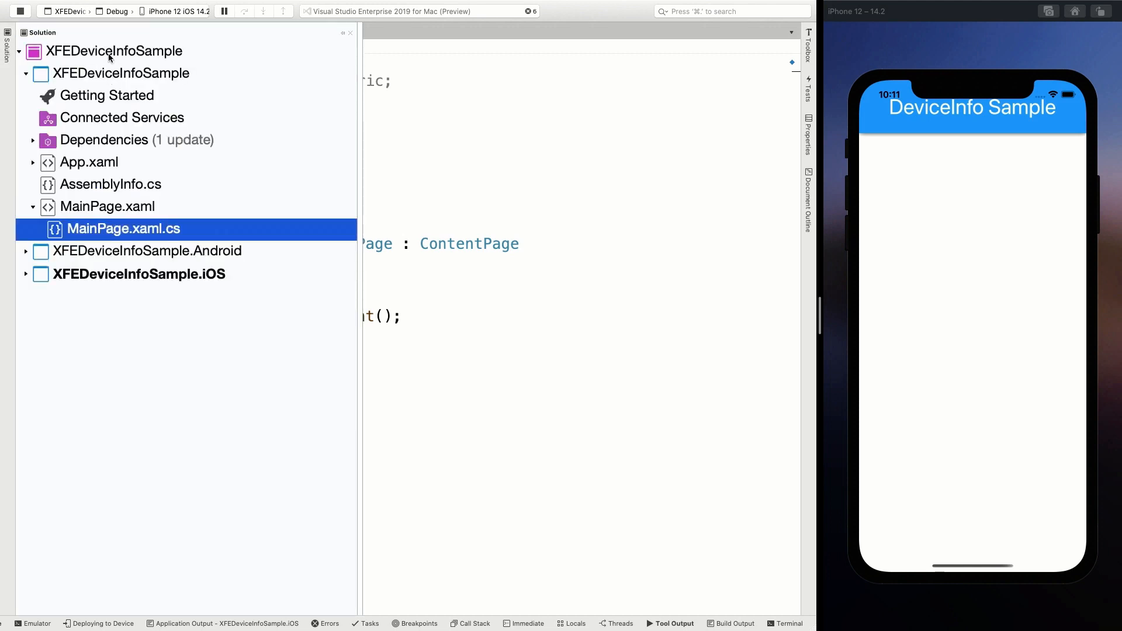
Step: List the solution's installed NuGet packages, confirming Xamarin.Essentials 1.5.3.2
{"action": "right_click", "coordinate": [96, 50]}
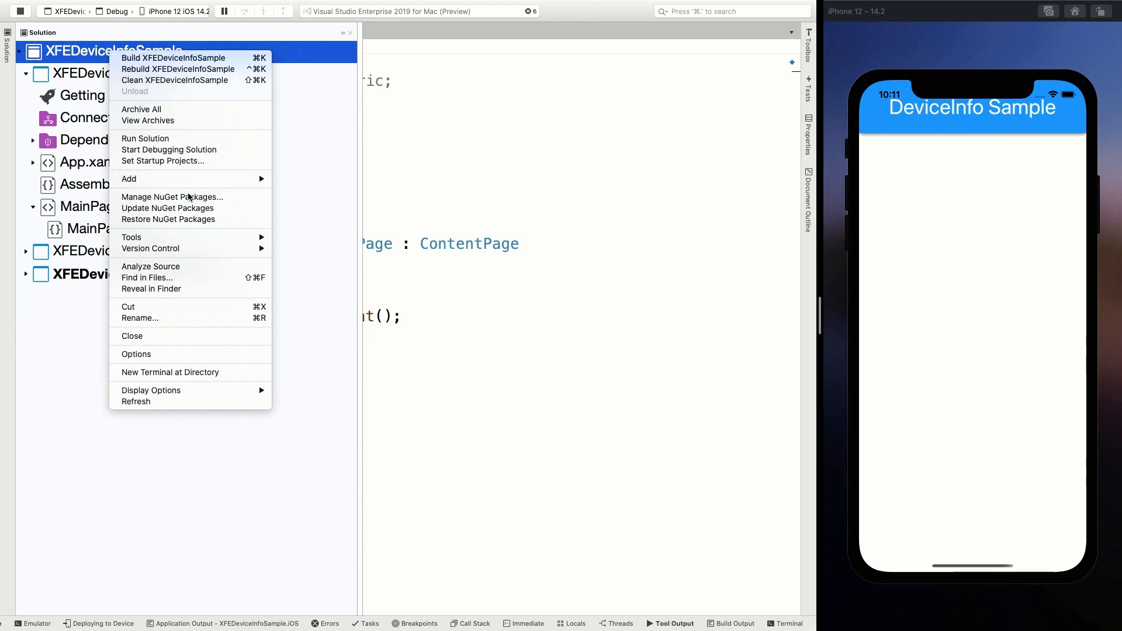
{"action": "left_click", "coordinate": [172, 196]}
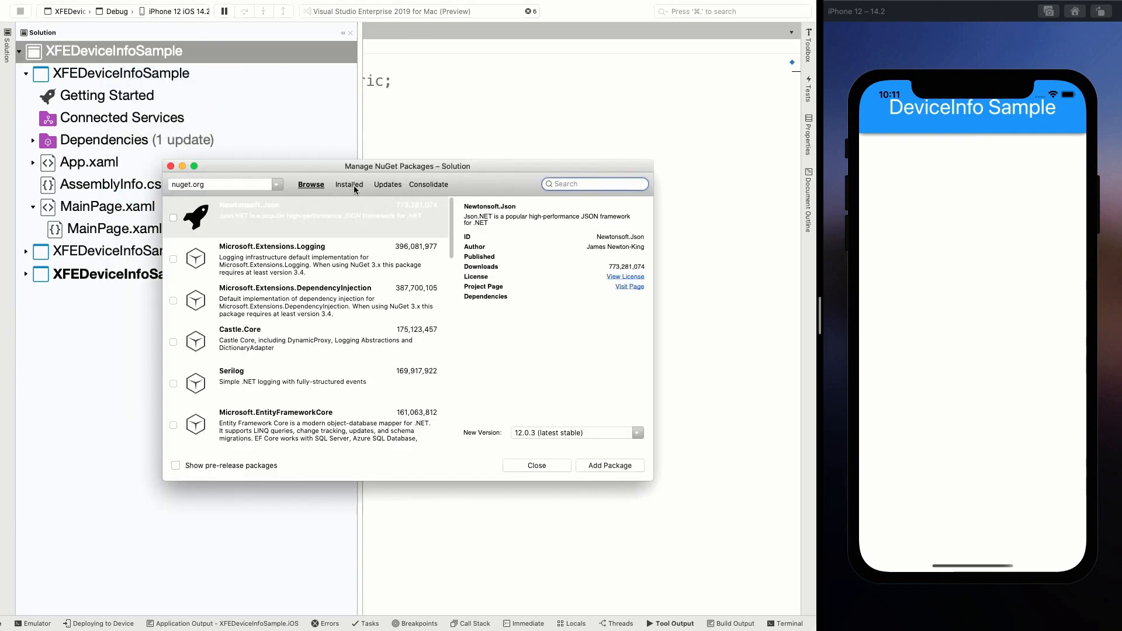
{"action": "left_click", "coordinate": [349, 184]}
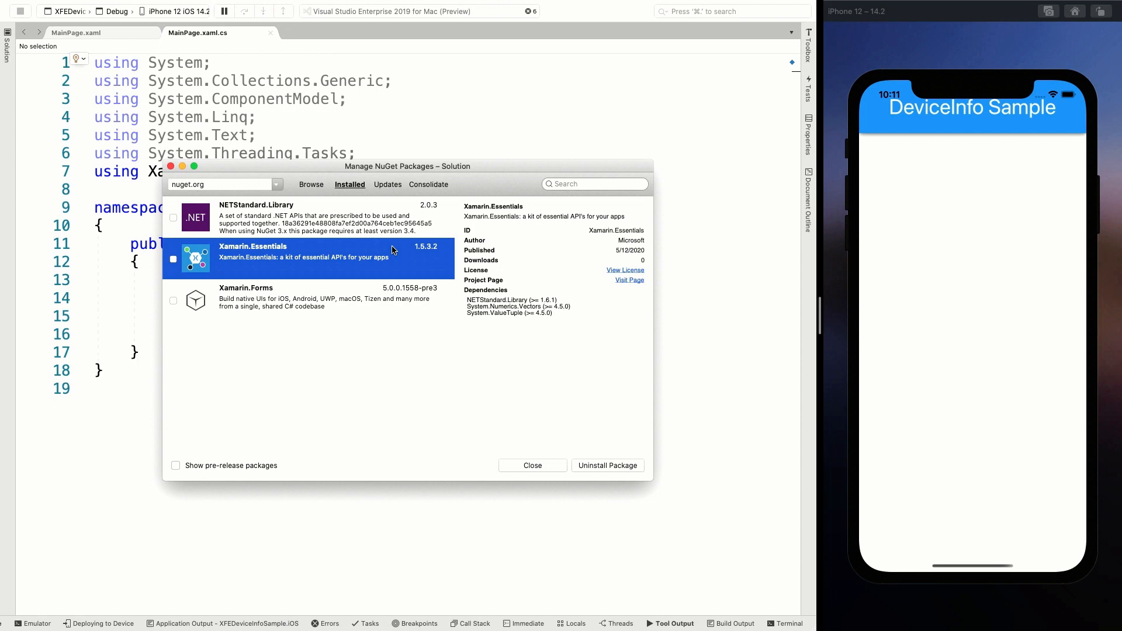
{"action": "mouse_move", "coordinate": [397, 252]}
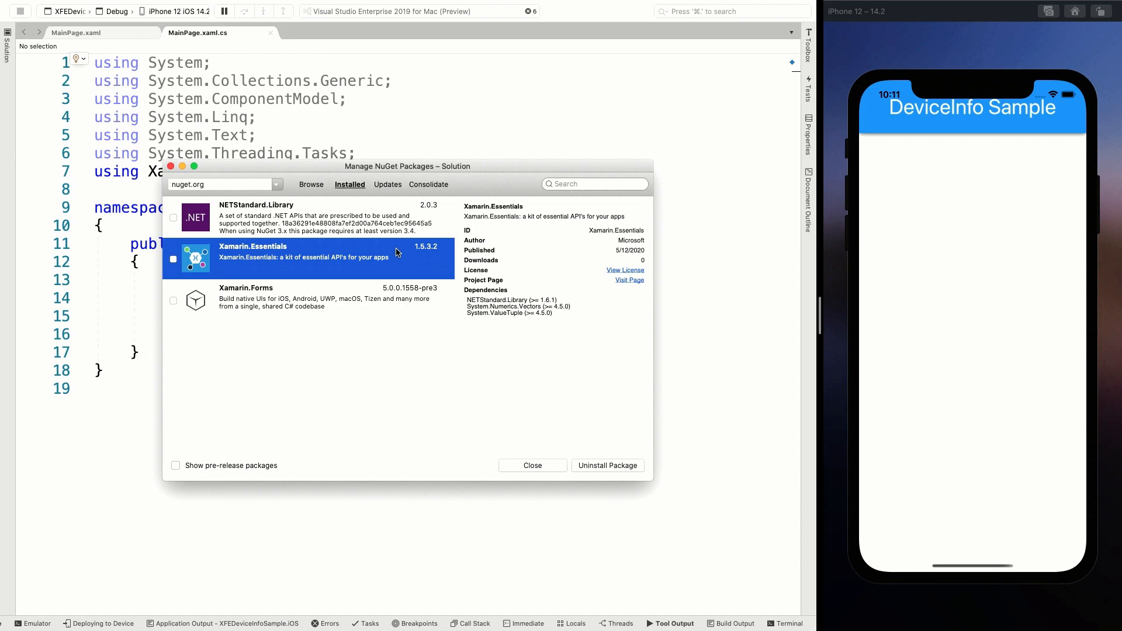
{"action": "mouse_move", "coordinate": [251, 206]}
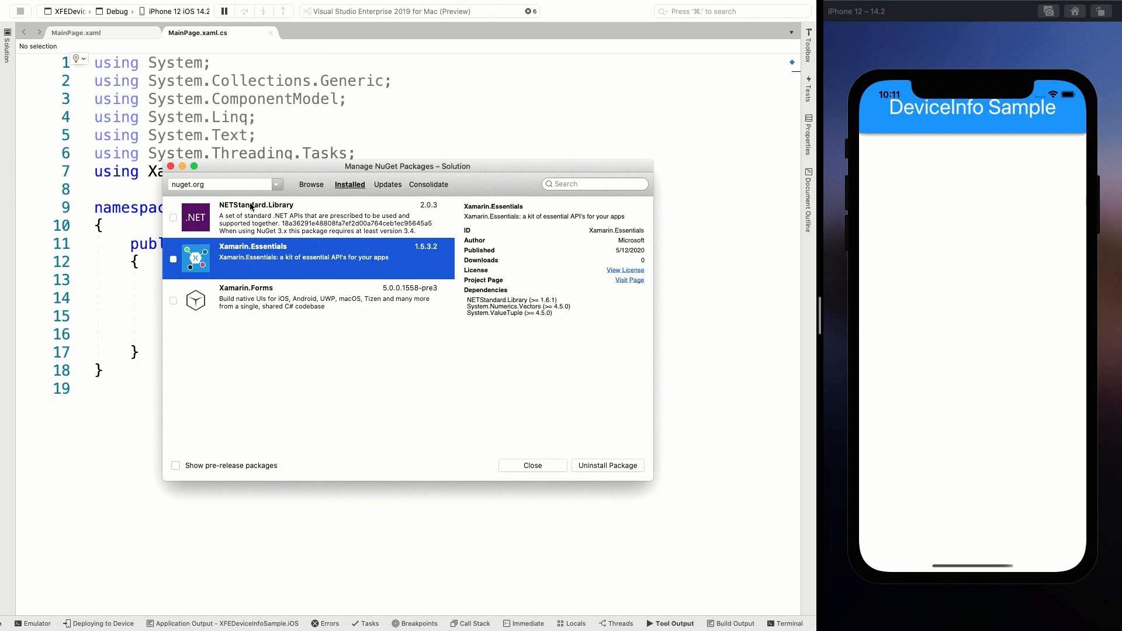
Step: Add 'using Xamarin.Essentials;' after the Xamarin.Forms import
{"action": "left_click", "coordinate": [533, 465]}
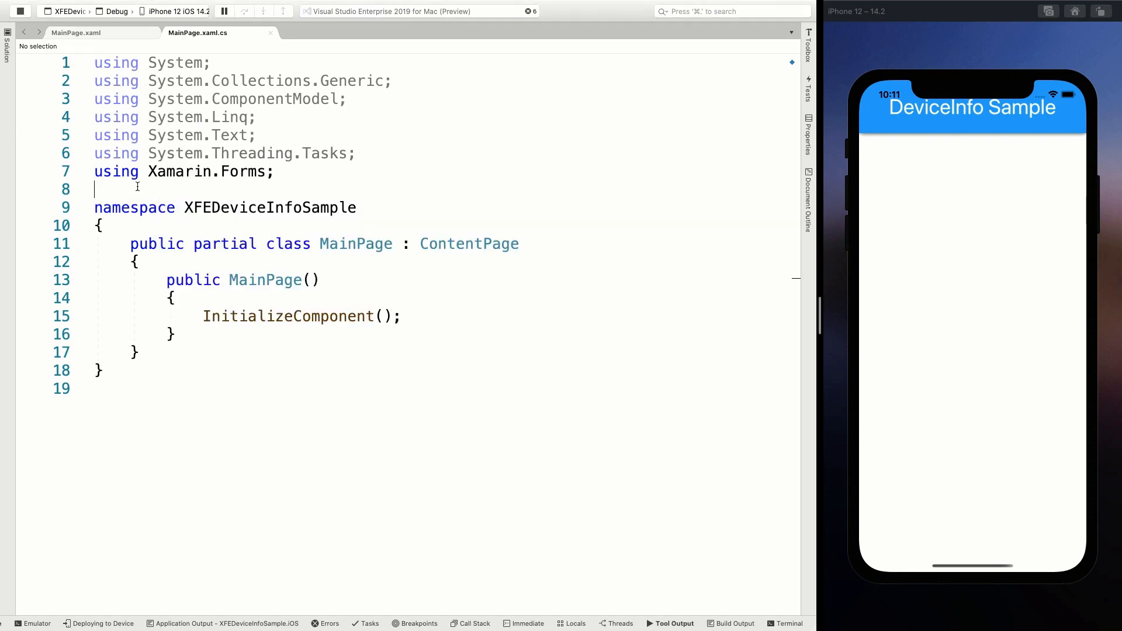
{"action": "type", "text": "using Xamarin.Essentials;"}
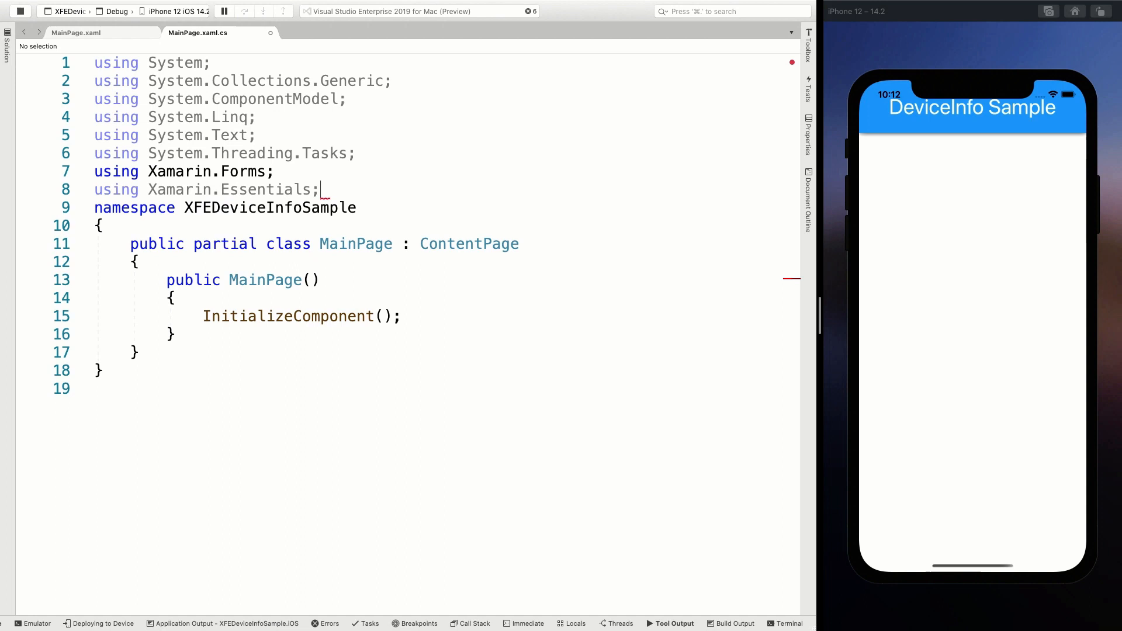
{"action": "key", "text": "Enter"}
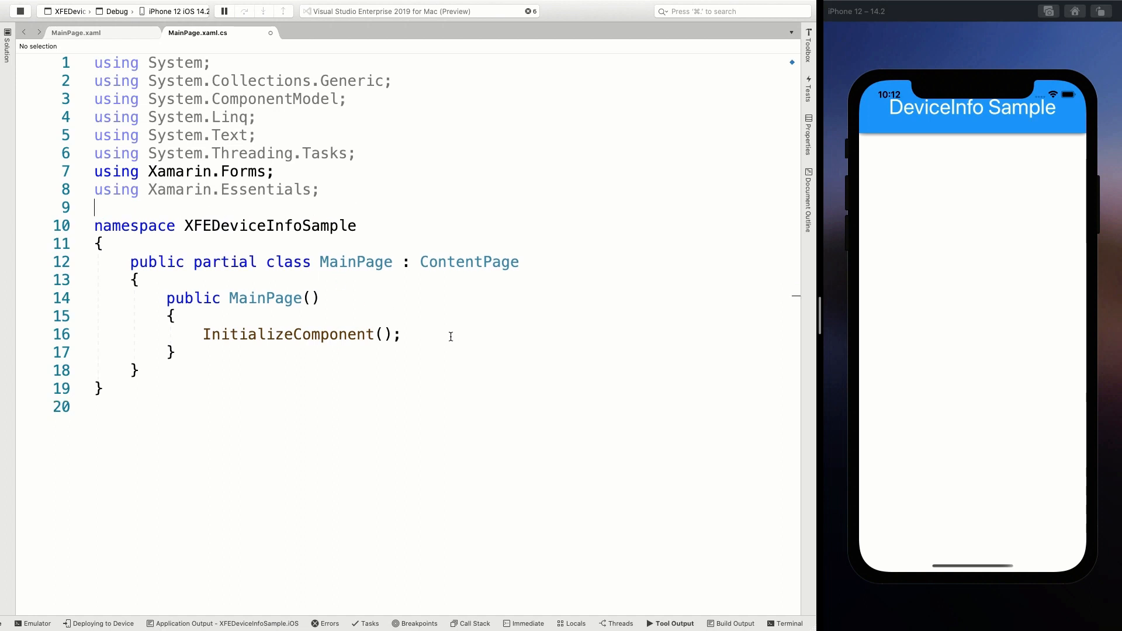
Step: Begin 'DeviceType.Text = DeviceInfo.' below InitializeComponent() so IntelliSense lists its properties
{"action": "key", "text": "Enter"}
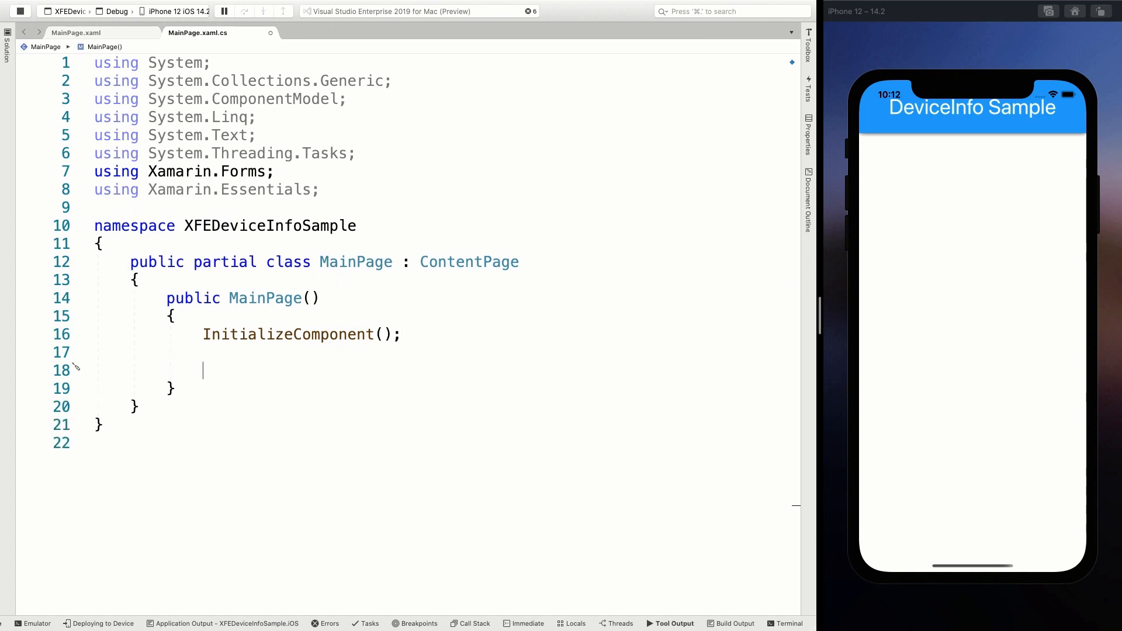
{"action": "type", "text": "D"}
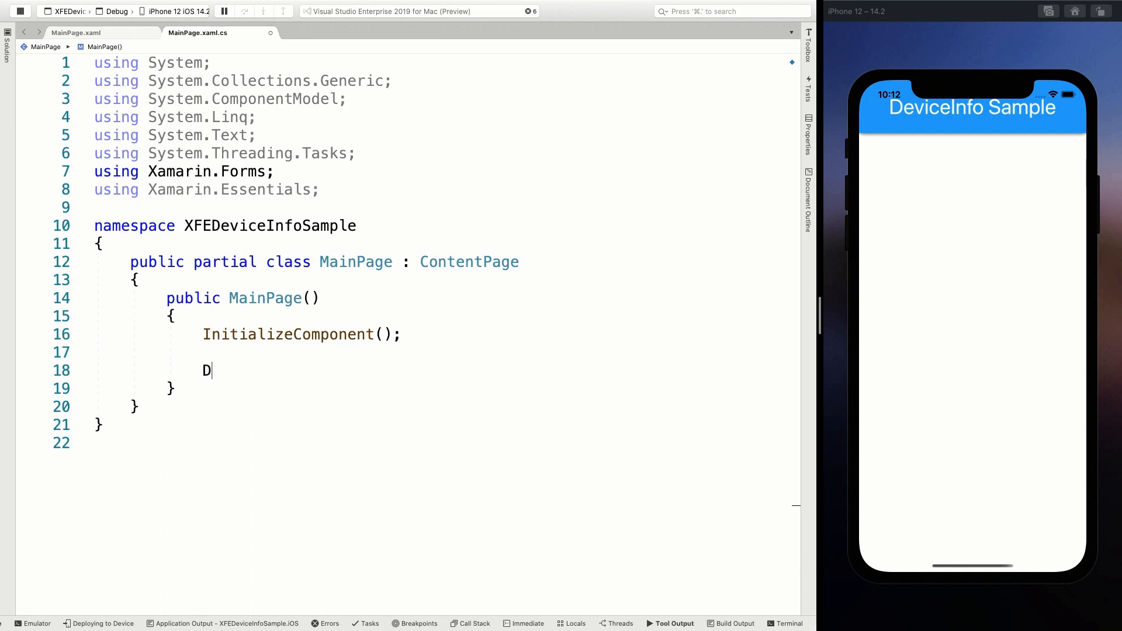
{"action": "type", "text": "evi"}
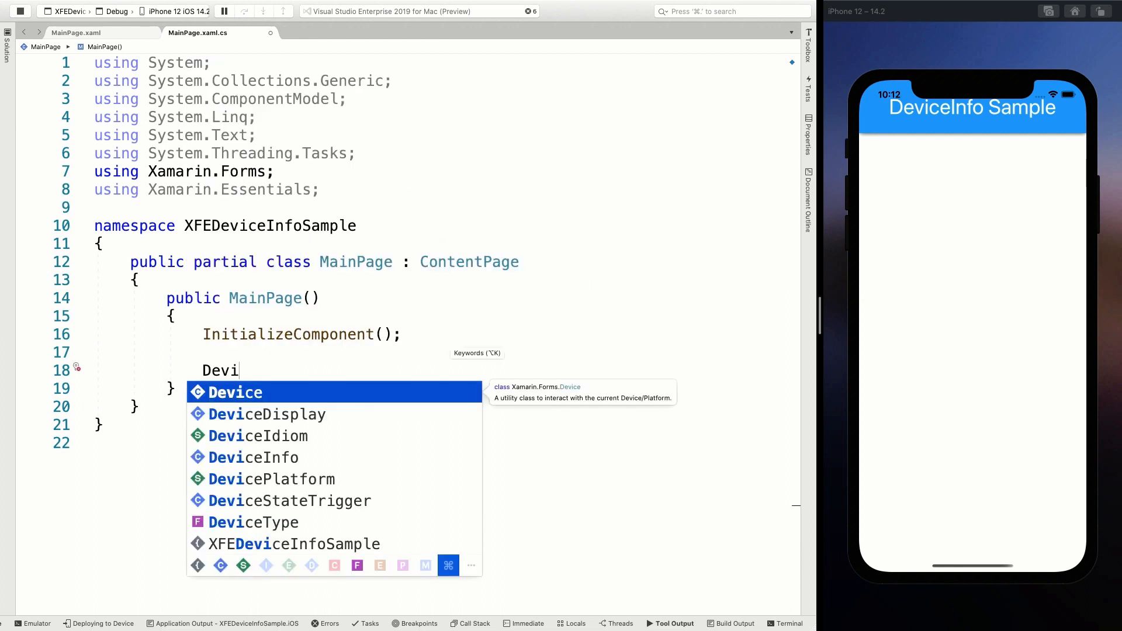
{"action": "type", "text": "DeviceType"}
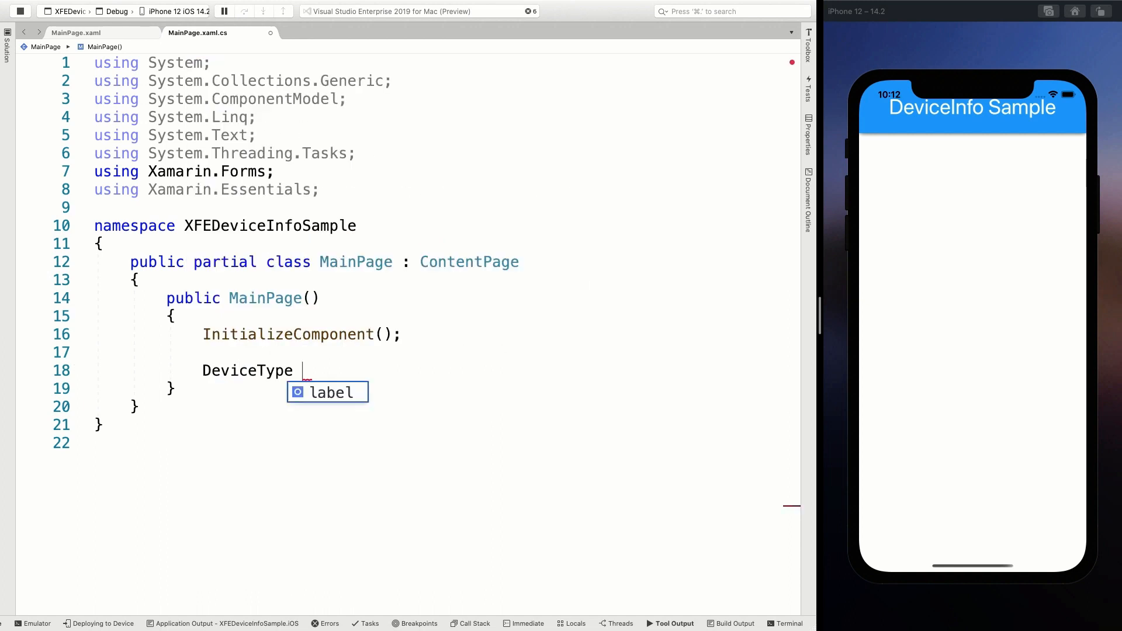
{"action": "type", "text": ".t"}
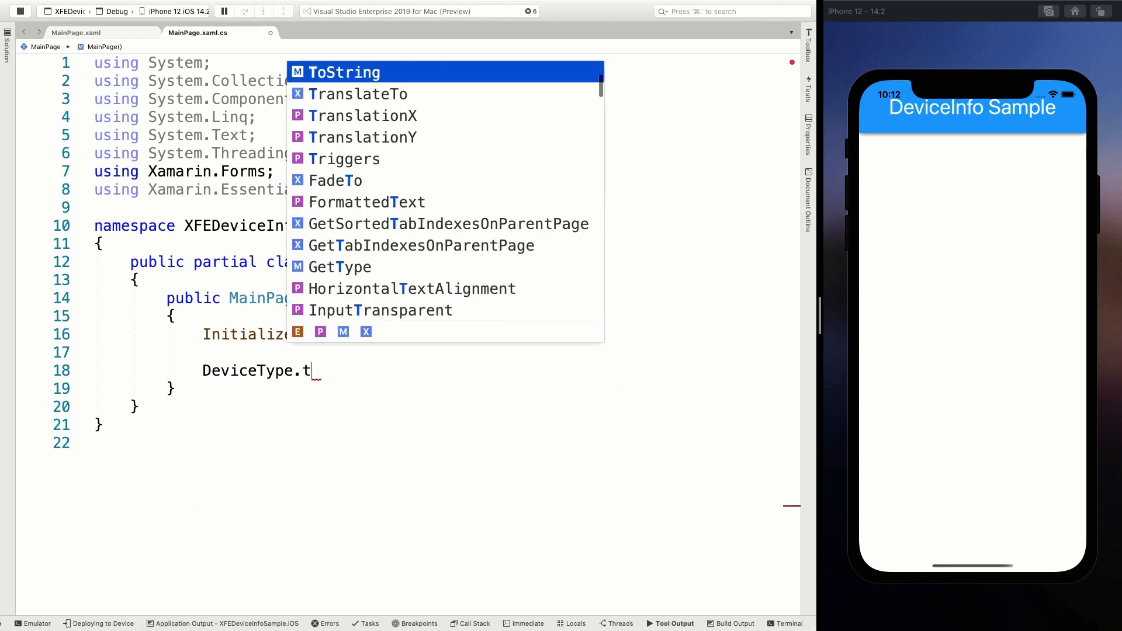
{"action": "type", "text": "ext ="}
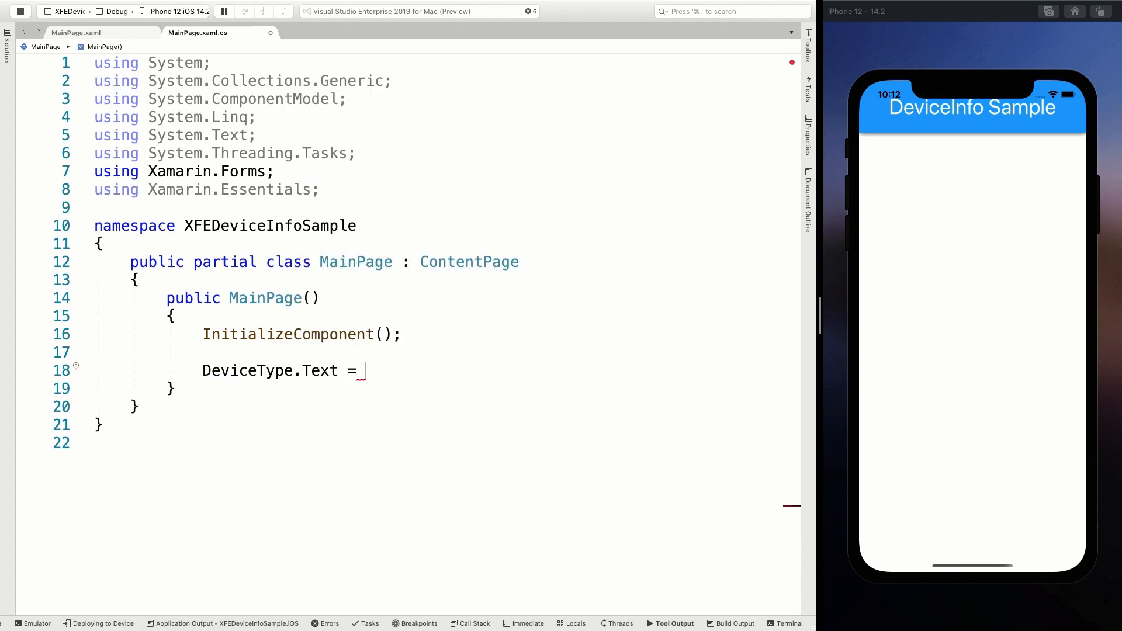
{"action": "type", "text": "Device"}
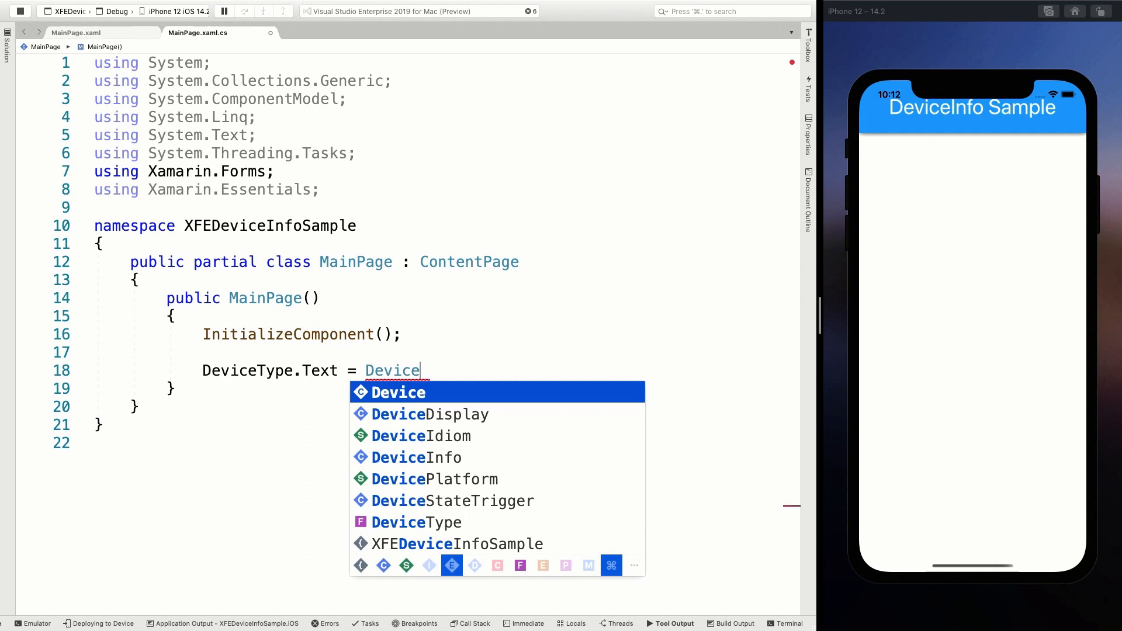
{"action": "type", "text": "Info"}
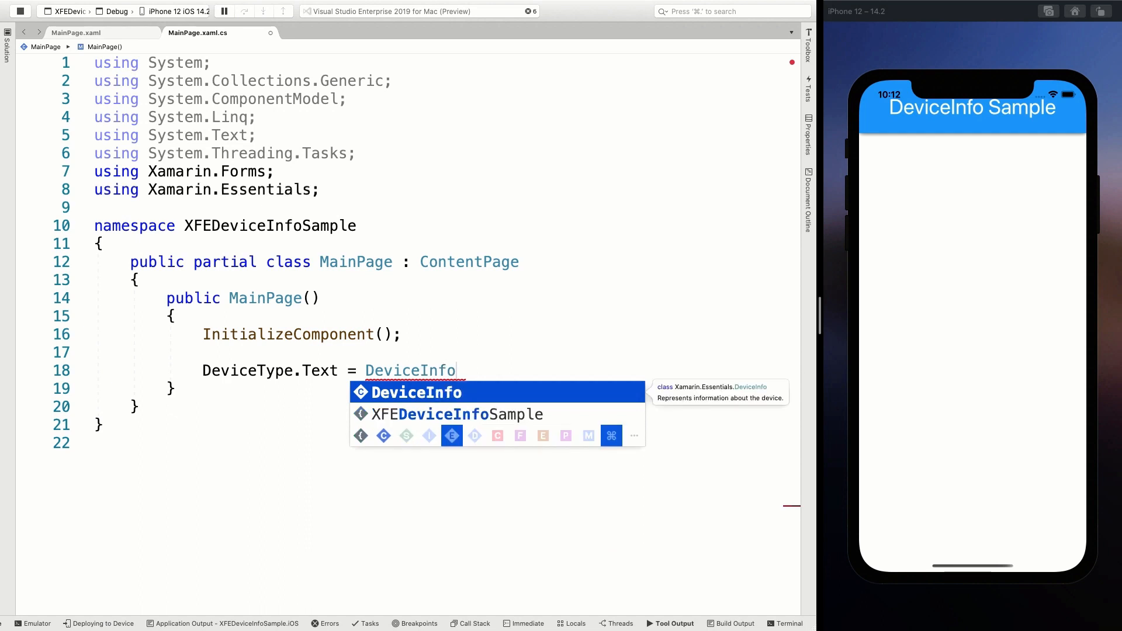
{"action": "type", "text": "."}
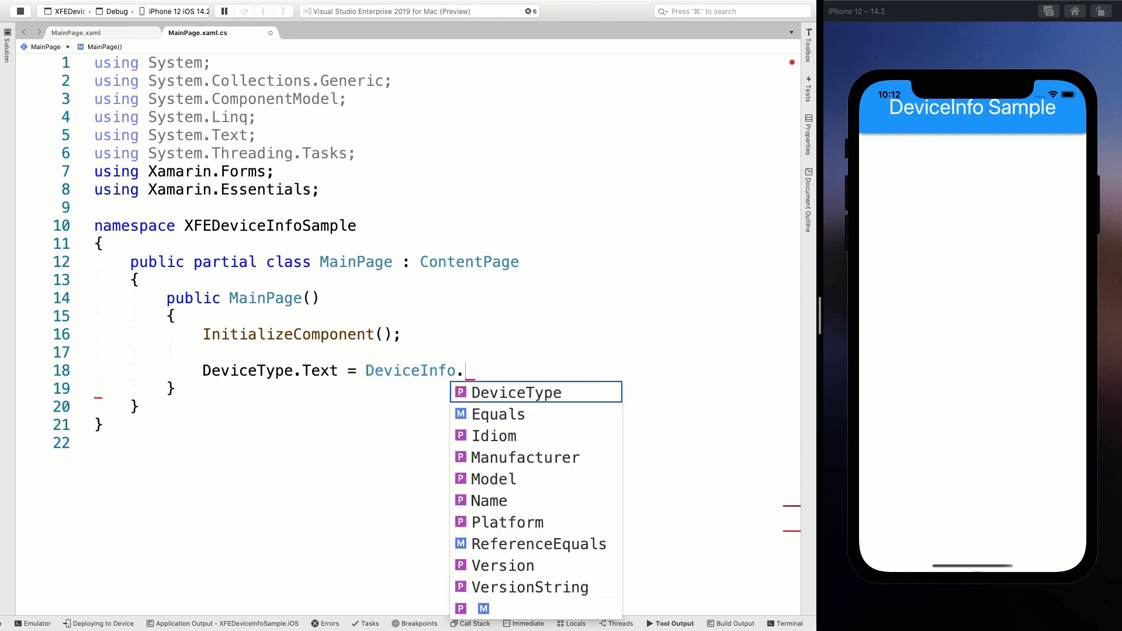
{"action": "mouse_move", "coordinate": [527, 351]}
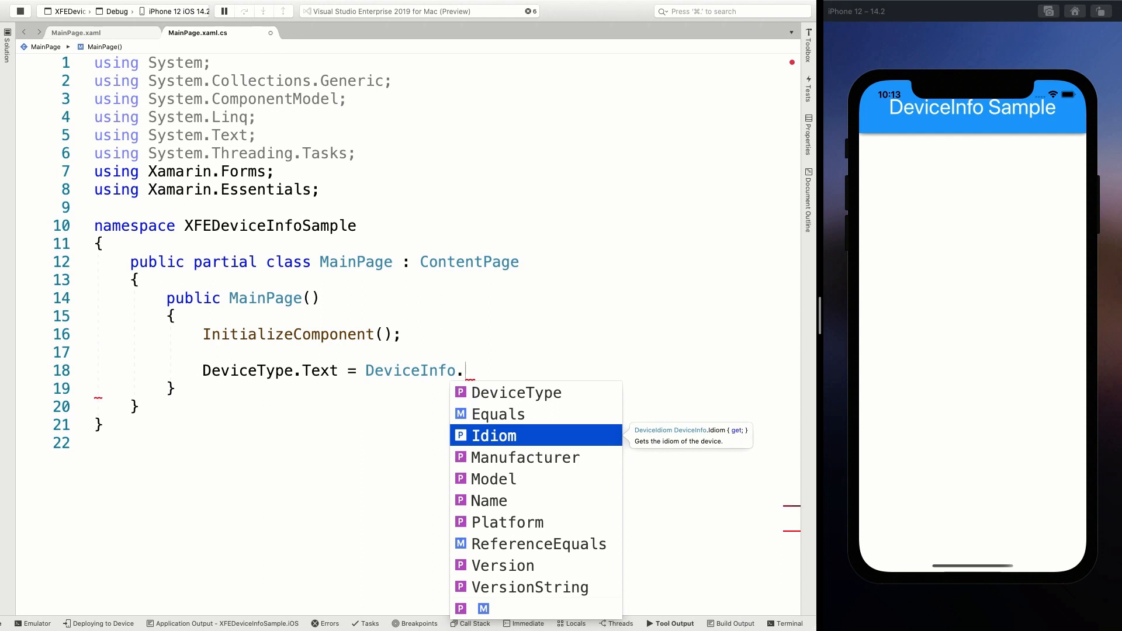
{"action": "key", "text": "Down"}
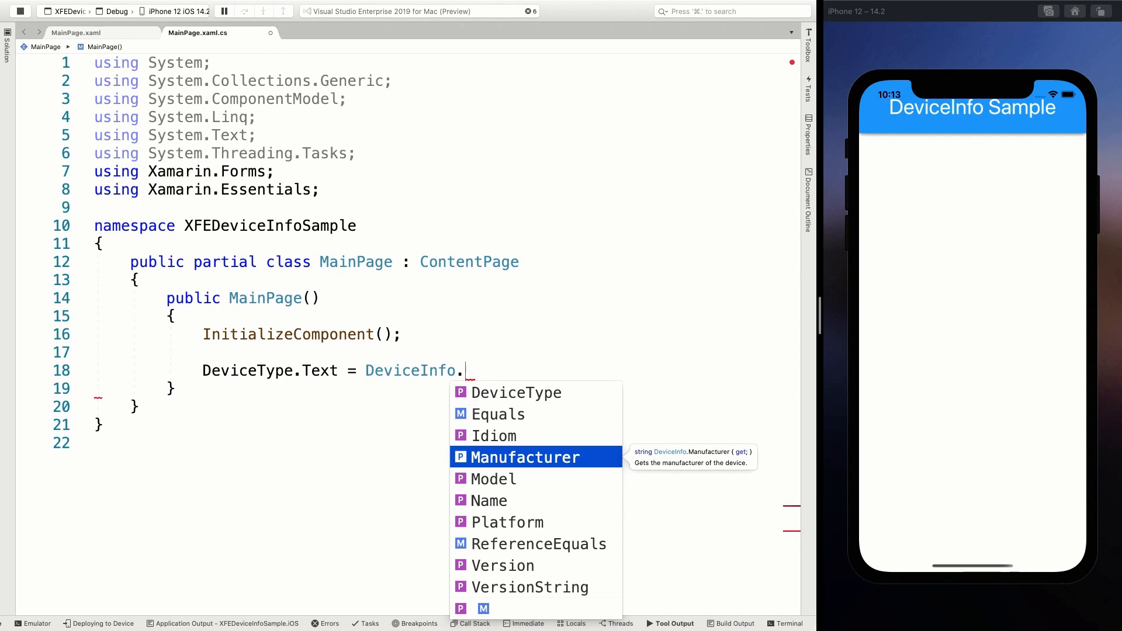
{"action": "key", "text": "Down"}
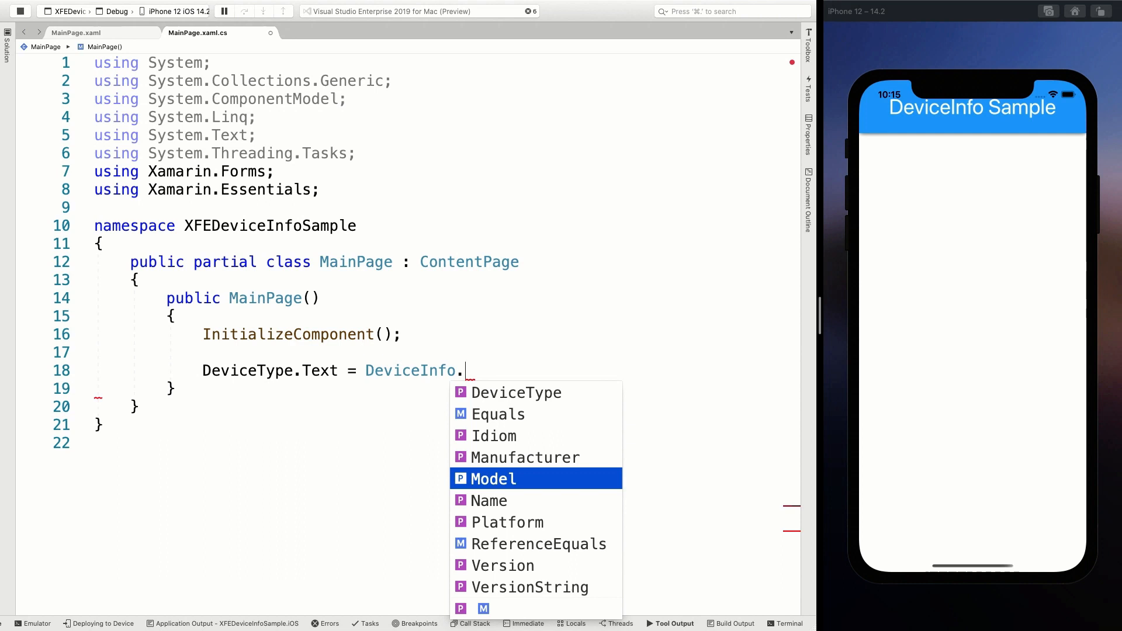
{"action": "key", "text": "Down"}
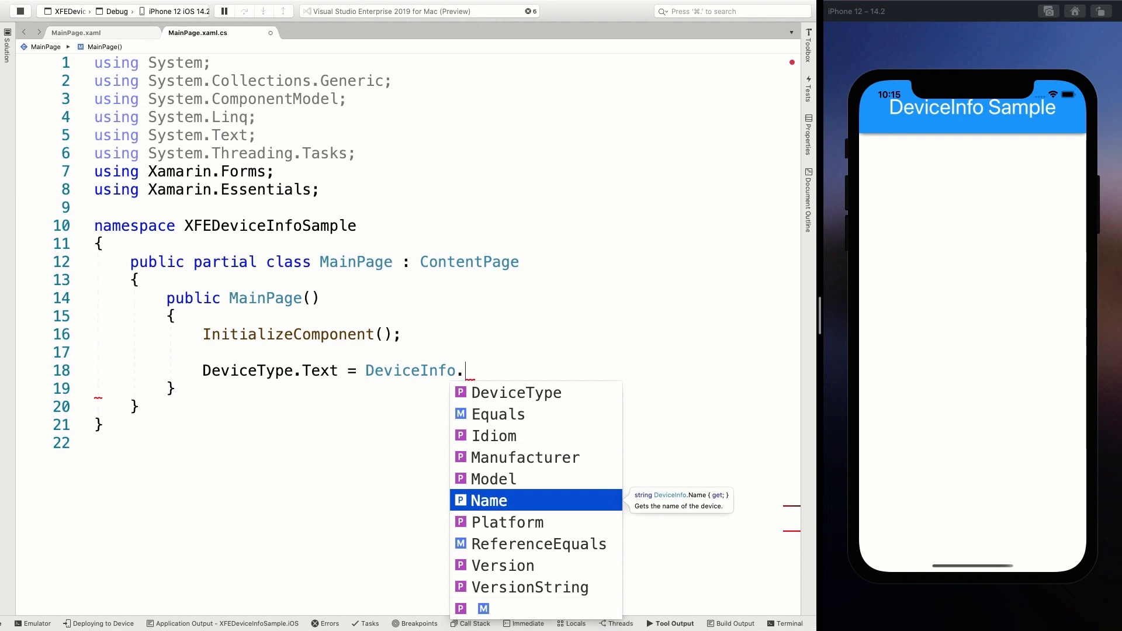
{"action": "key", "text": "Down"}
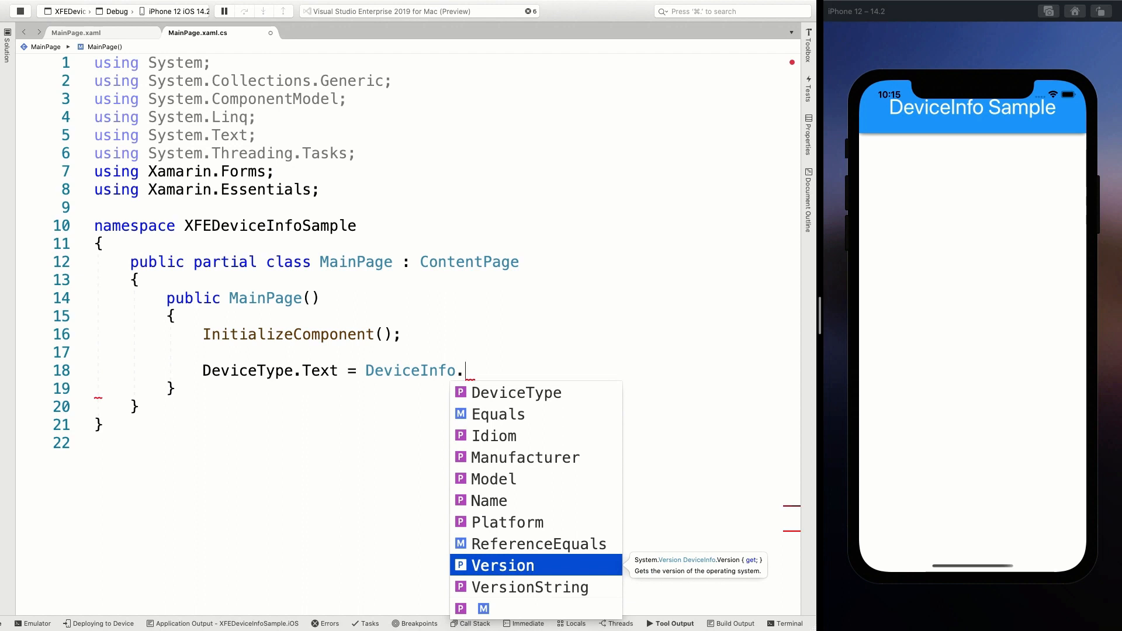
{"action": "key", "text": "Down"}
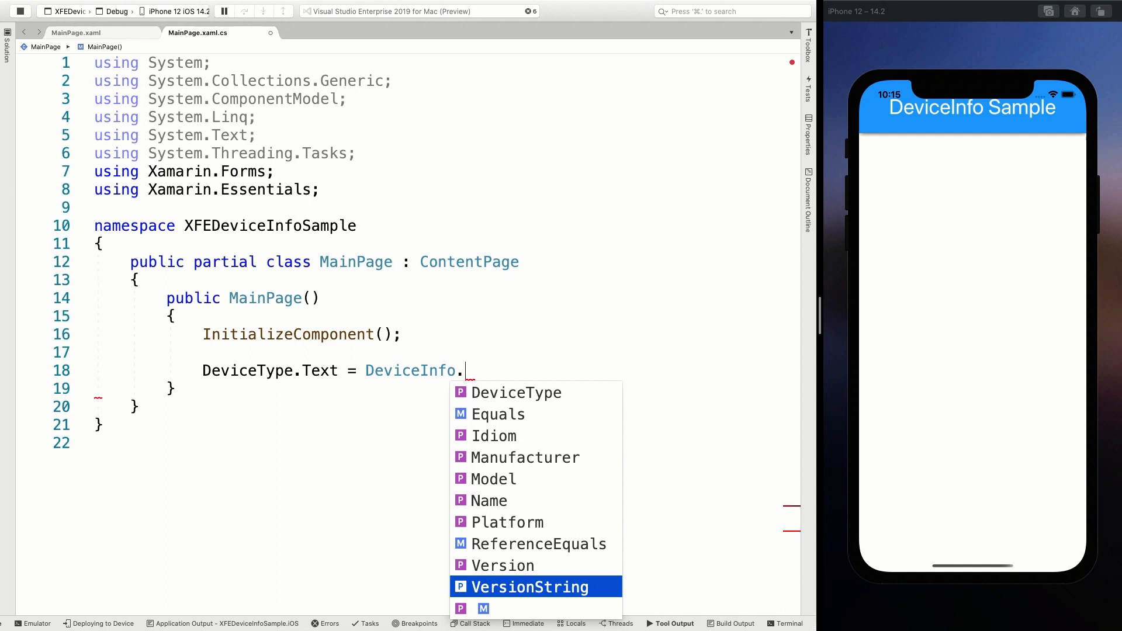
{"action": "mouse_move", "coordinate": [528, 587]}
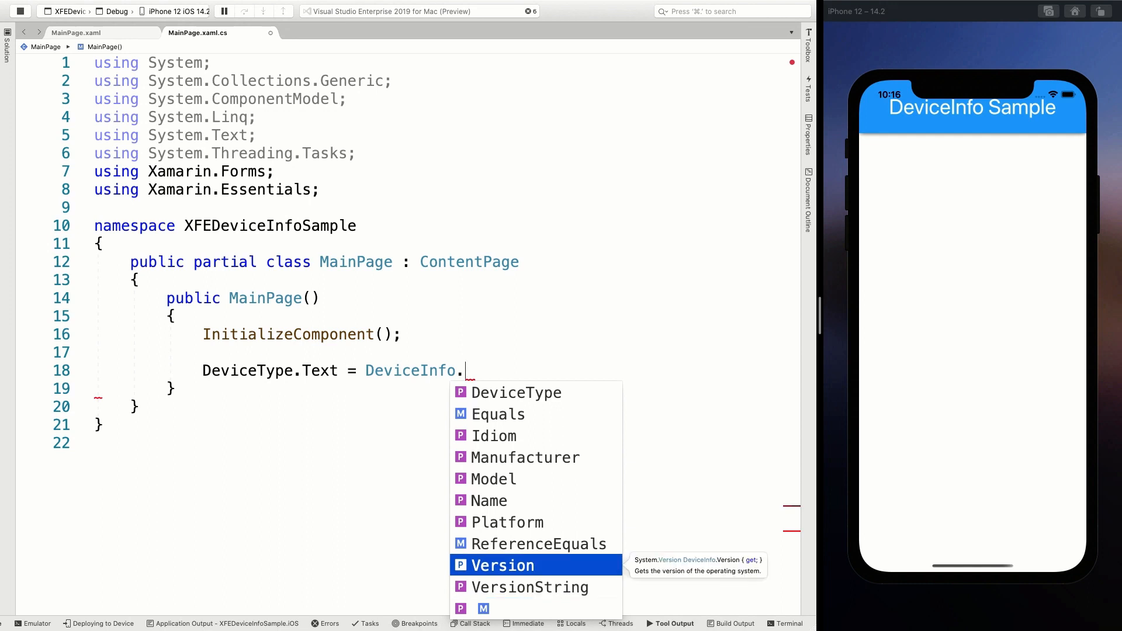
{"action": "key", "text": "Up"}
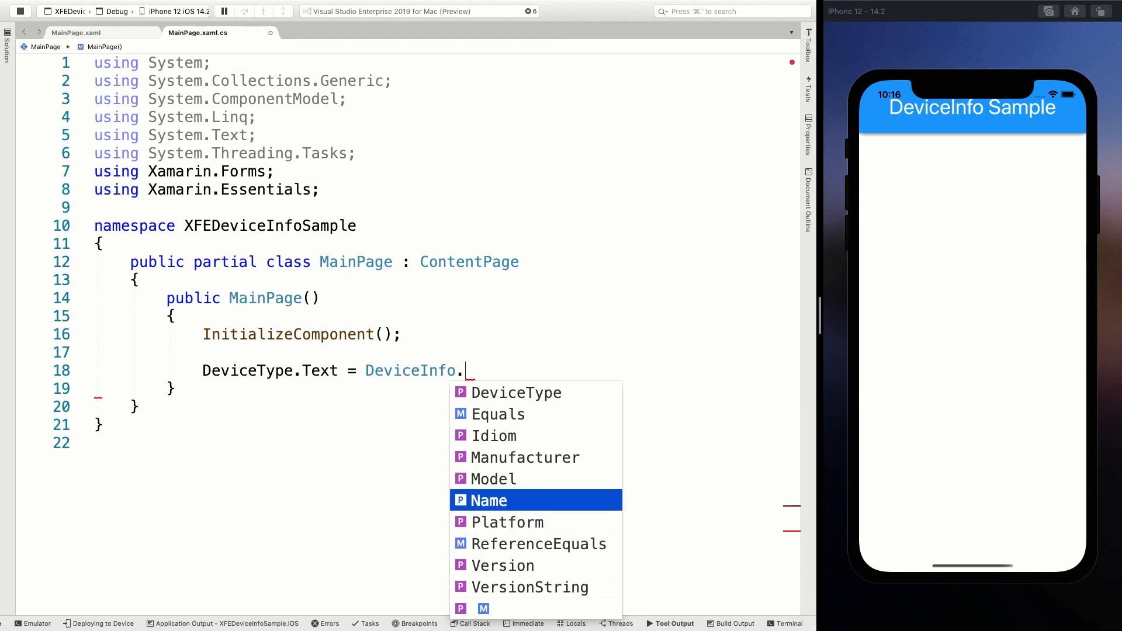
Step: Finish DeviceType.Text with DeviceInfo.DeviceType.ToString() and copy the x:Name values from MainPage.xaml
{"action": "type", "text": "DeviceType."}
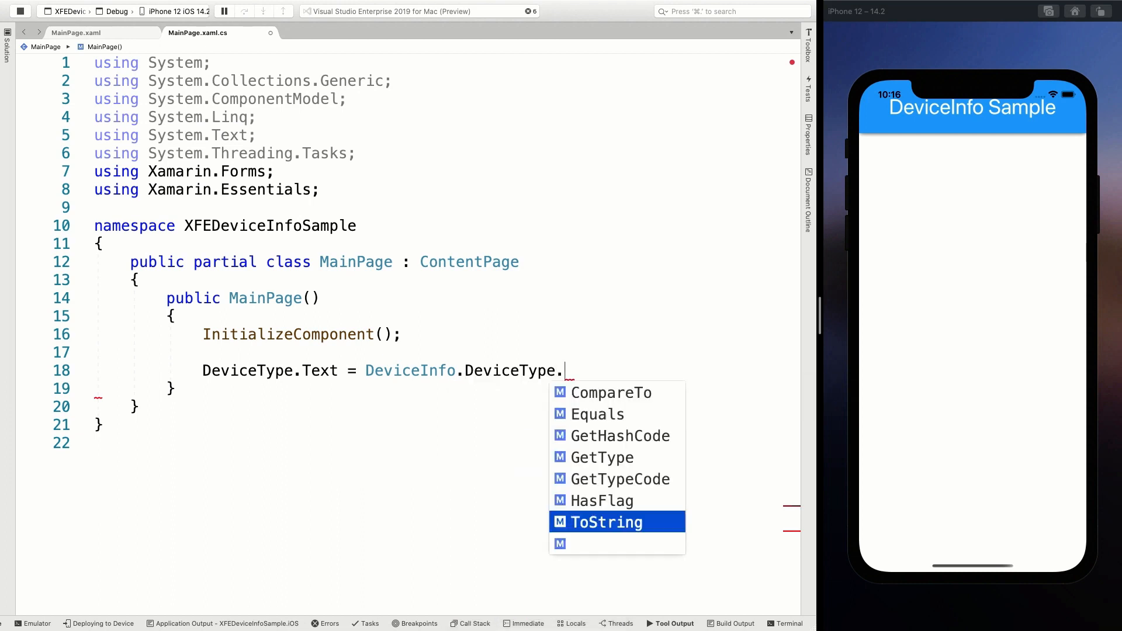
{"action": "type", "text": "tring();"}
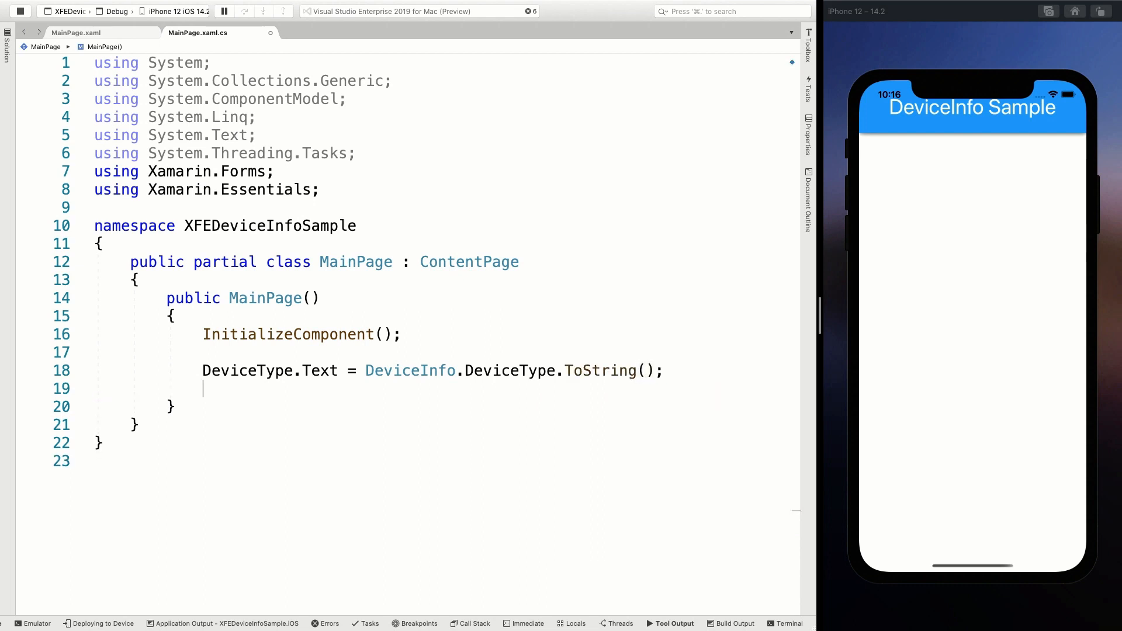
{"action": "left_click", "coordinate": [74, 32]}
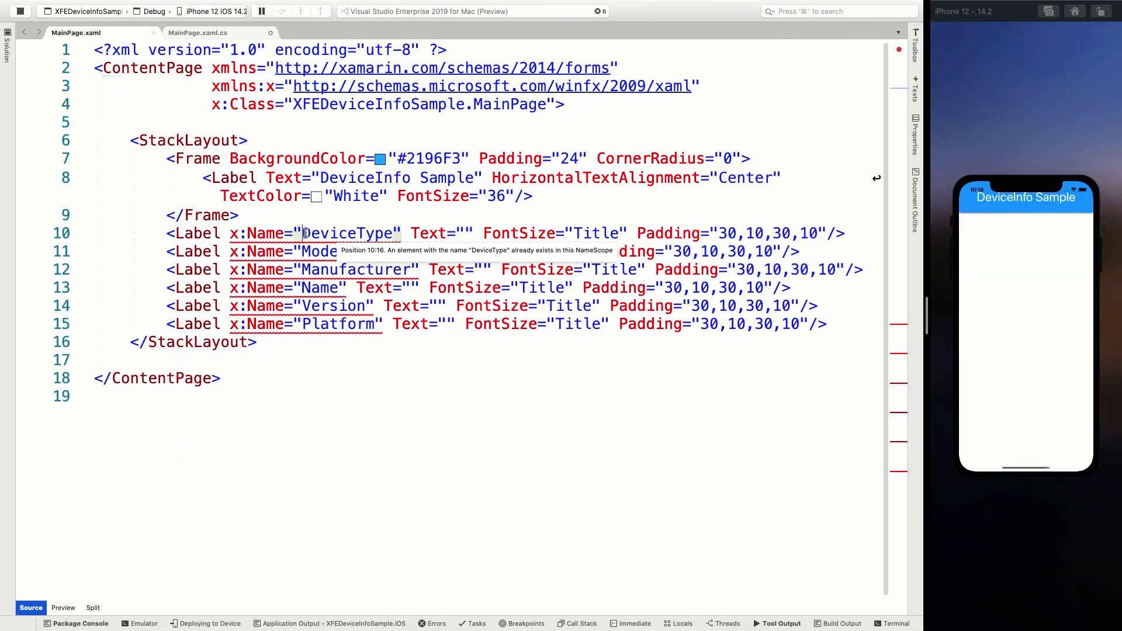
{"action": "left_click_drag", "start_coordinate": [300, 232], "coordinate": [422, 324]}
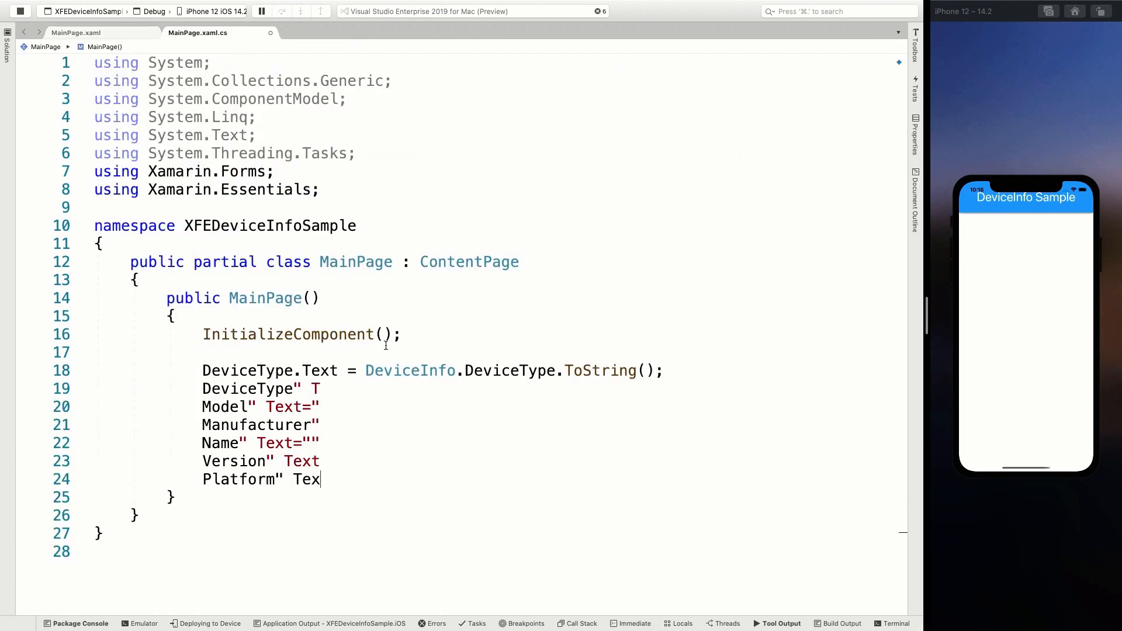
Step: Remove the duplicate DeviceType line and turn the pasted names into 'Name.Text = "";' assignments
{"action": "left_click", "coordinate": [318, 390]}
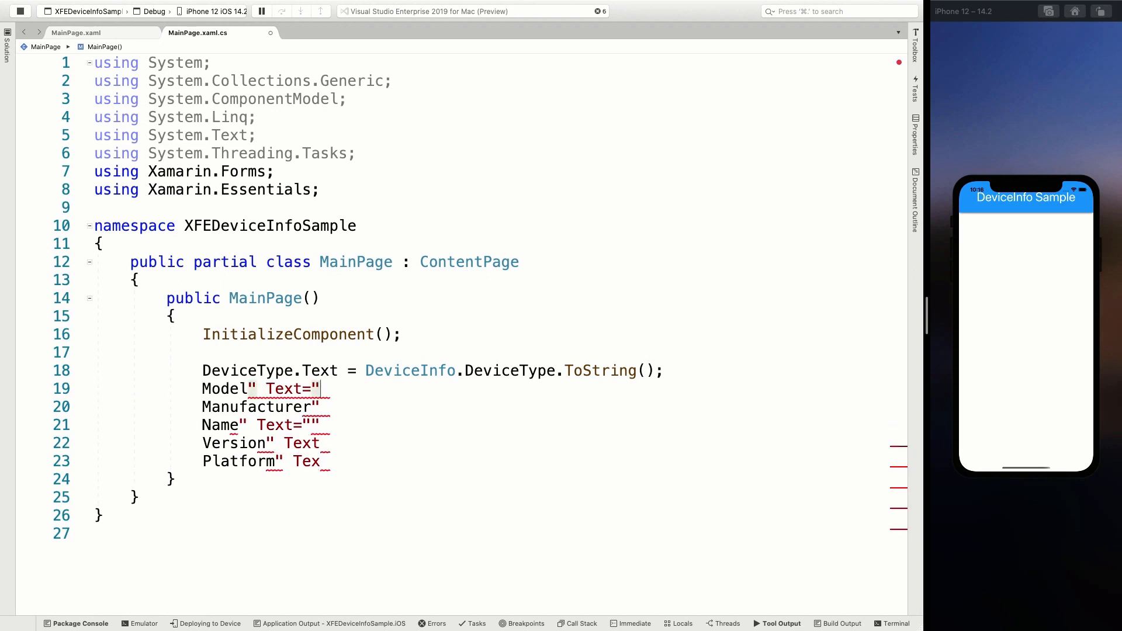
{"action": "type", "text": "."}
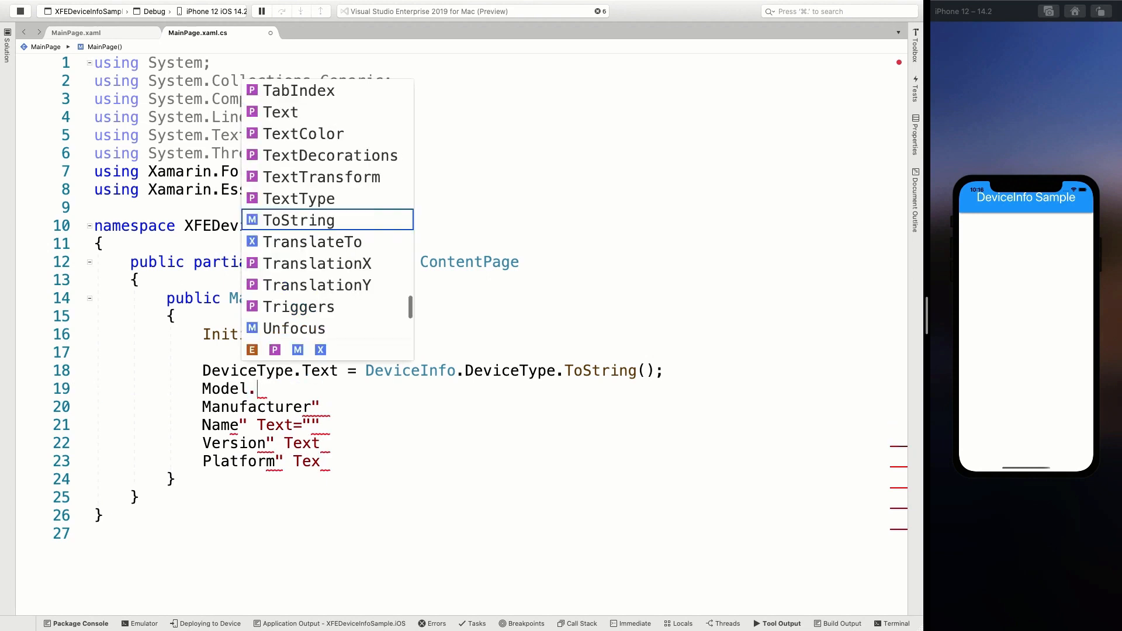
{"action": "type", "text": "Text = \"\""}
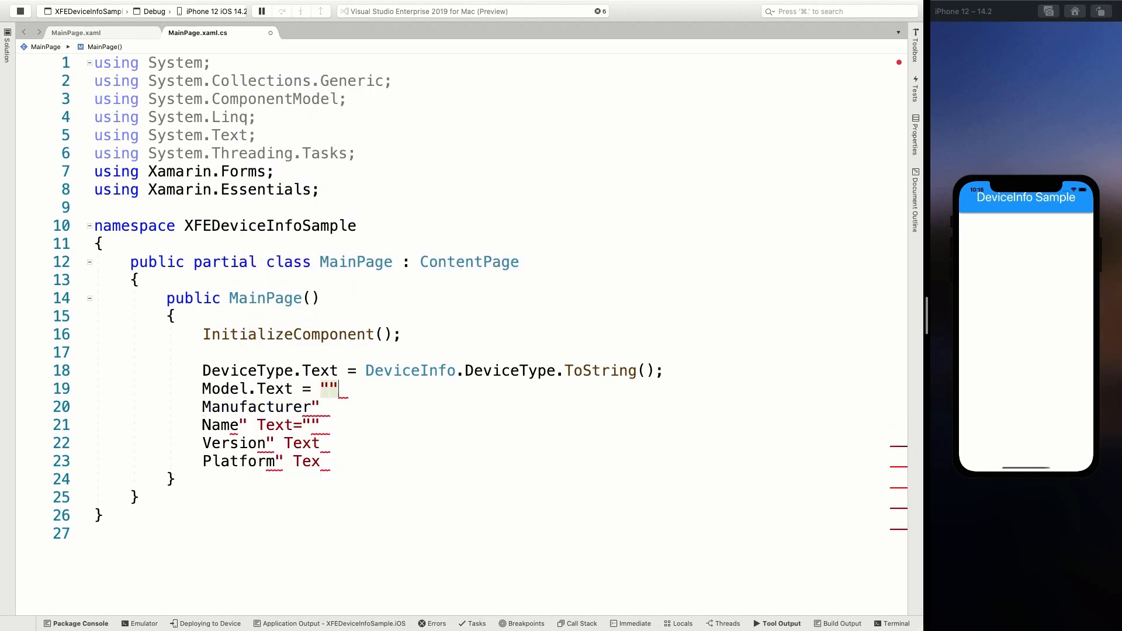
{"action": "type", "text": ";"}
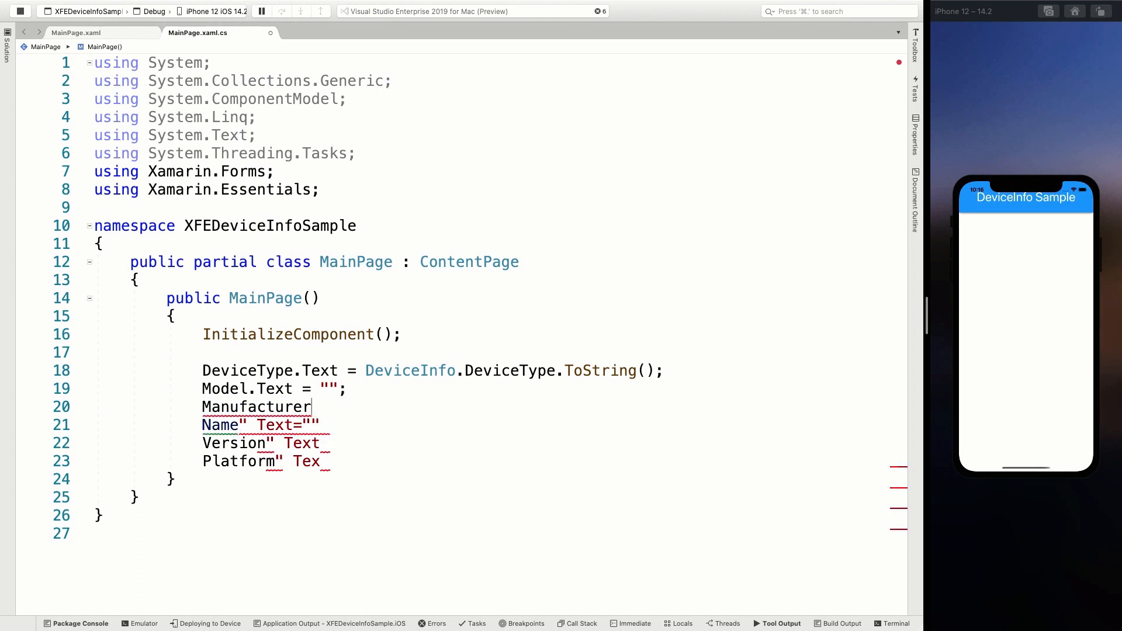
{"action": "type", "text": ".Text"}
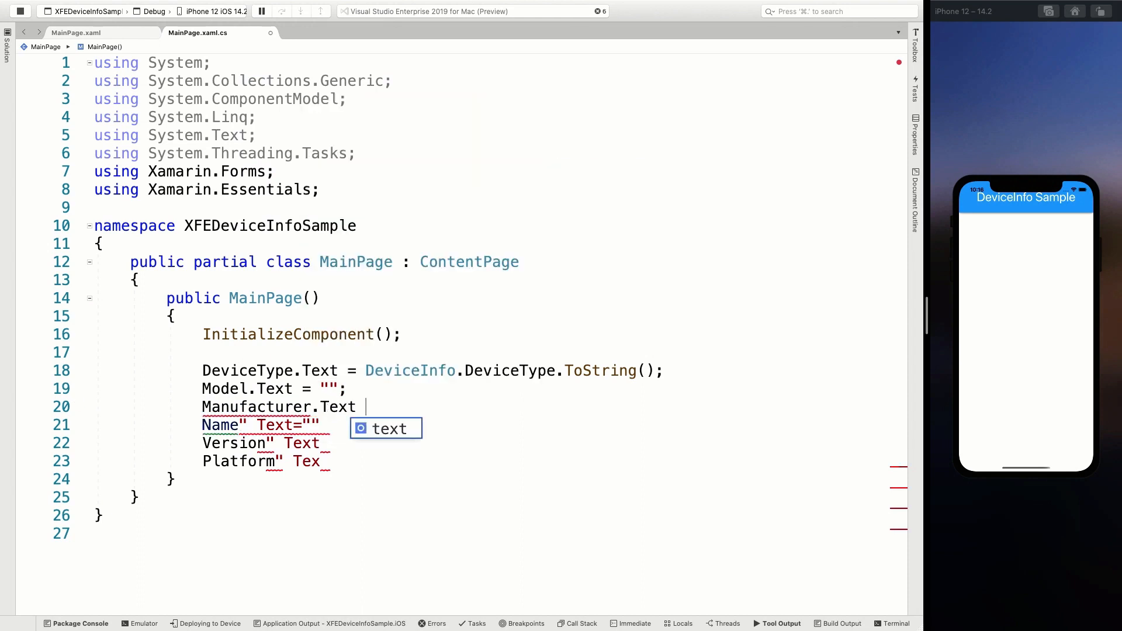
{"action": "type", "text": "= \"\";"}
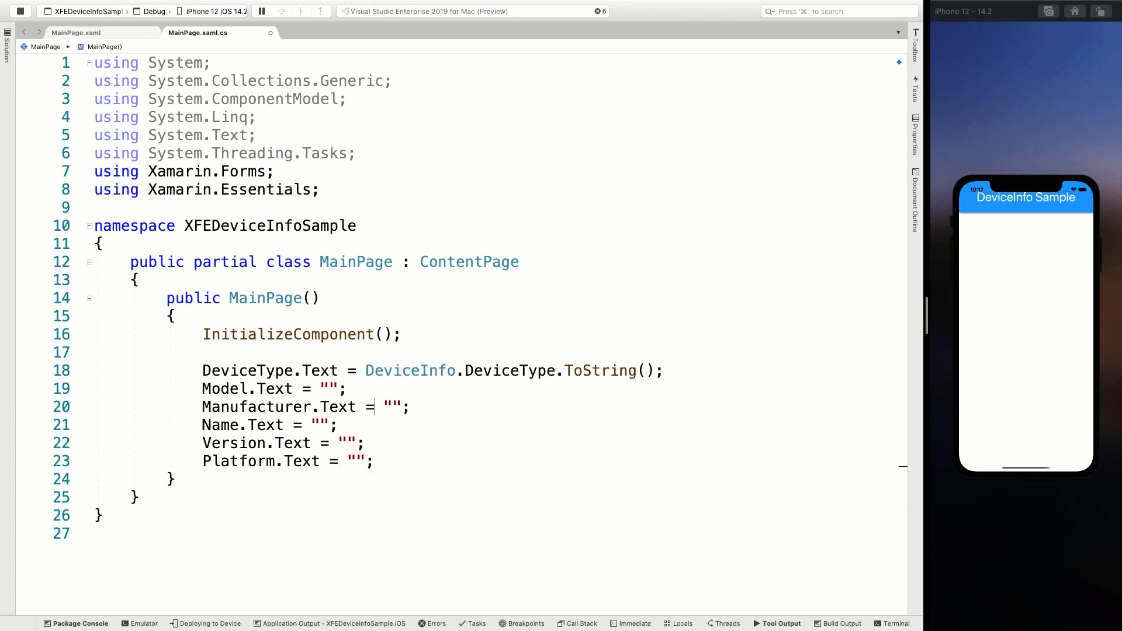
Step: Assign DeviceInfo.Model, DeviceInfo.Manufacturer and DeviceInfo.Name to their labels
{"action": "type", "text": "De"}
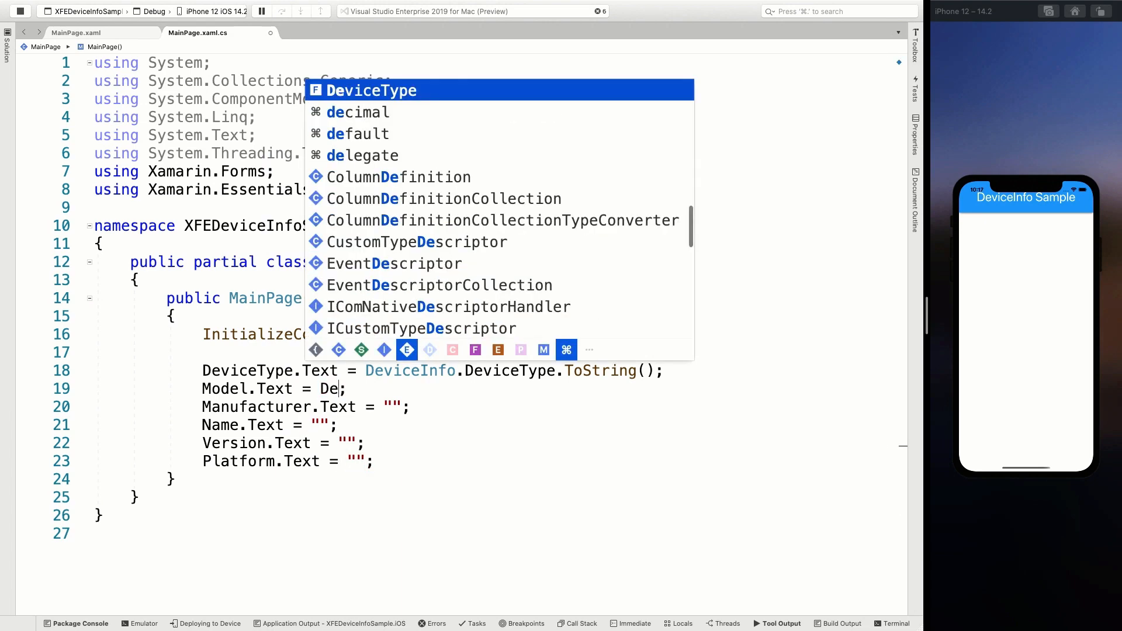
{"action": "type", "text": "DeviceInfo"}
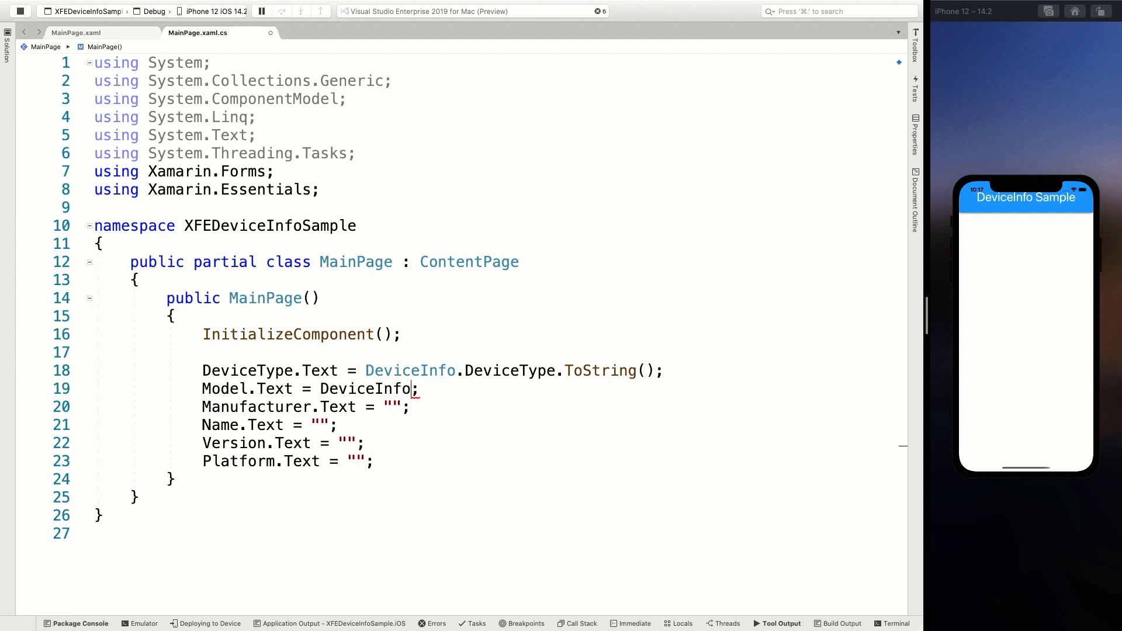
{"action": "type", "text": ".Model"}
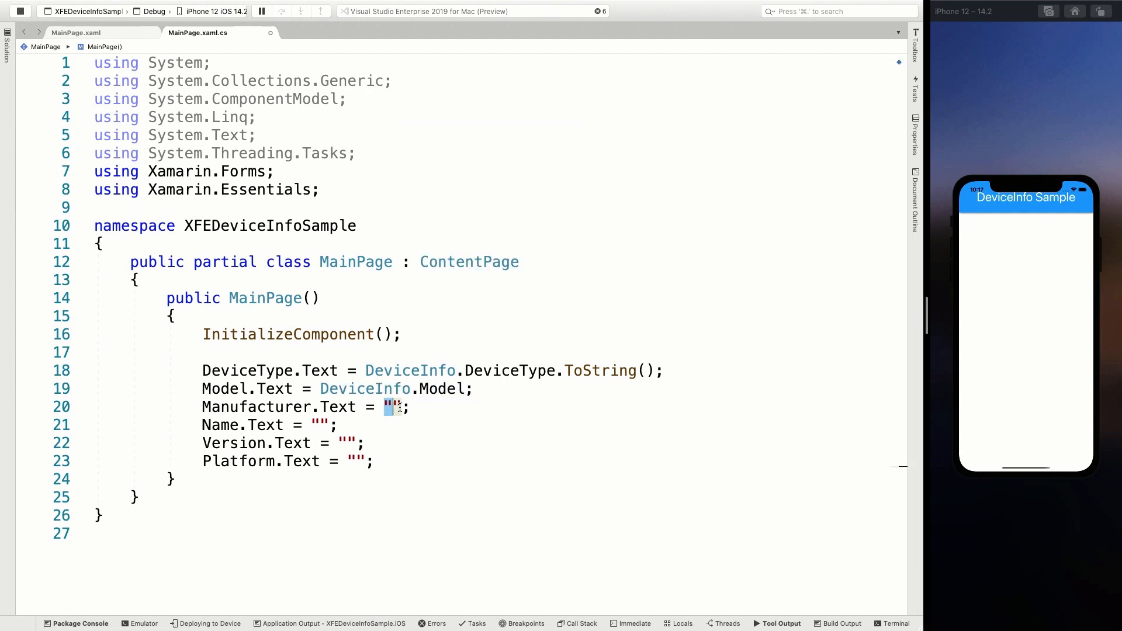
{"action": "type", "text": "DeviceInfo.Manufacturer"}
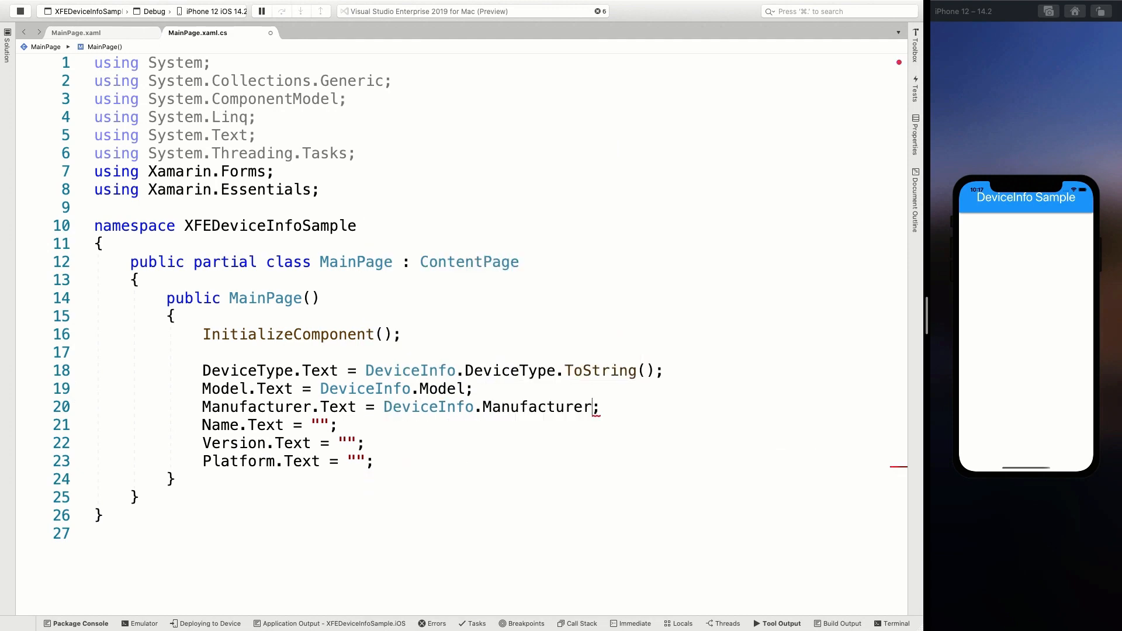
{"action": "type", "text": "Dev"}
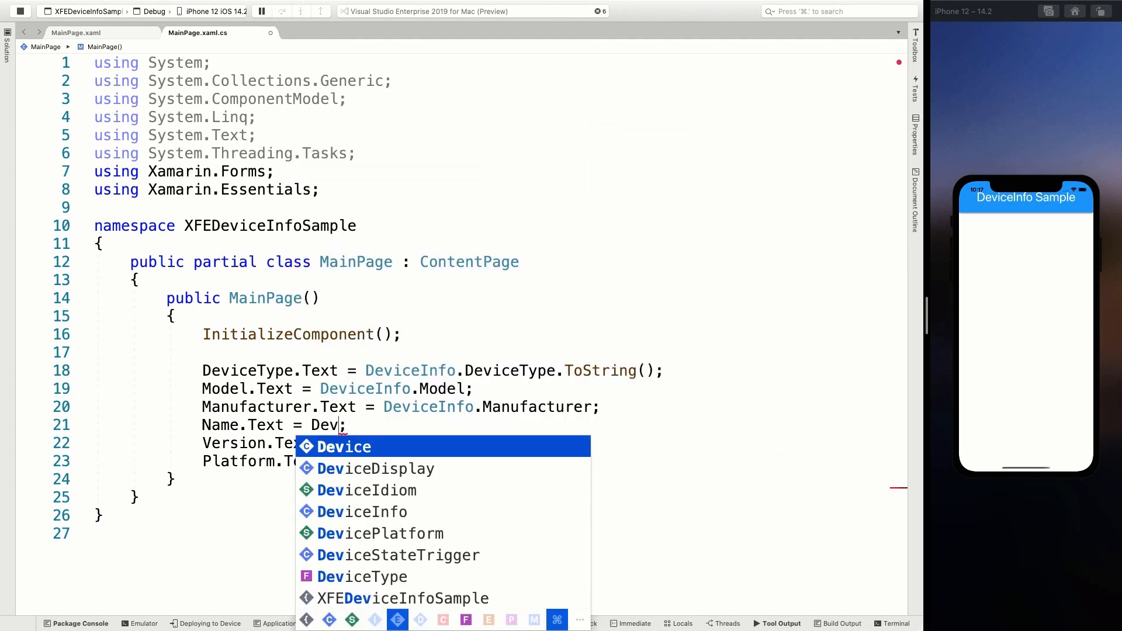
{"action": "type", "text": "iceInfo.na"}
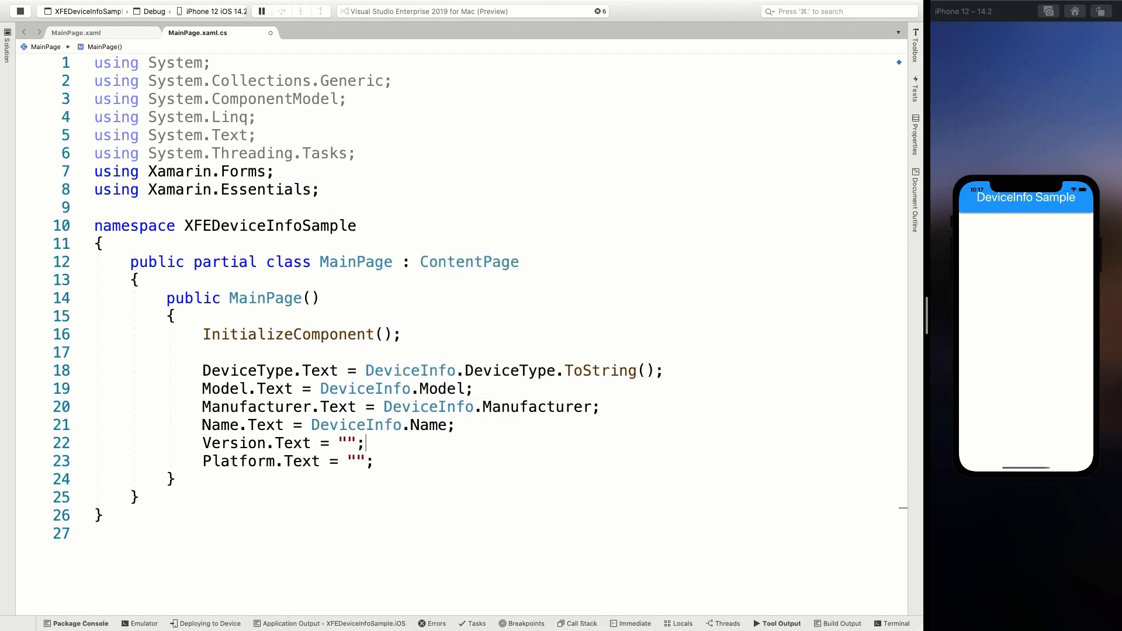
Step: Assign DeviceInfo.VersionString to Version and start DeviceInfo for the Platform label
{"action": "type", "text": "Dev"}
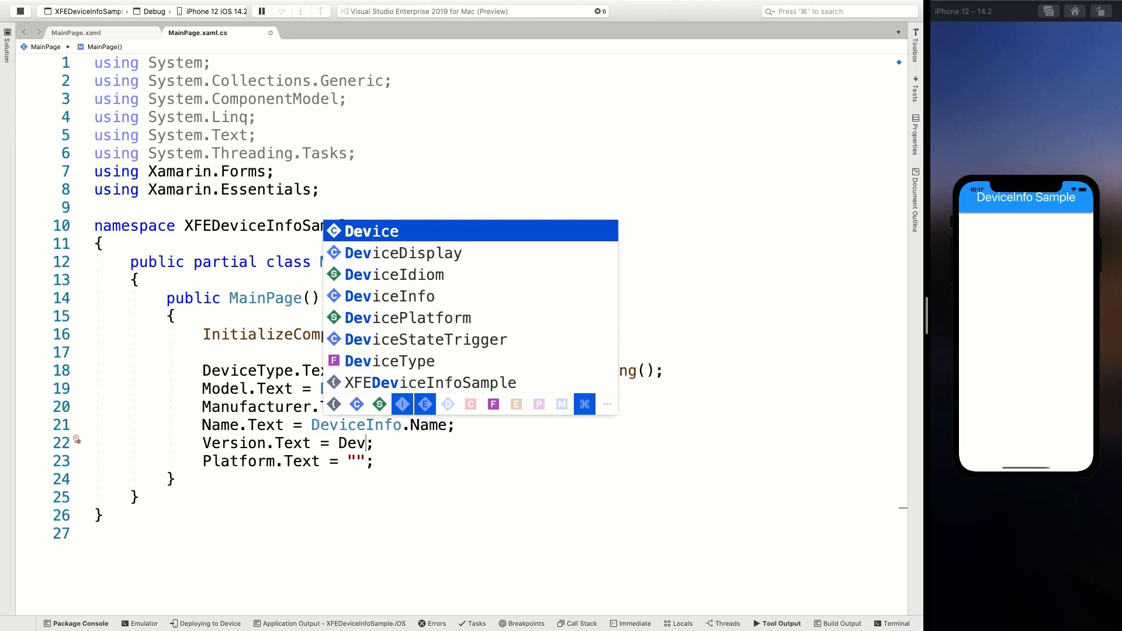
{"action": "type", "text": "DeviceInfo."}
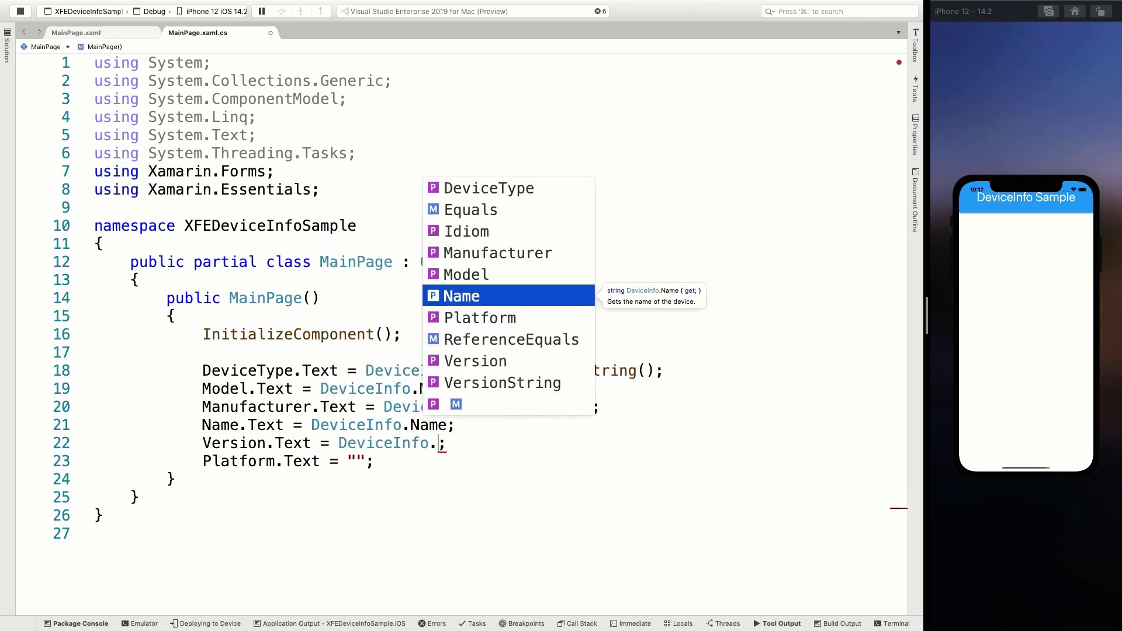
{"action": "left_click", "coordinate": [502, 382]}
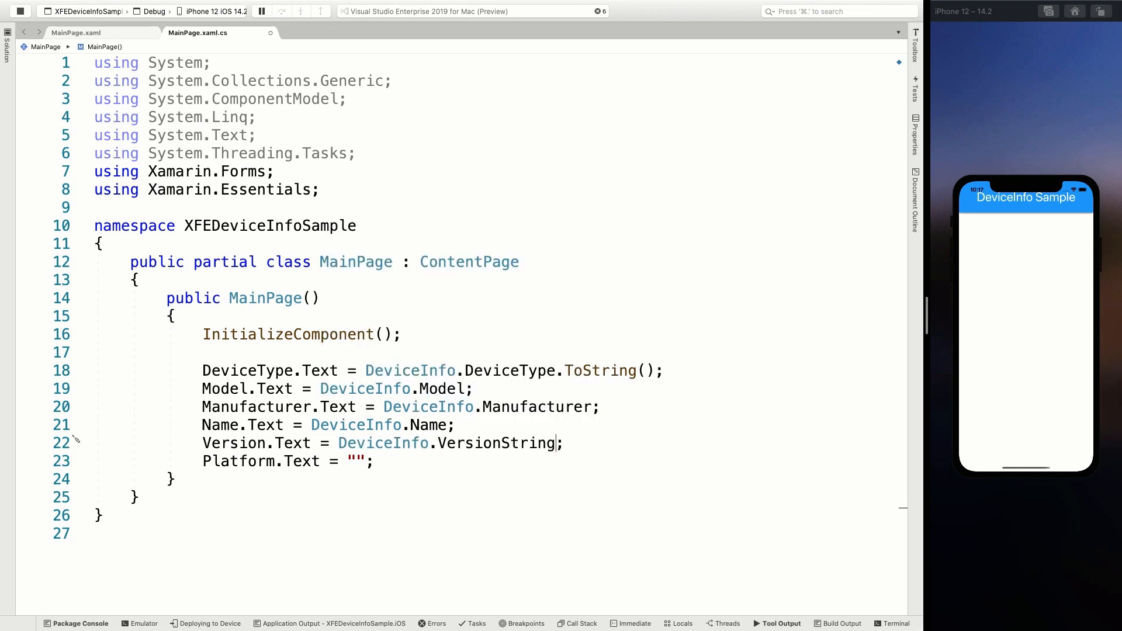
{"action": "type", "text": "De"}
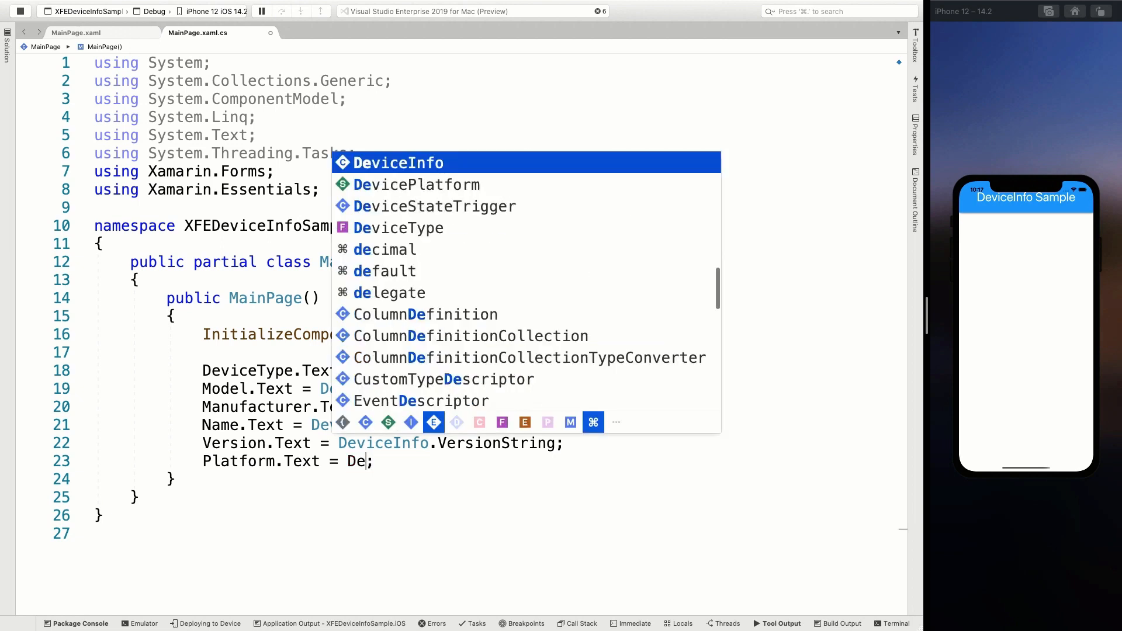
{"action": "type", "text": "vi"}
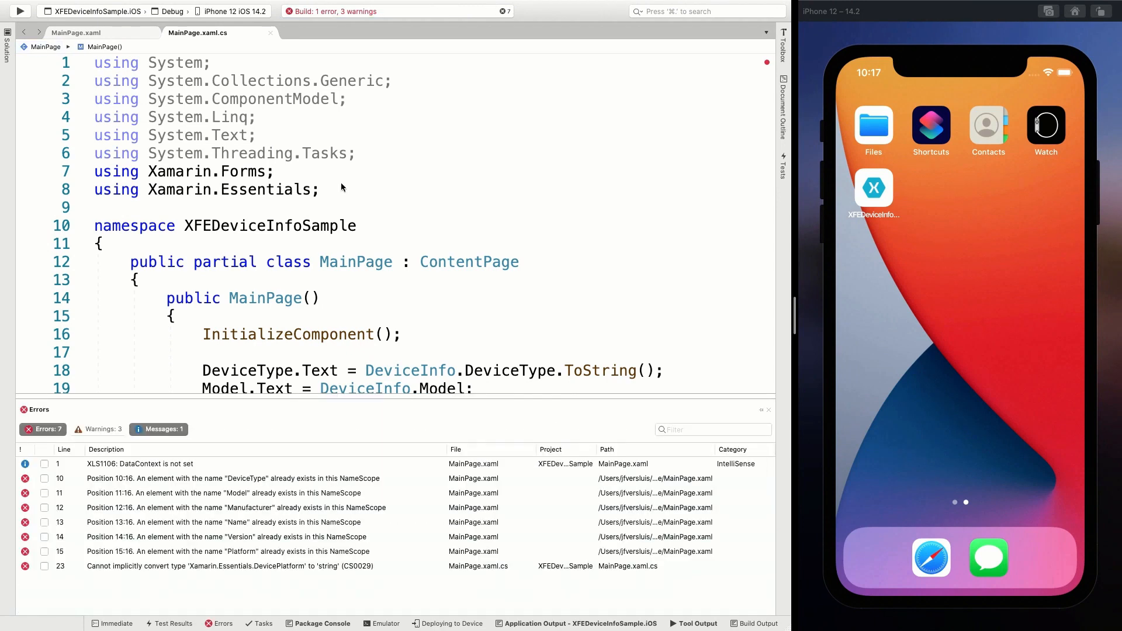
{"action": "mouse_move", "coordinate": [419, 392]}
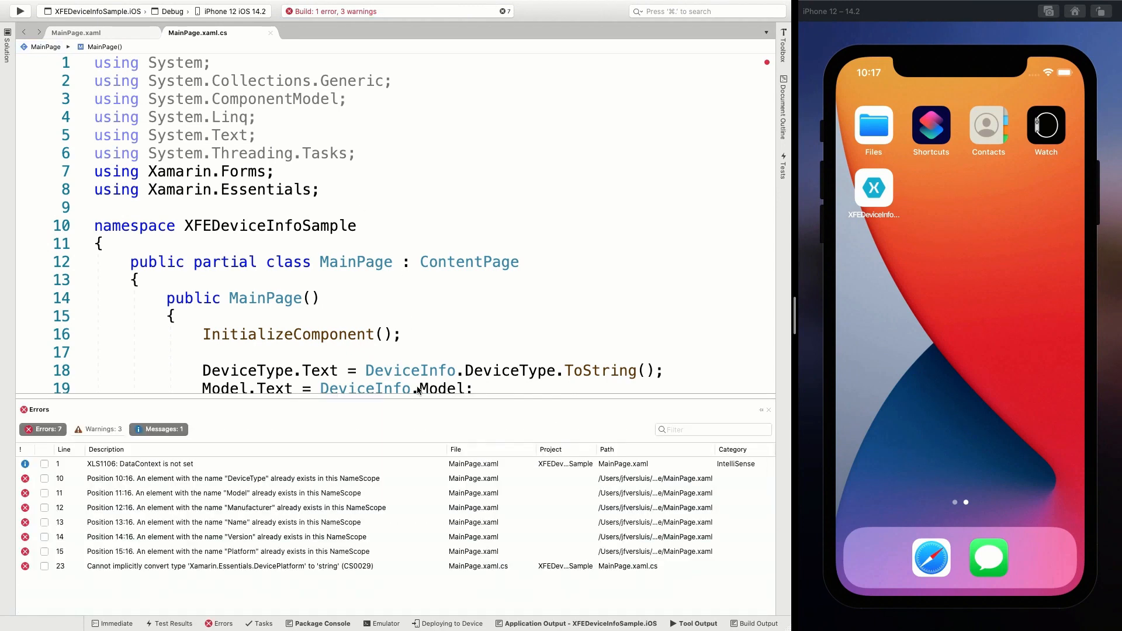
Step: Jump to the CS0029 error and append .ToString() to DeviceInfo.Platform
{"action": "left_click", "coordinate": [84, 33]}
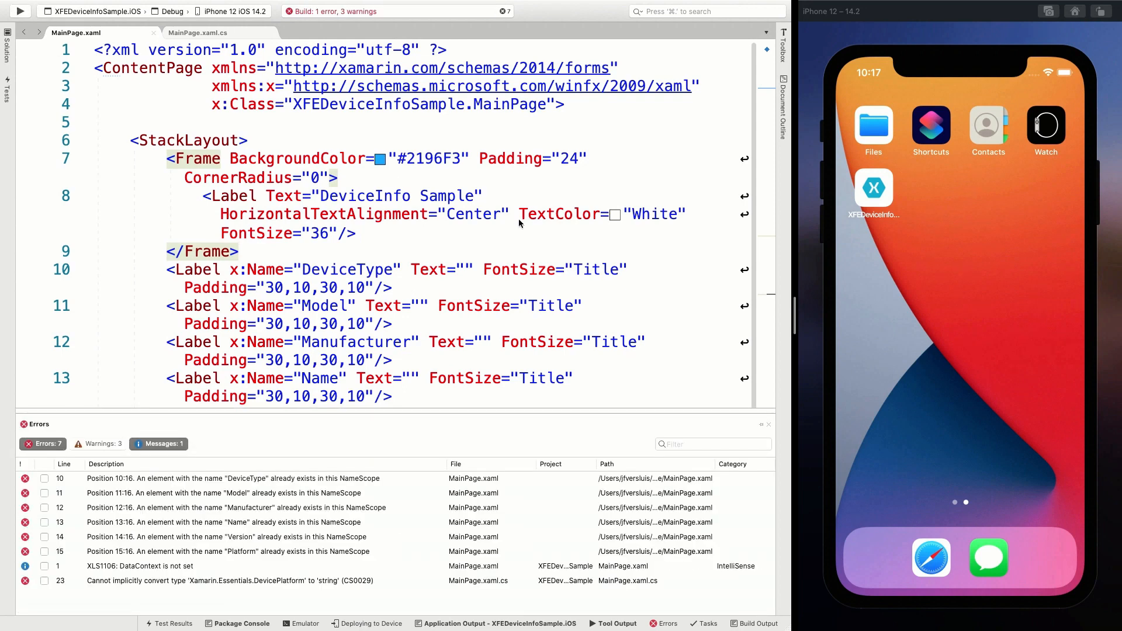
{"action": "mouse_move", "coordinate": [327, 559]}
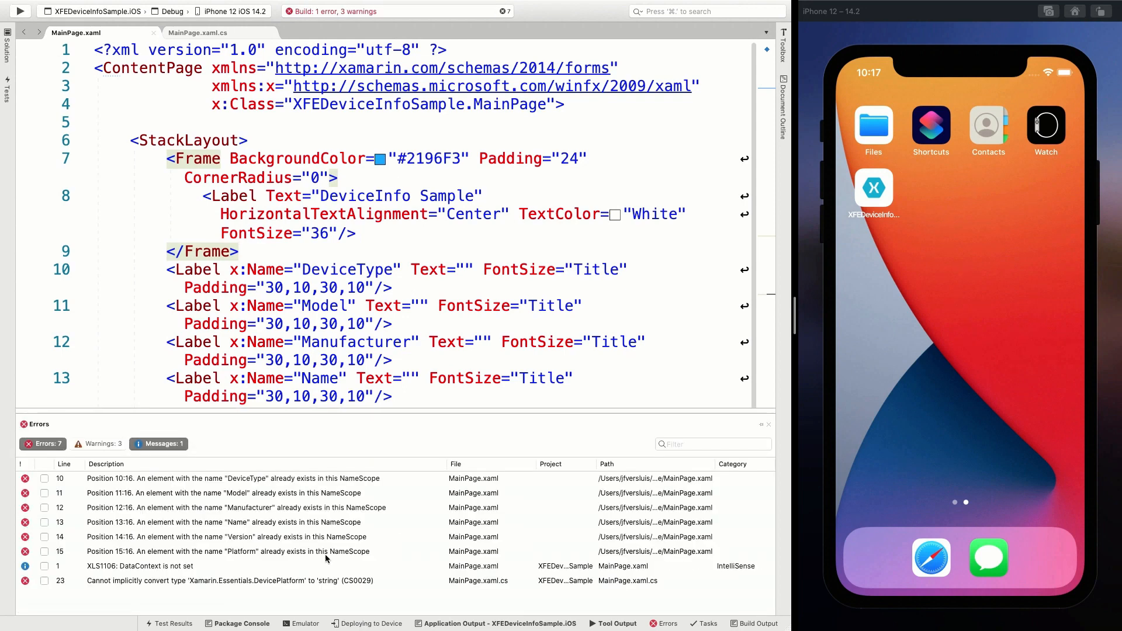
{"action": "left_click", "coordinate": [214, 33]}
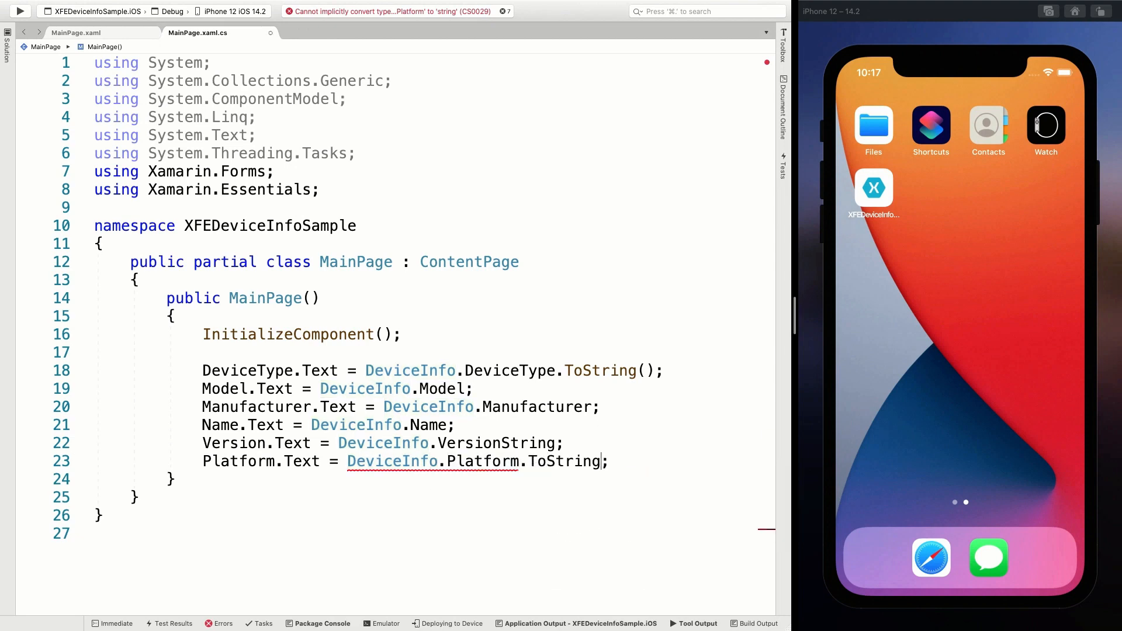
{"action": "type", "text": "()"}
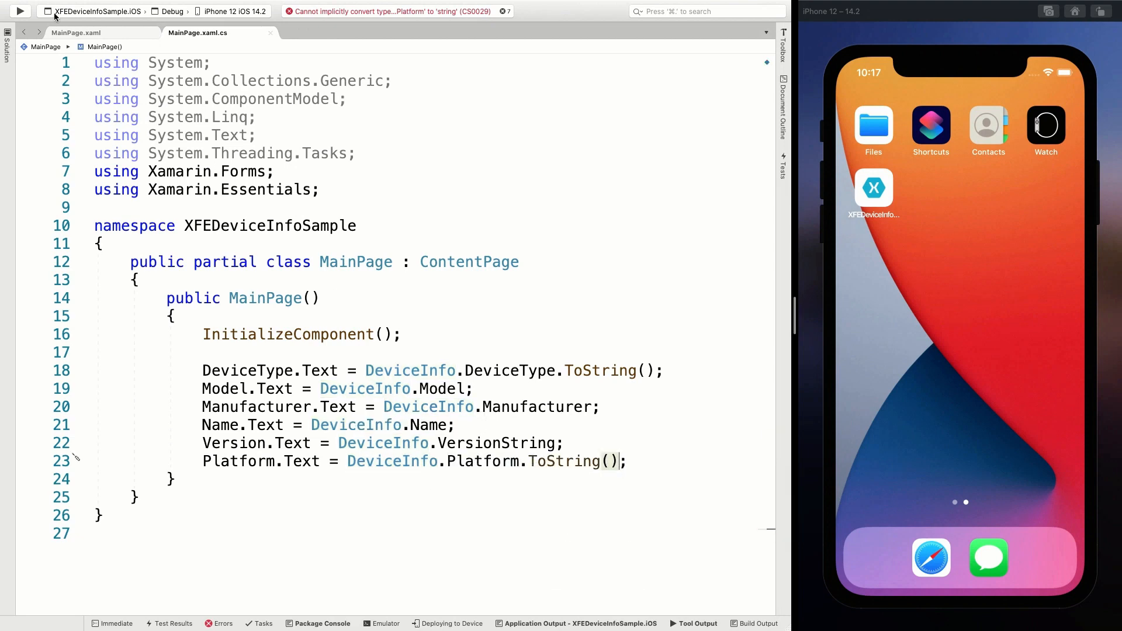
Step: Build and run the app on the iPhone 12 iOS 14.2 simulator
{"action": "left_click", "coordinate": [22, 12]}
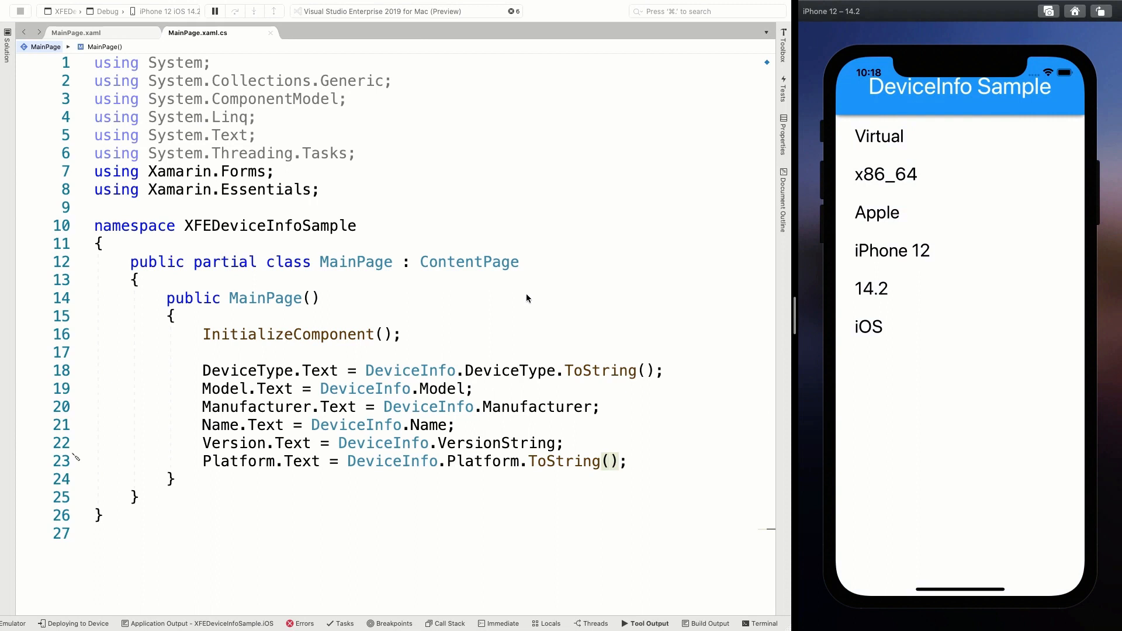
{"action": "mouse_move", "coordinate": [847, 169]}
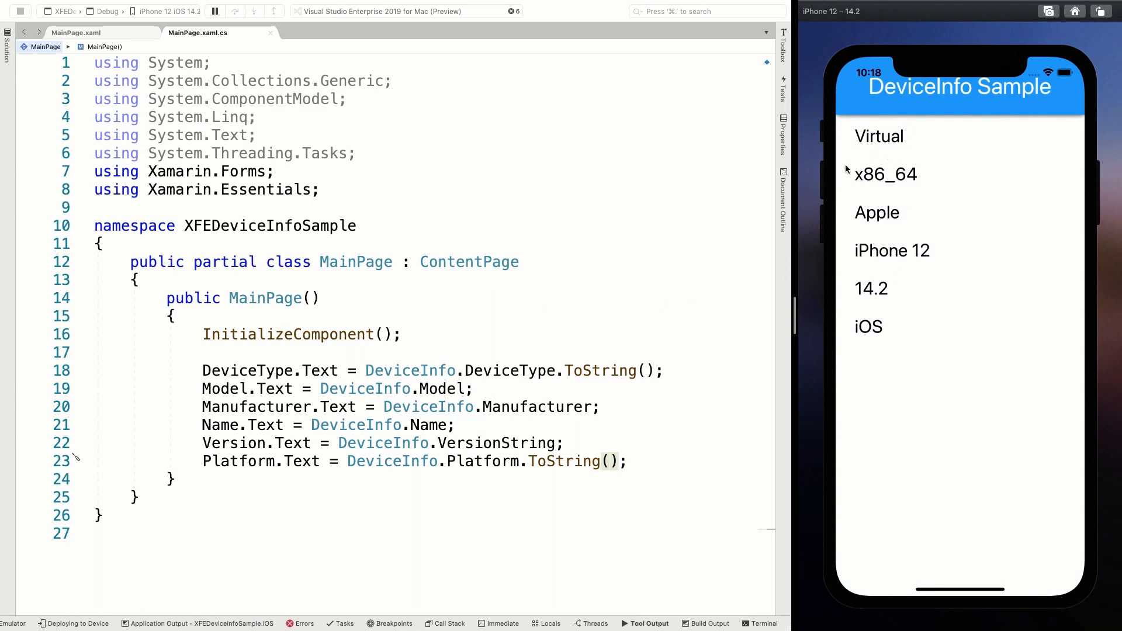
{"action": "mouse_move", "coordinate": [883, 168]}
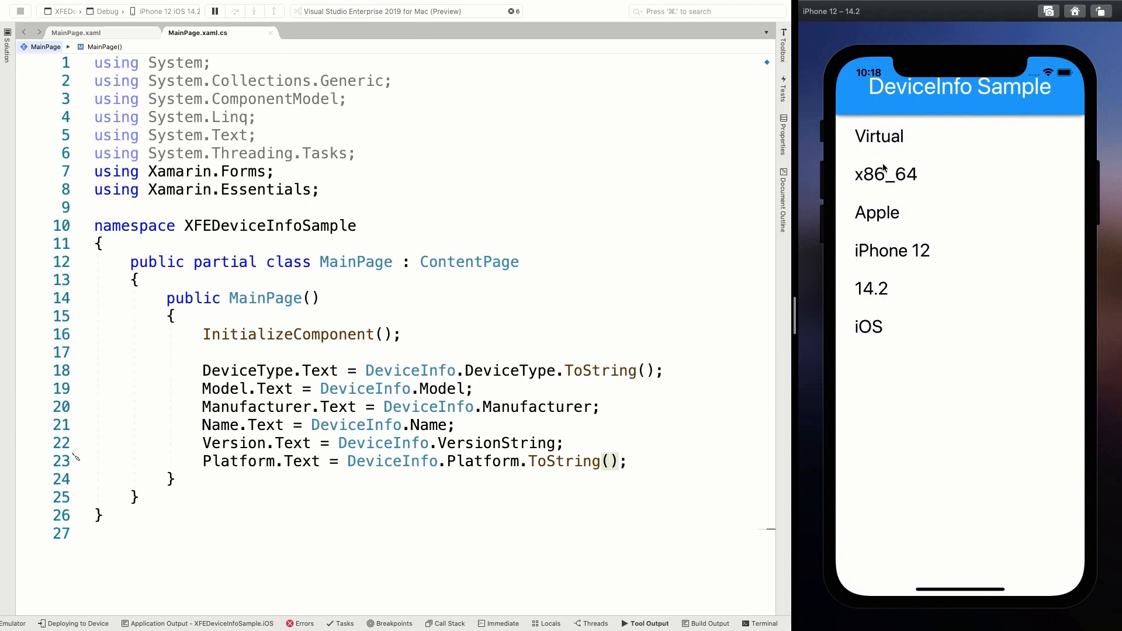
{"action": "mouse_move", "coordinate": [871, 180]}
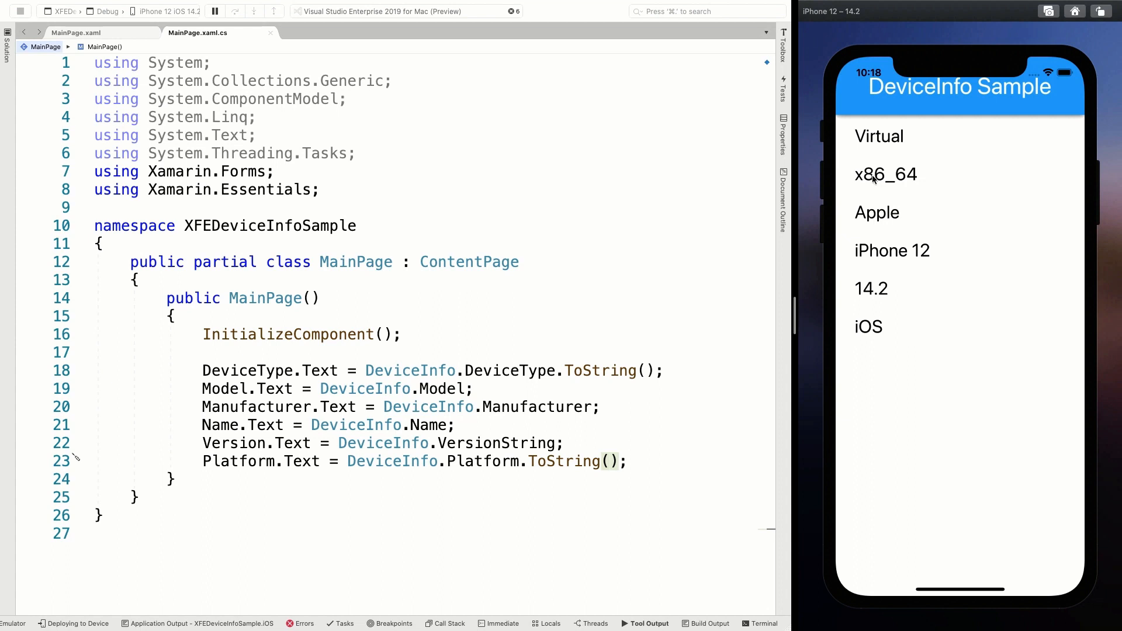
{"action": "mouse_move", "coordinate": [851, 143]}
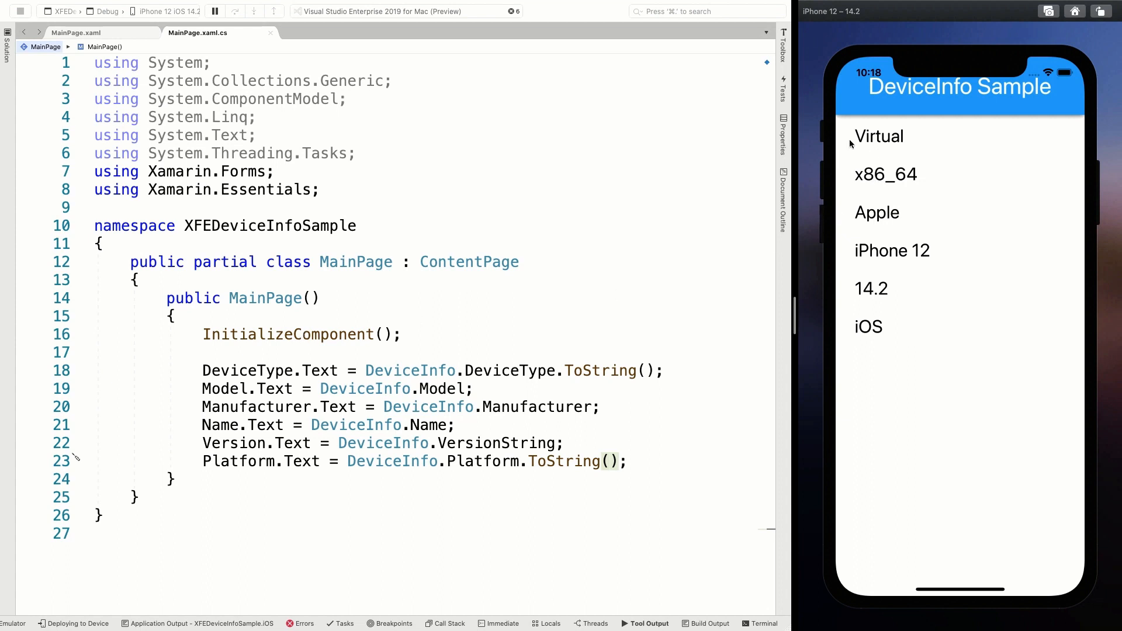
{"action": "mouse_move", "coordinate": [909, 159]}
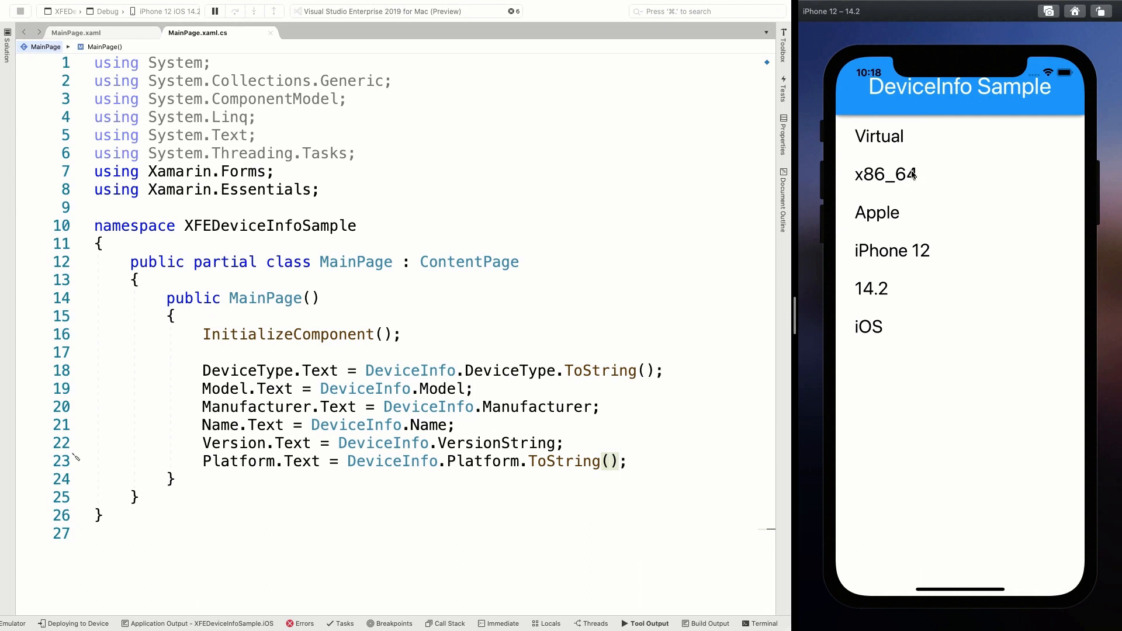
{"action": "mouse_move", "coordinate": [923, 189]}
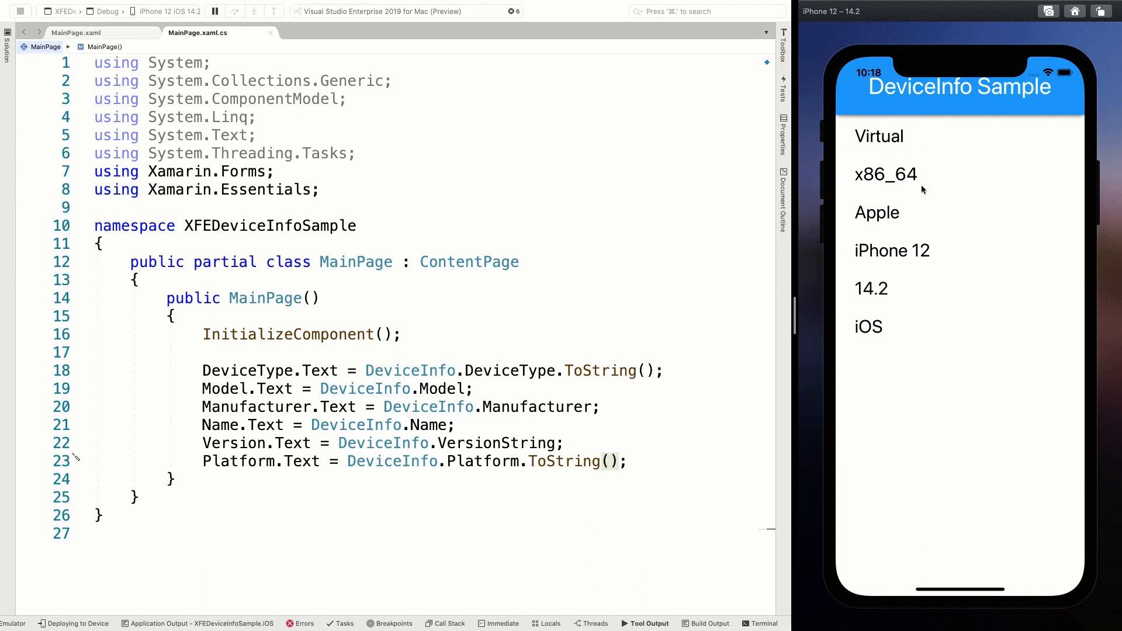
{"action": "mouse_move", "coordinate": [891, 182]}
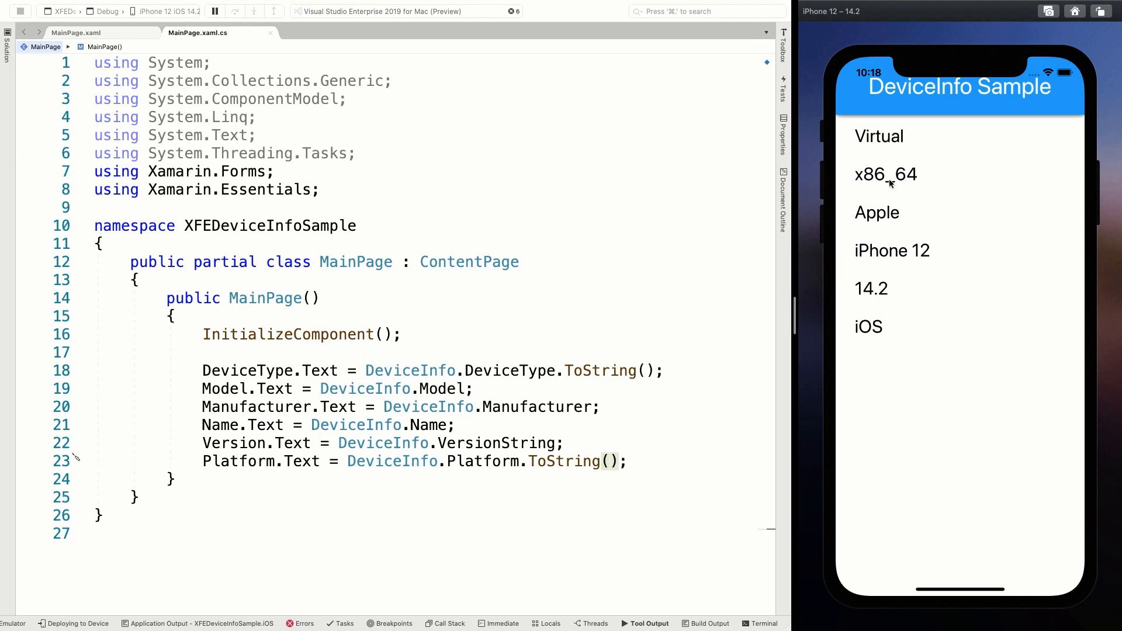
{"action": "mouse_move", "coordinate": [675, 275]}
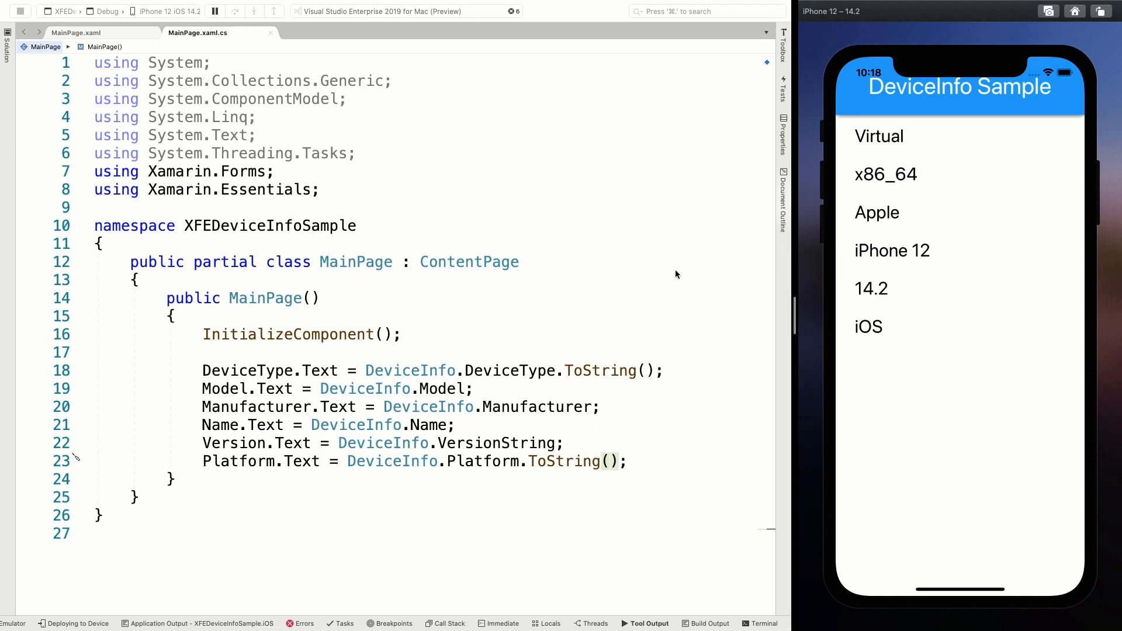
{"action": "type", "text": "//"}
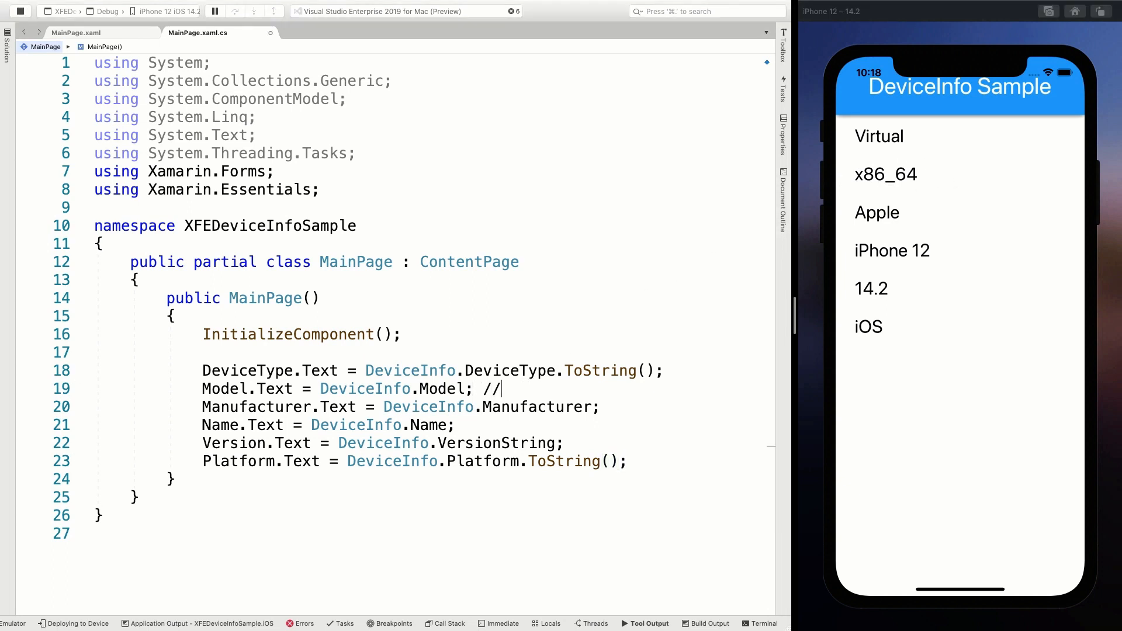
{"action": "type", "text": "iPhone10"}
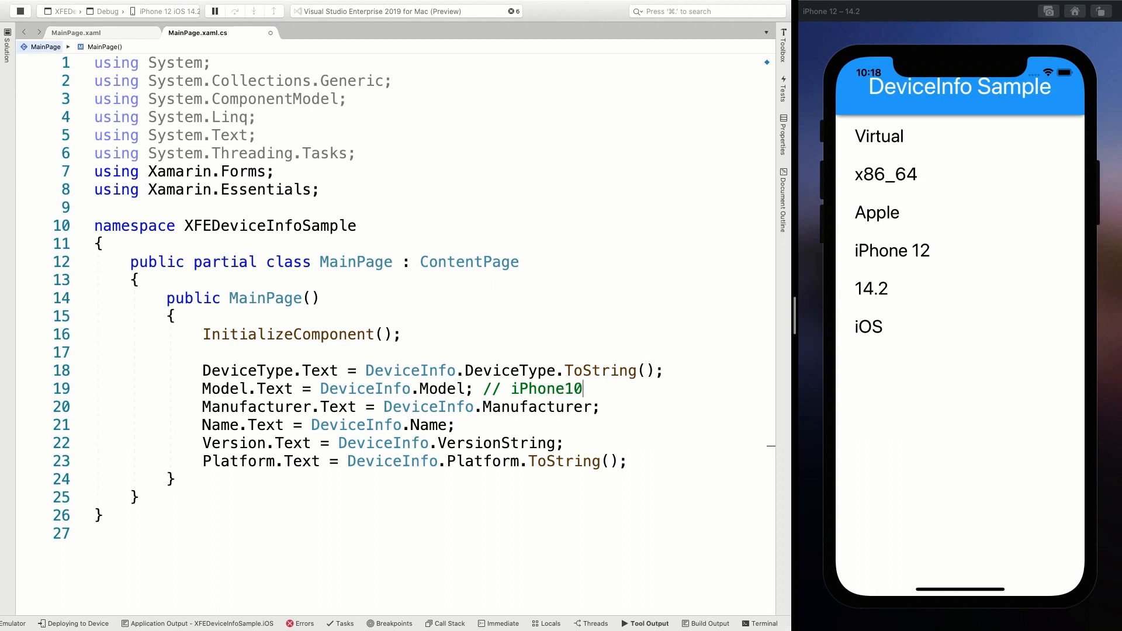
{"action": "type", "text": ",6"}
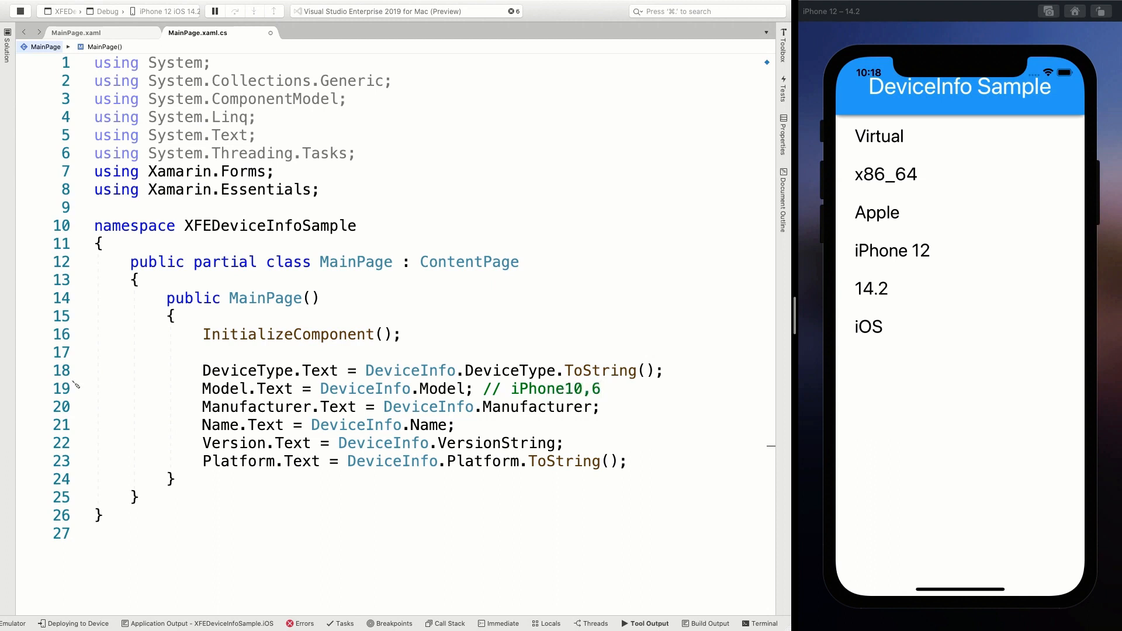
{"action": "double_click", "coordinate": [577, 390]}
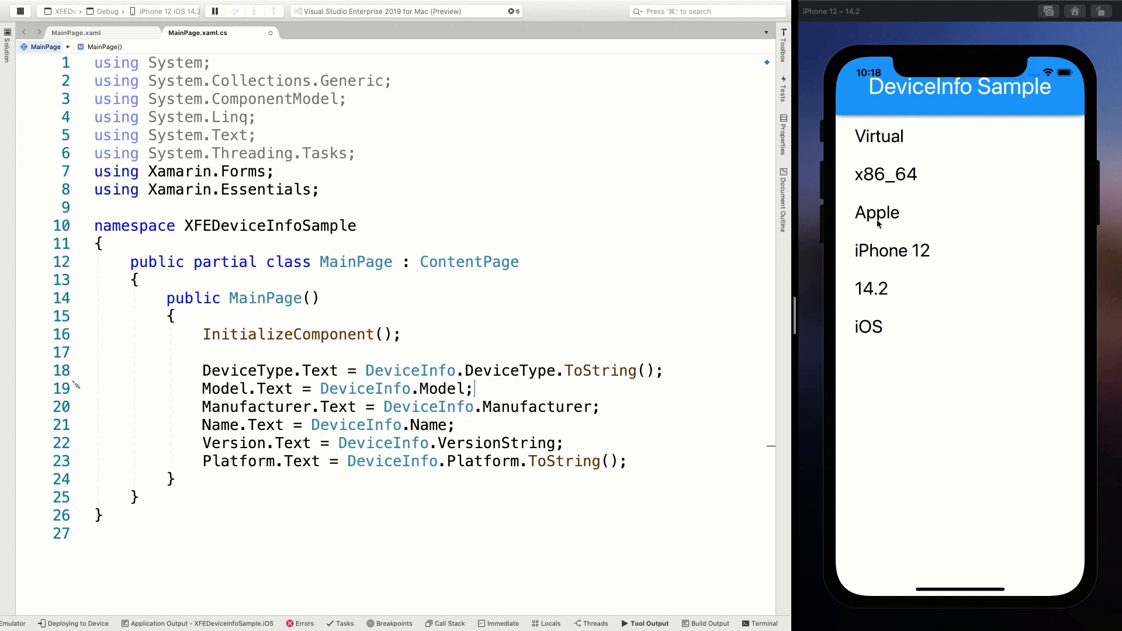
{"action": "mouse_move", "coordinate": [909, 212]}
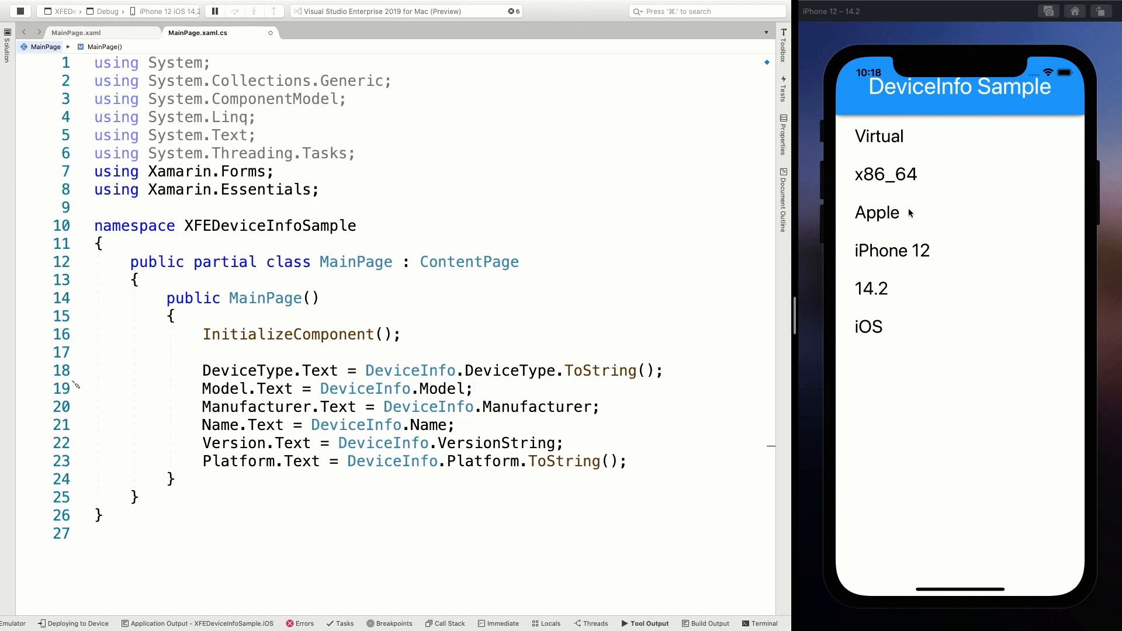
{"action": "mouse_move", "coordinate": [886, 251]}
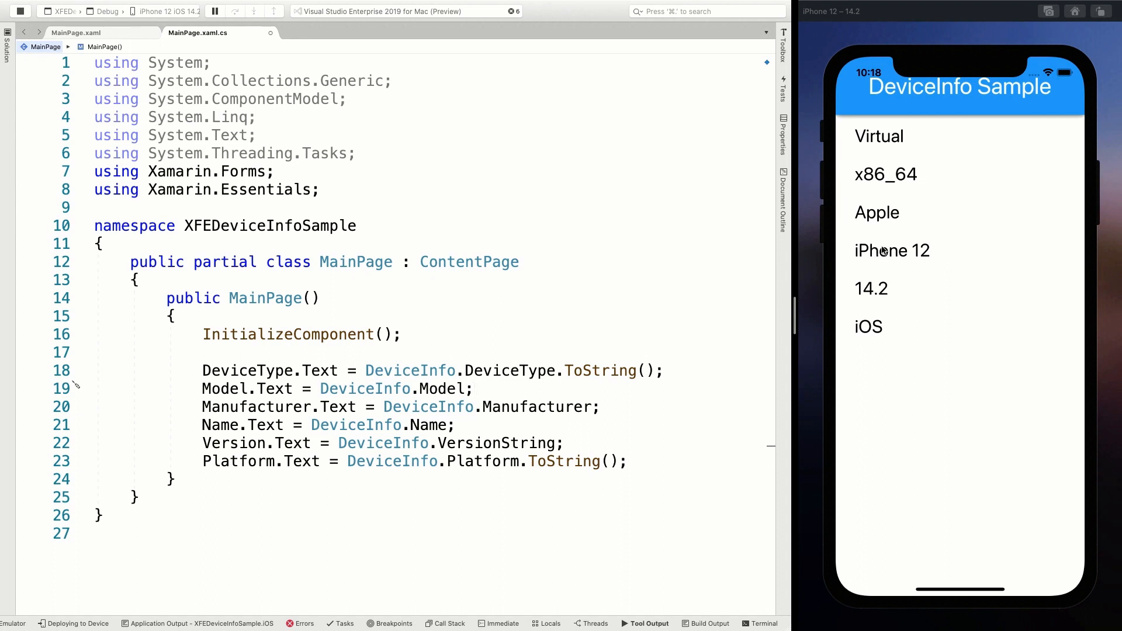
{"action": "mouse_move", "coordinate": [906, 170]}
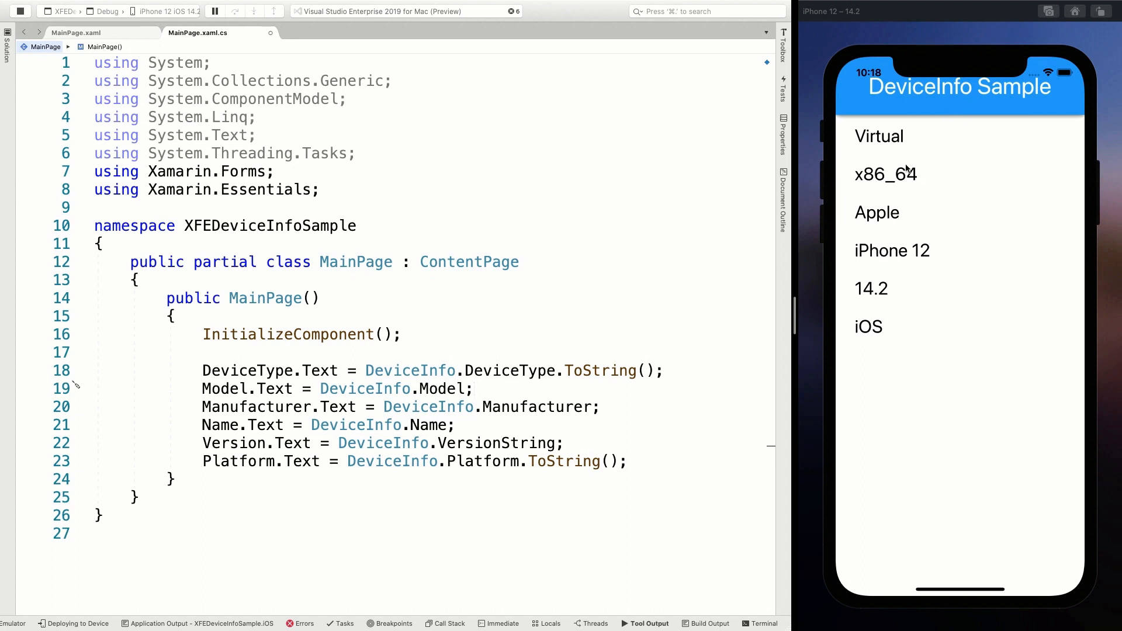
{"action": "mouse_move", "coordinate": [914, 244]}
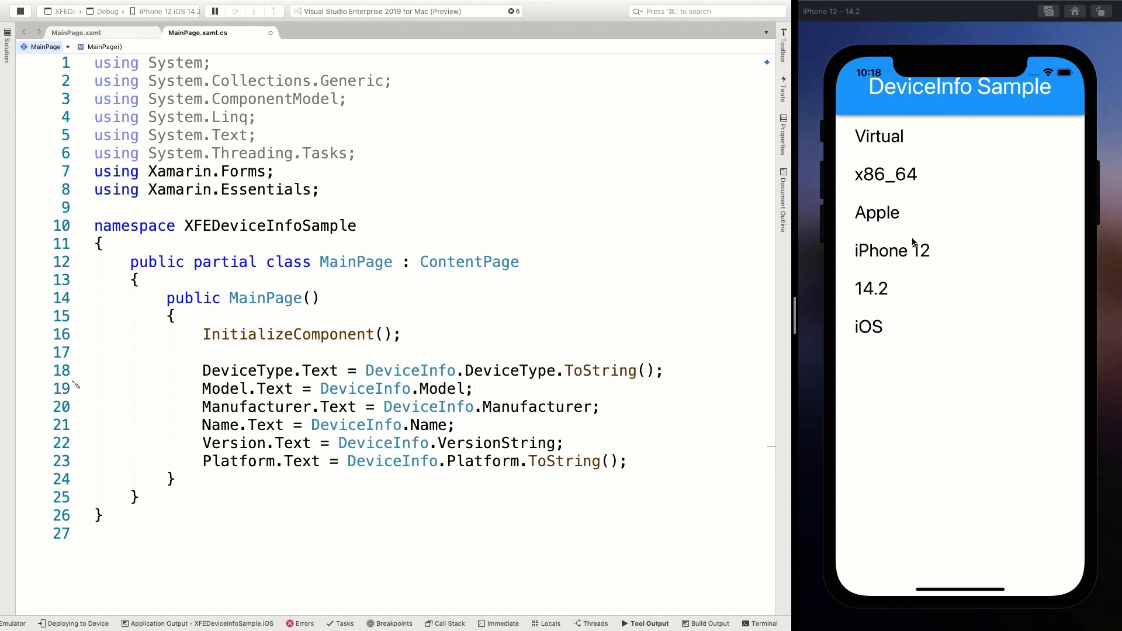
{"action": "mouse_move", "coordinate": [942, 264]}
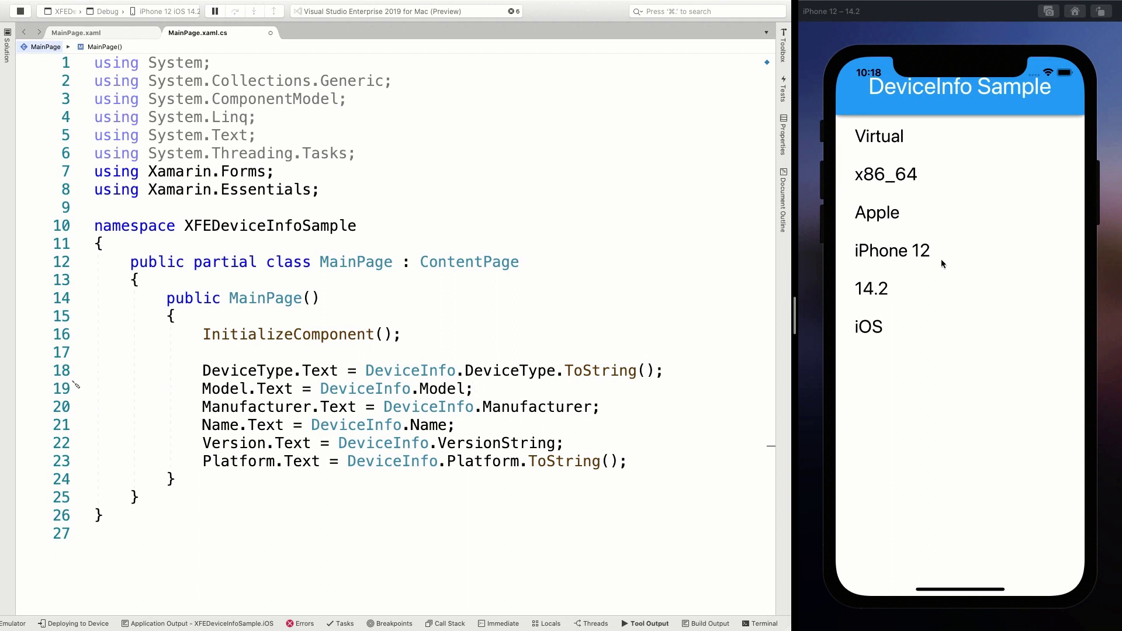
{"action": "mouse_move", "coordinate": [949, 266]}
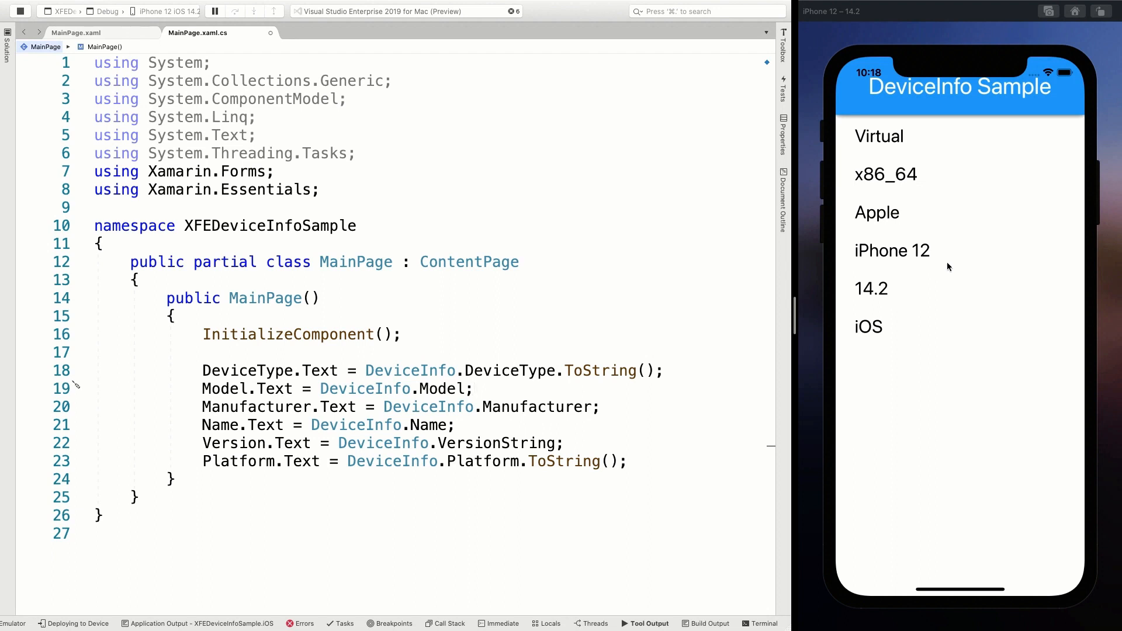
{"action": "mouse_move", "coordinate": [952, 266]}
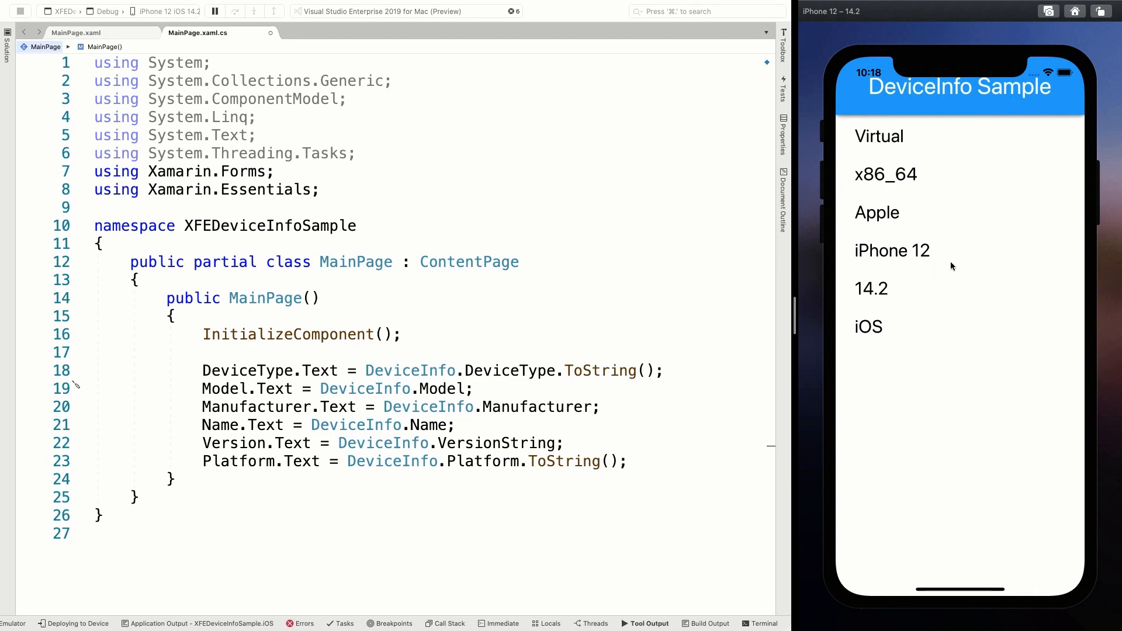
{"action": "mouse_move", "coordinate": [870, 254]}
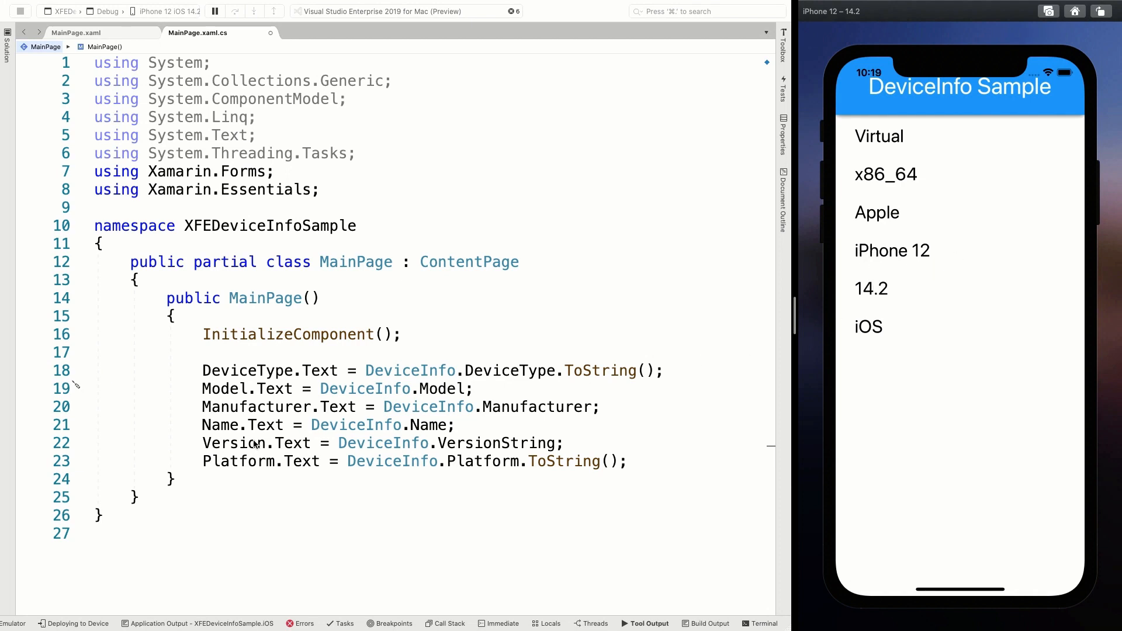
{"action": "mouse_move", "coordinate": [862, 28]}
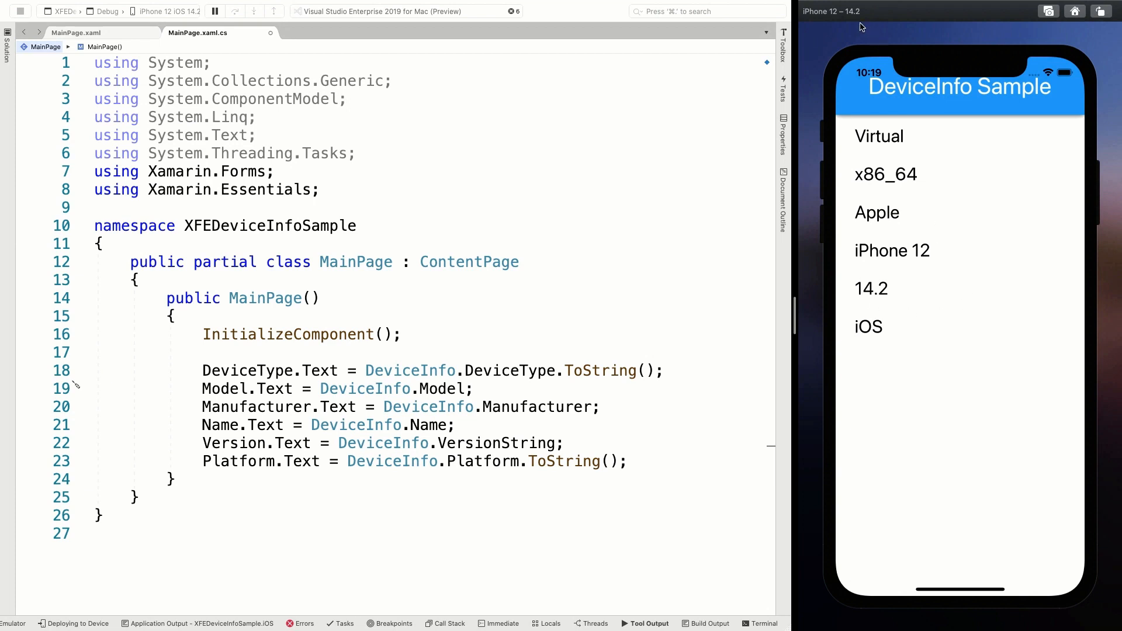
{"action": "mouse_move", "coordinate": [848, 19]}
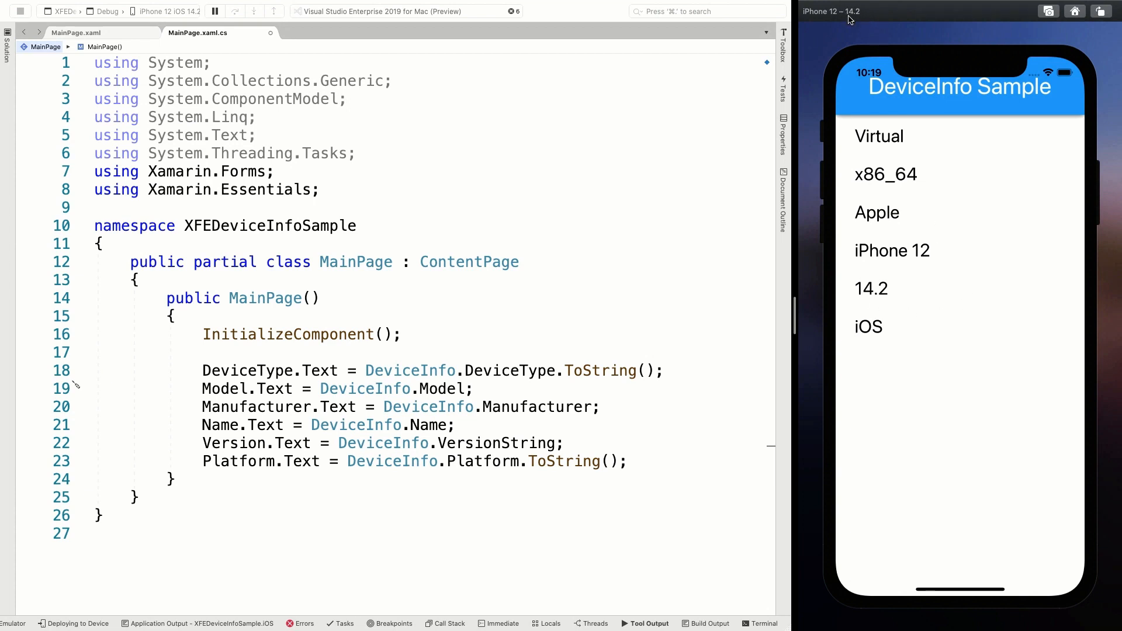
{"action": "mouse_move", "coordinate": [903, 285]}
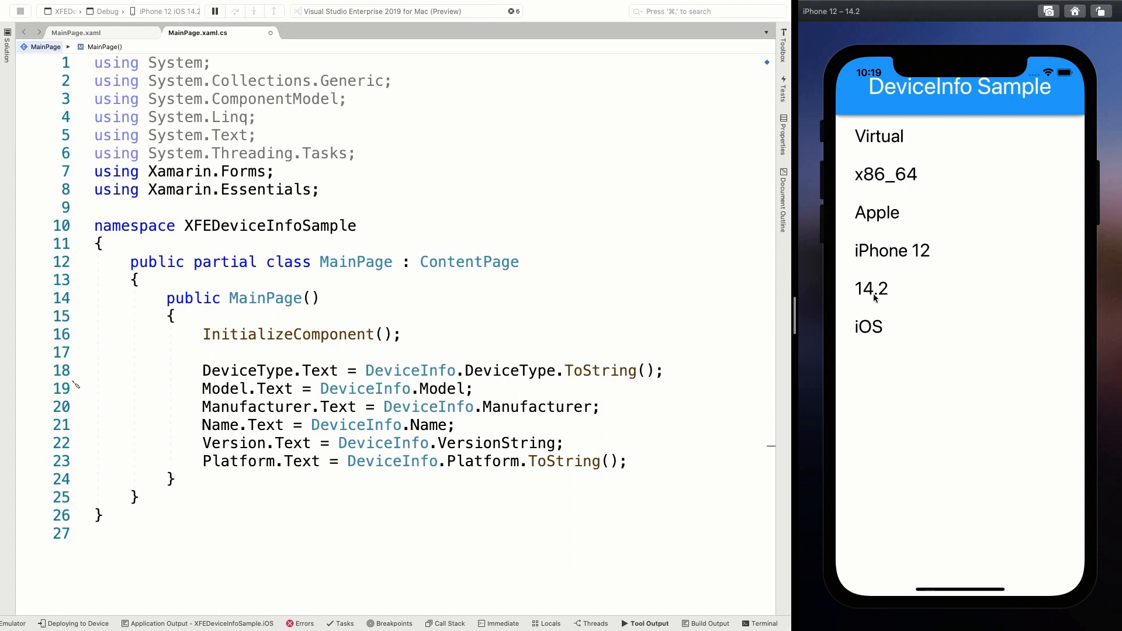
{"action": "mouse_move", "coordinate": [970, 308]}
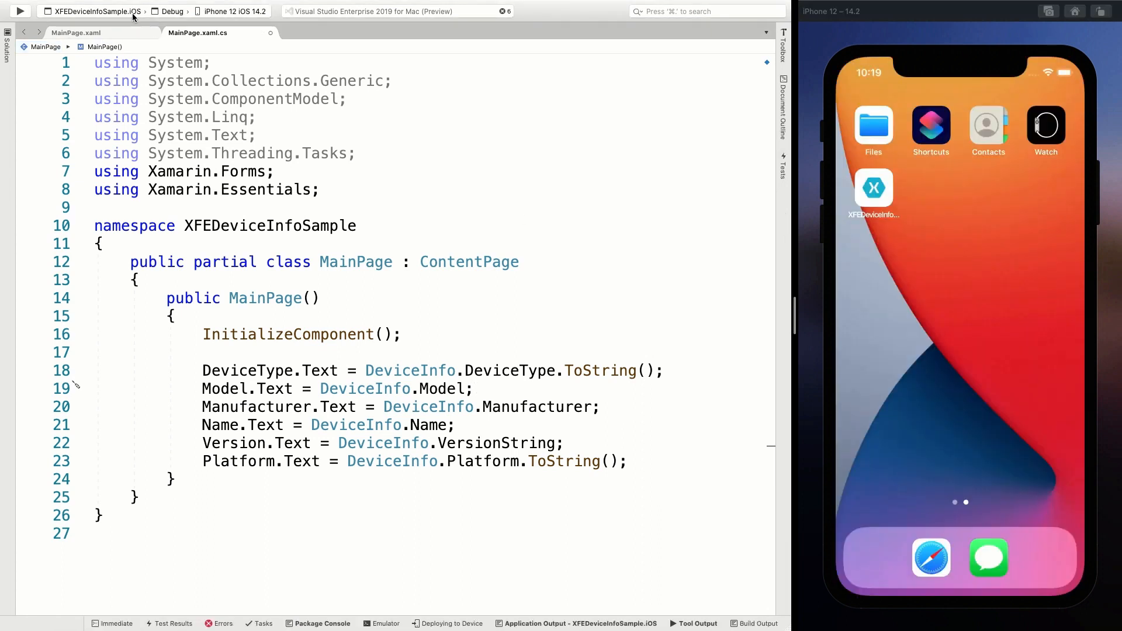
Step: Switch the startup project to XFEDeviceInfoSample.Android and run it on the Pixel 2 API 29 emulator
{"action": "left_click", "coordinate": [88, 11]}
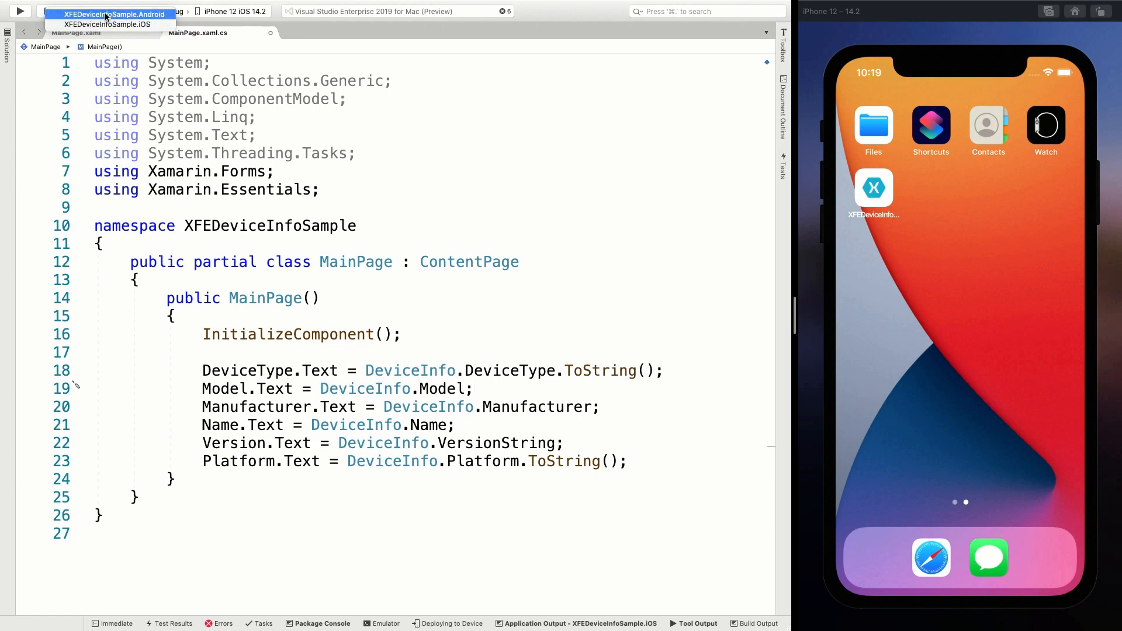
{"action": "left_click", "coordinate": [114, 14]}
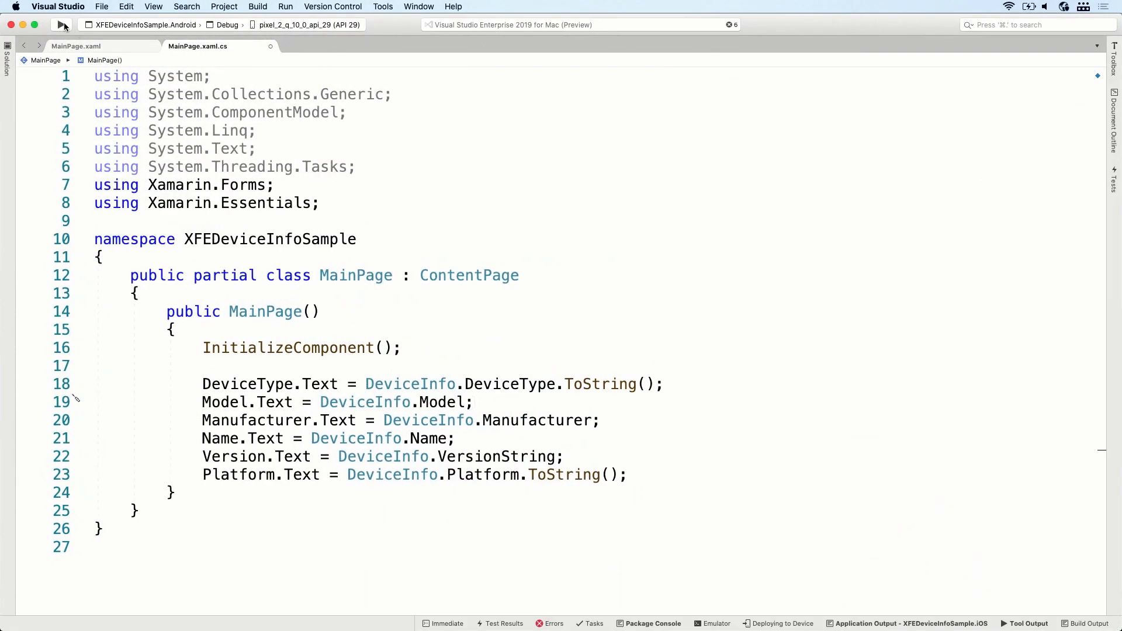
{"action": "left_click", "coordinate": [60, 25]}
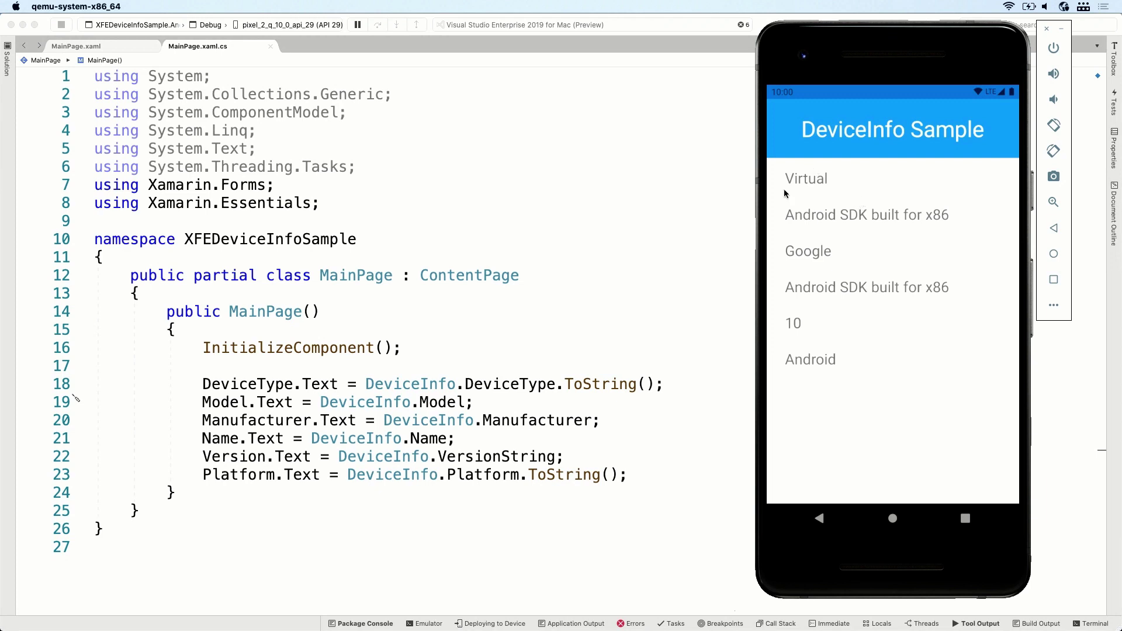
{"action": "mouse_move", "coordinate": [872, 194]}
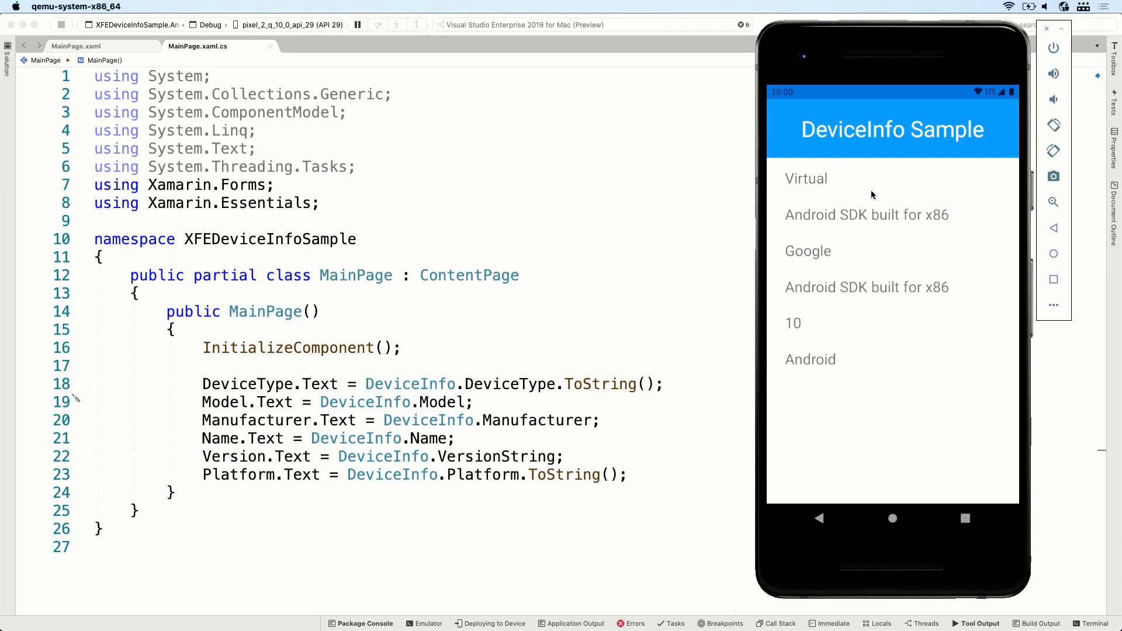
{"action": "mouse_move", "coordinate": [792, 232]}
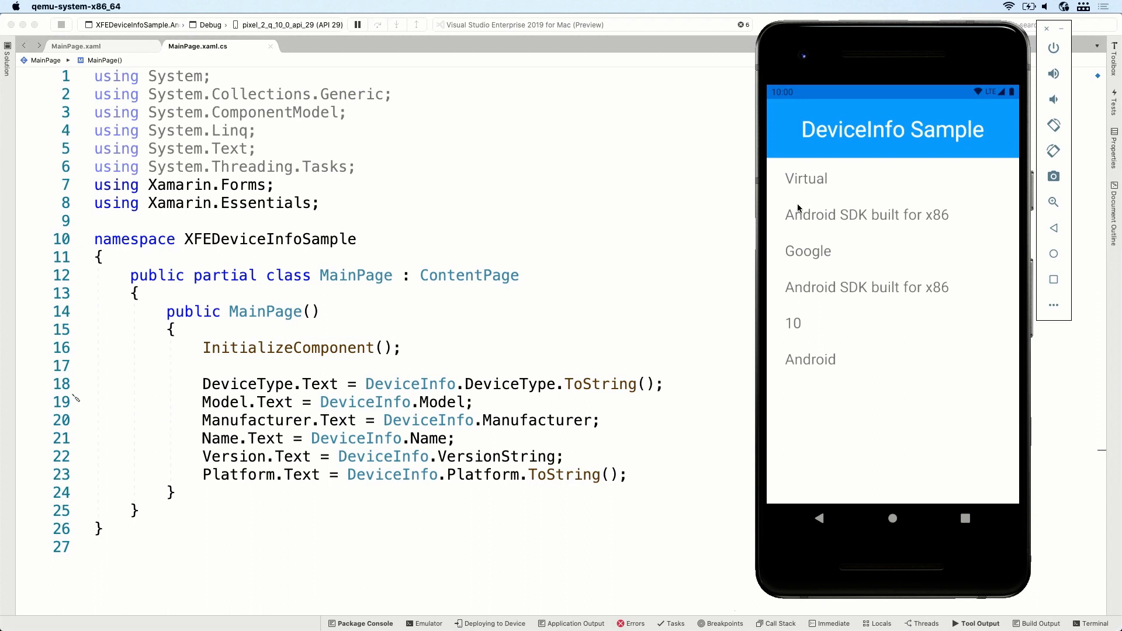
{"action": "mouse_move", "coordinate": [957, 227]}
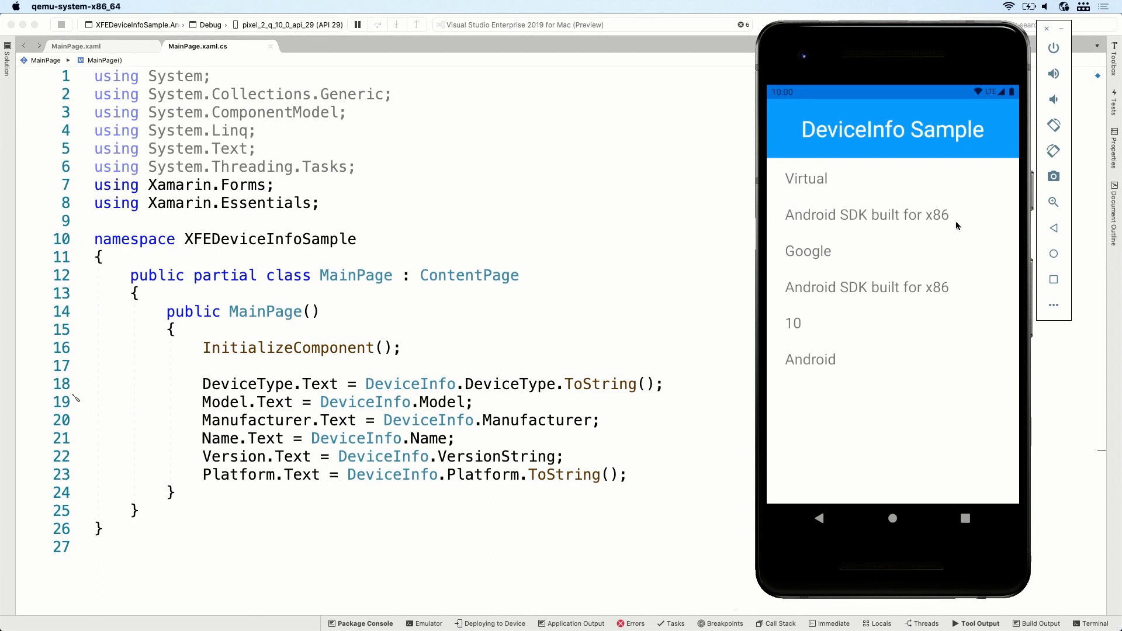
{"action": "mouse_move", "coordinate": [947, 219]}
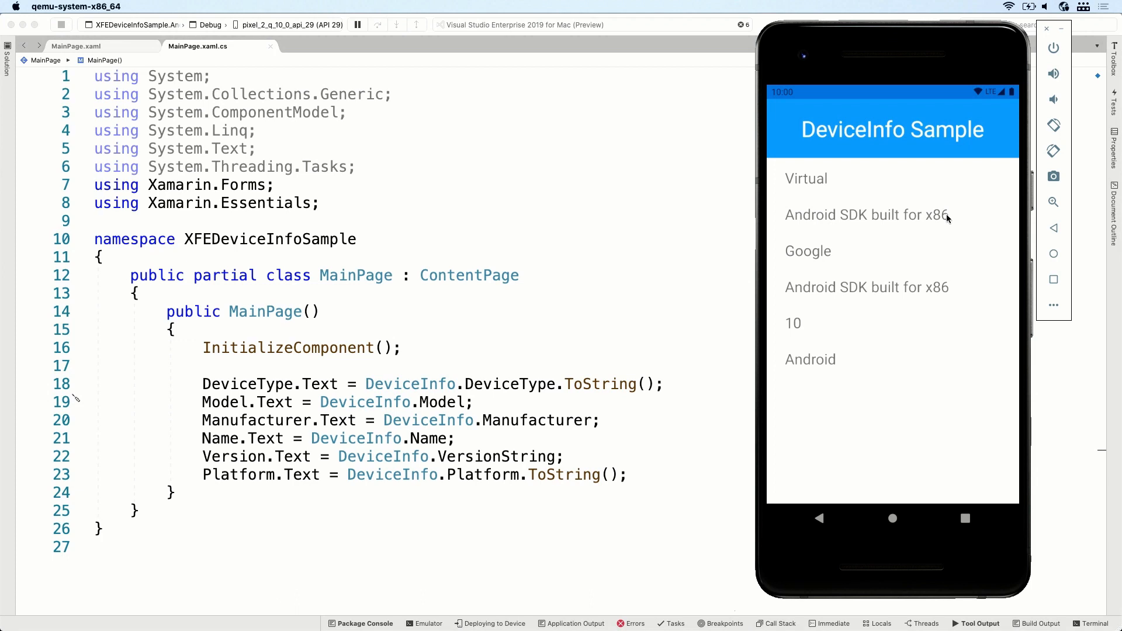
{"action": "mouse_move", "coordinate": [834, 229]}
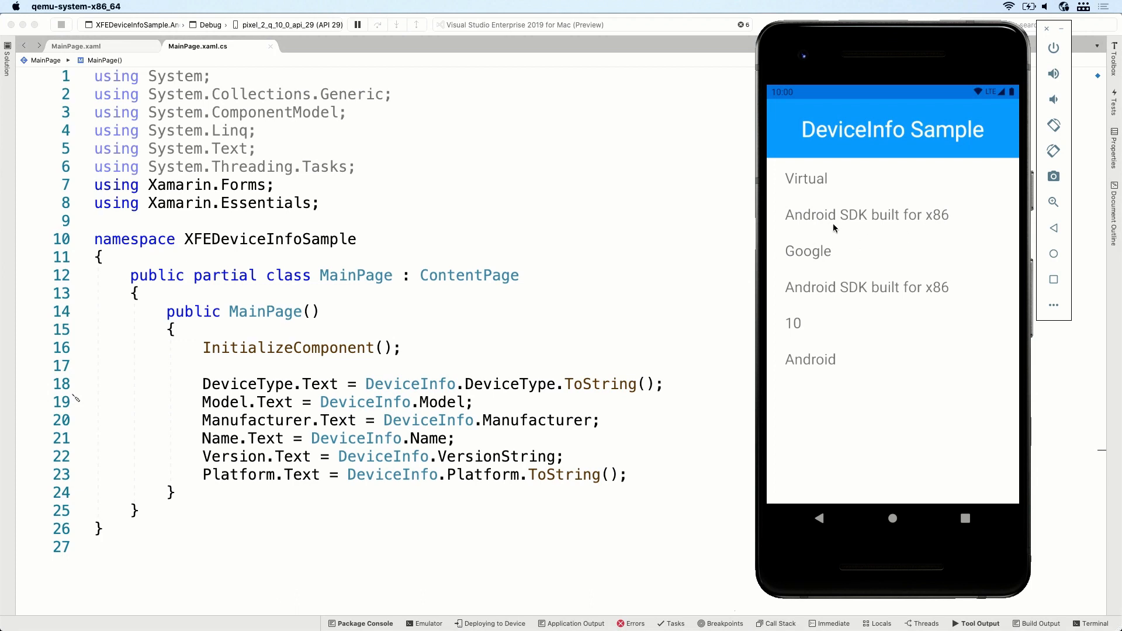
{"action": "mouse_move", "coordinate": [900, 383]}
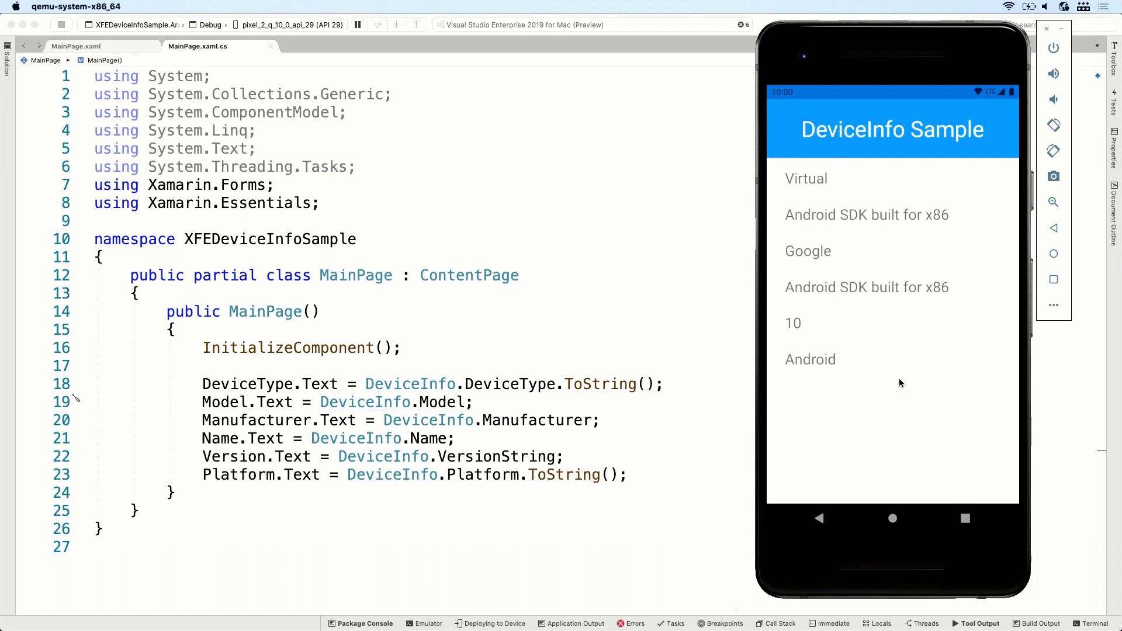
{"action": "mouse_move", "coordinate": [849, 272]}
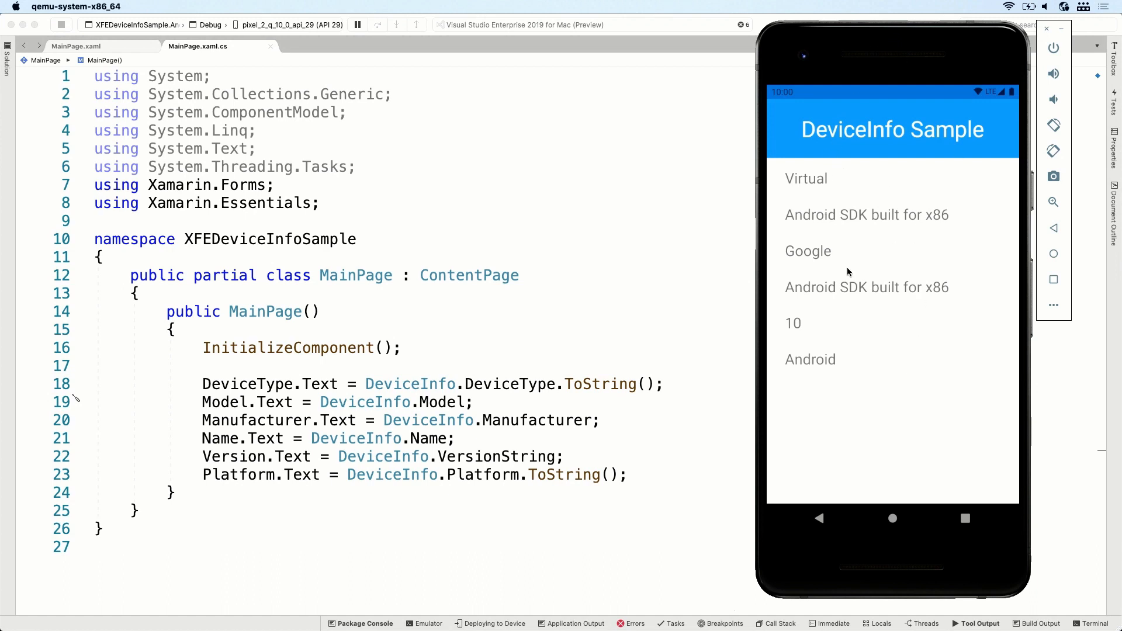
{"action": "mouse_move", "coordinate": [839, 269]}
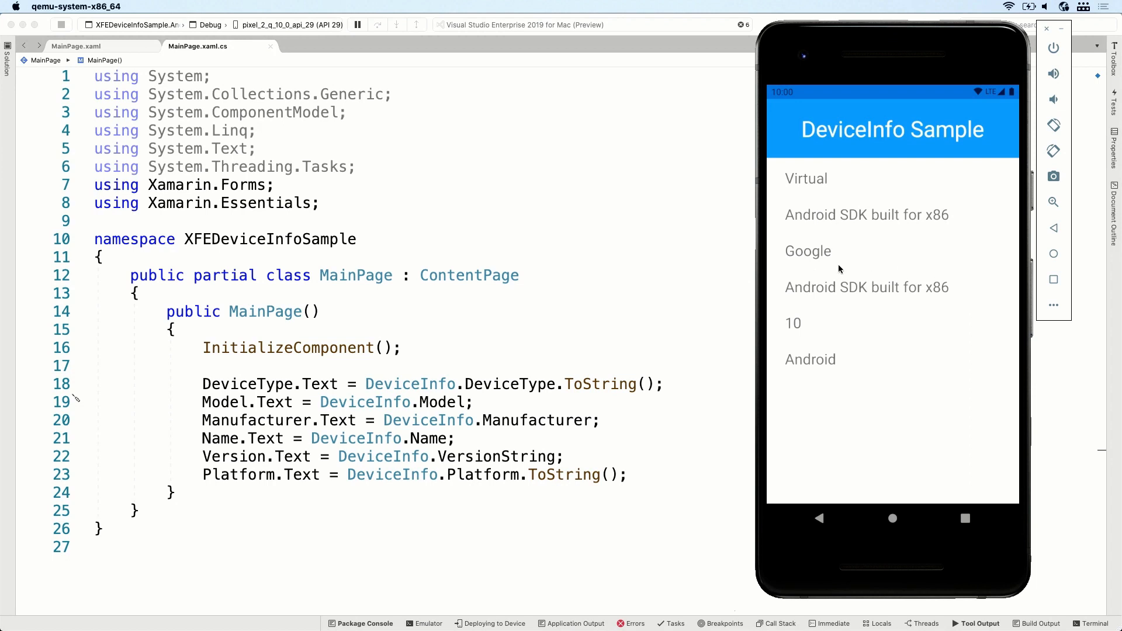
{"action": "mouse_move", "coordinate": [937, 278]}
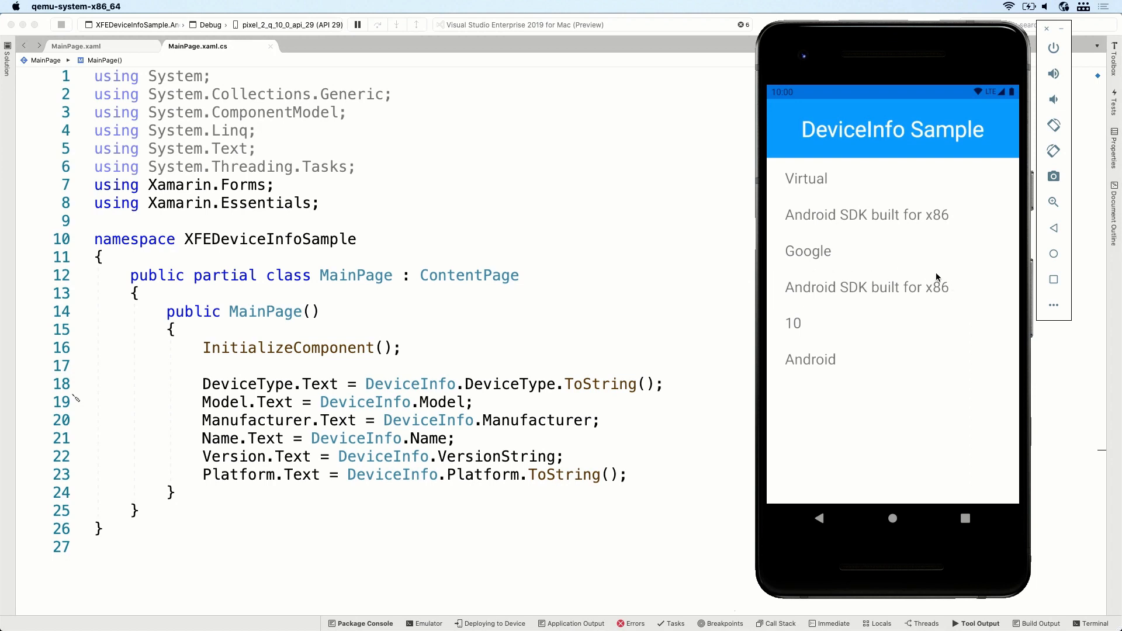
{"action": "mouse_move", "coordinate": [844, 339]}
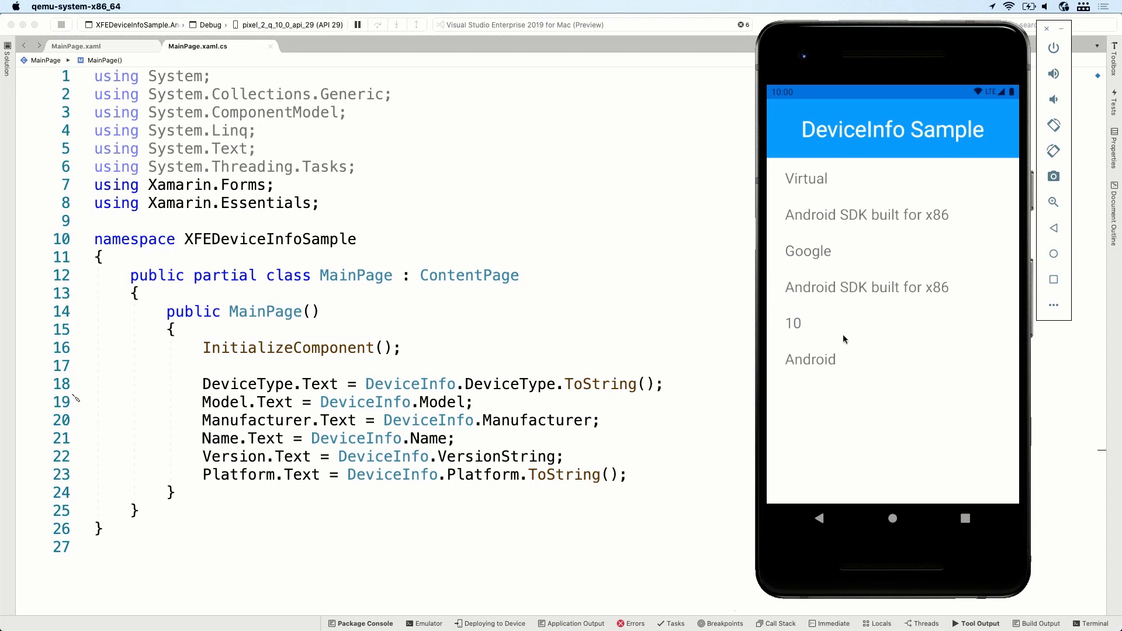
{"action": "mouse_move", "coordinate": [802, 351]}
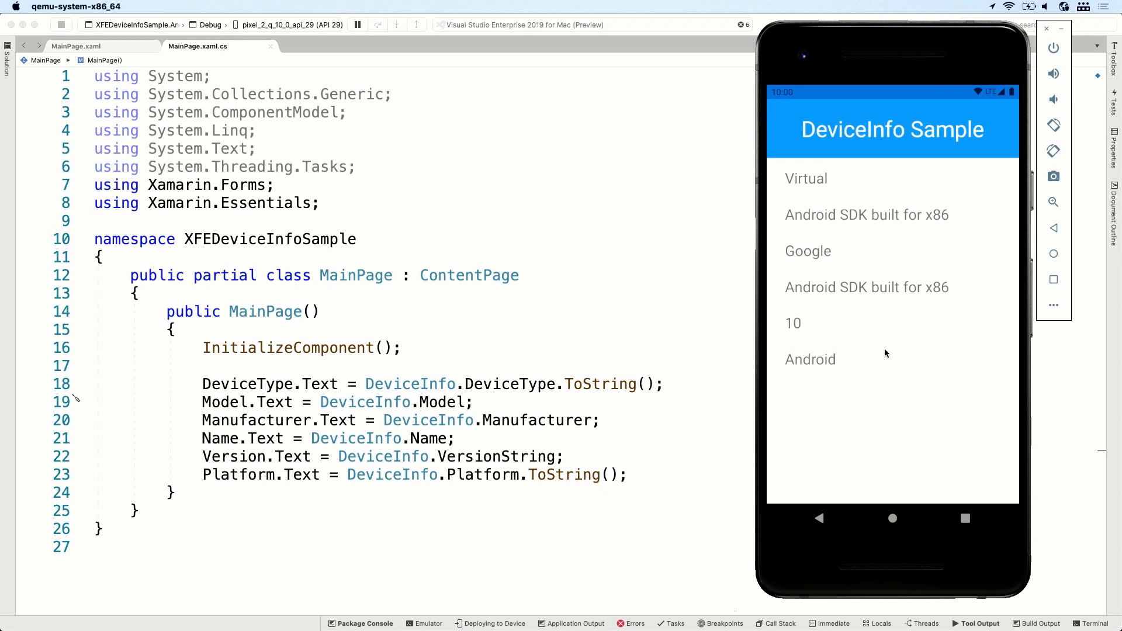
{"action": "mouse_move", "coordinate": [809, 367]}
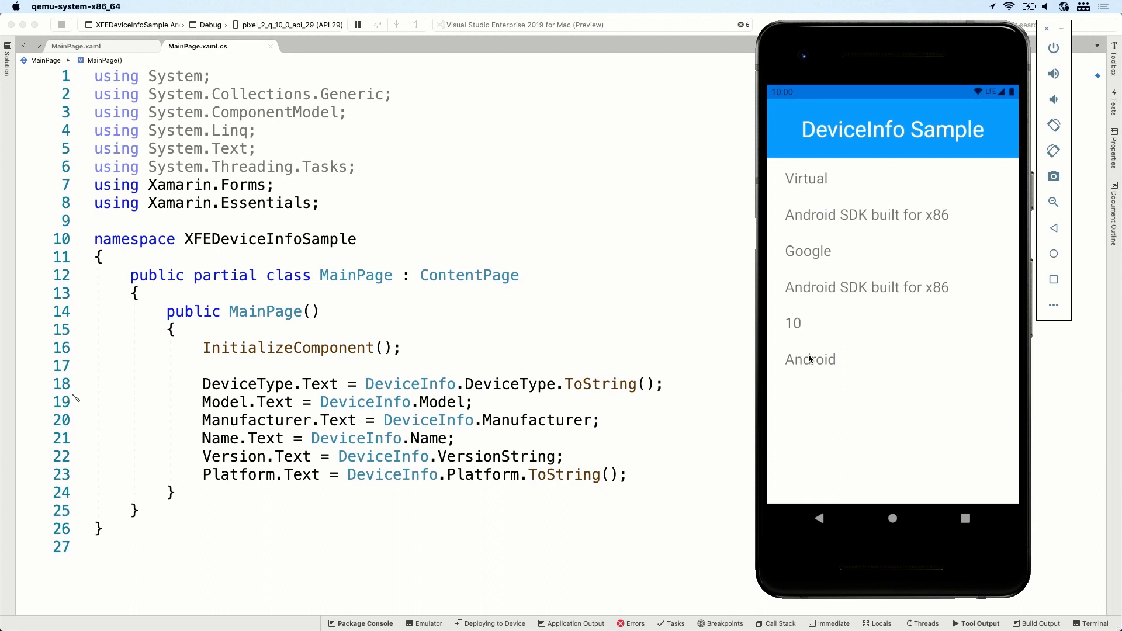
{"action": "mouse_move", "coordinate": [818, 351]}
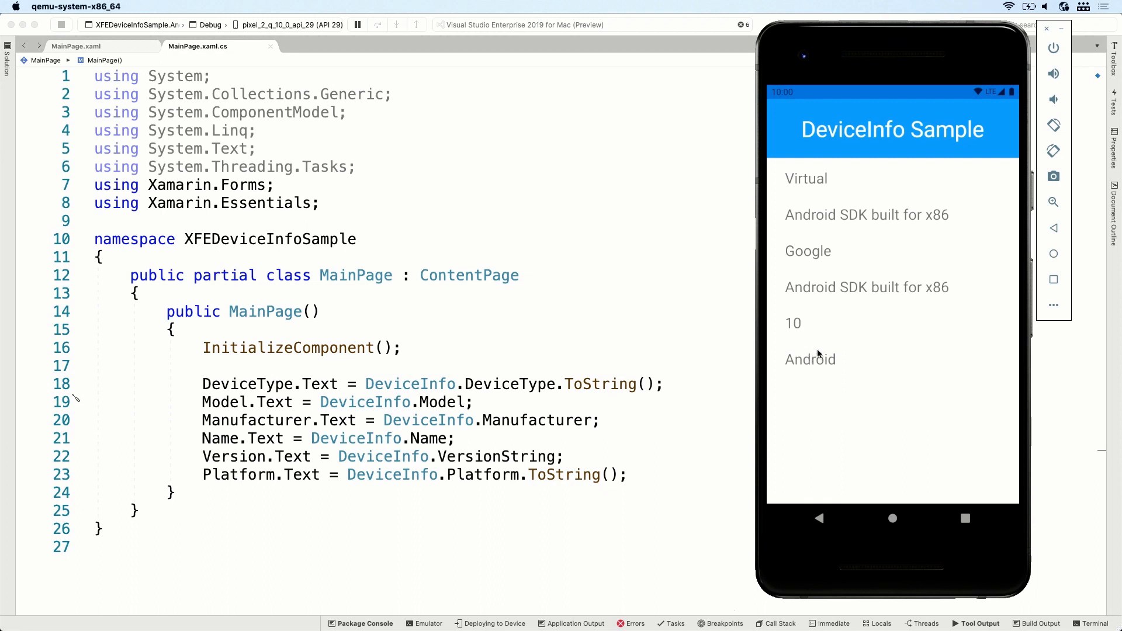